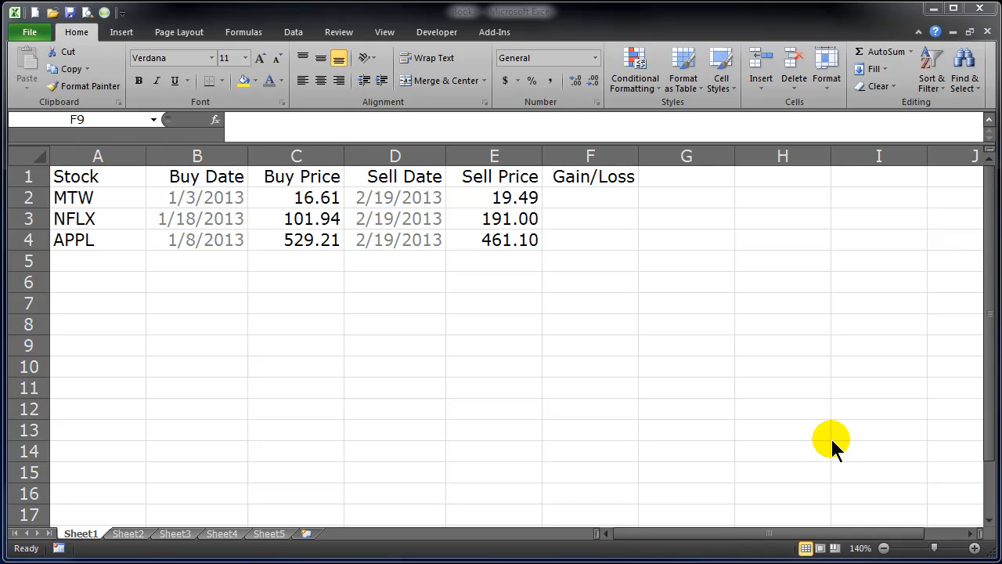
Review the MTW row and the three buy and sell prices in the stock table
click(74, 198)
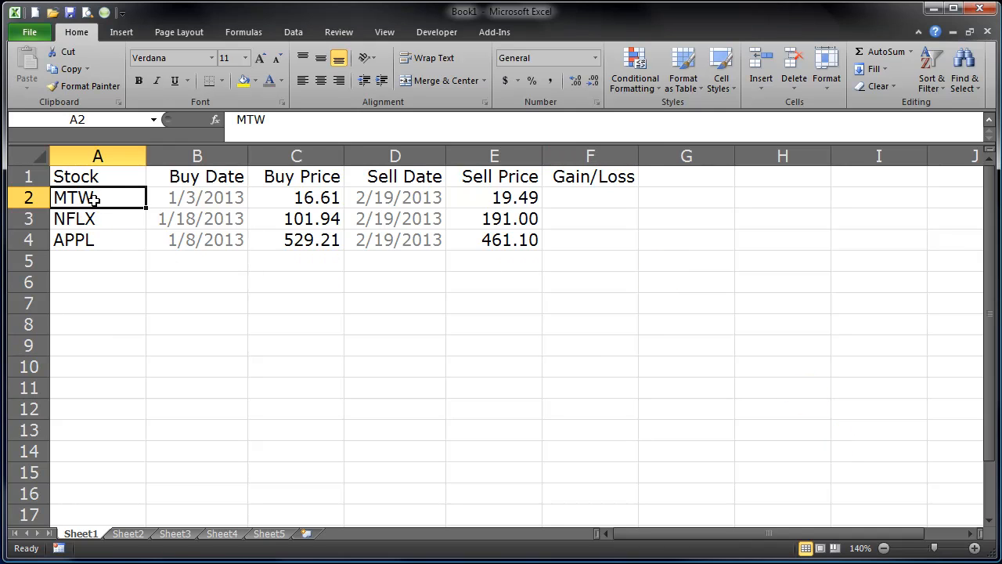
click(97, 304)
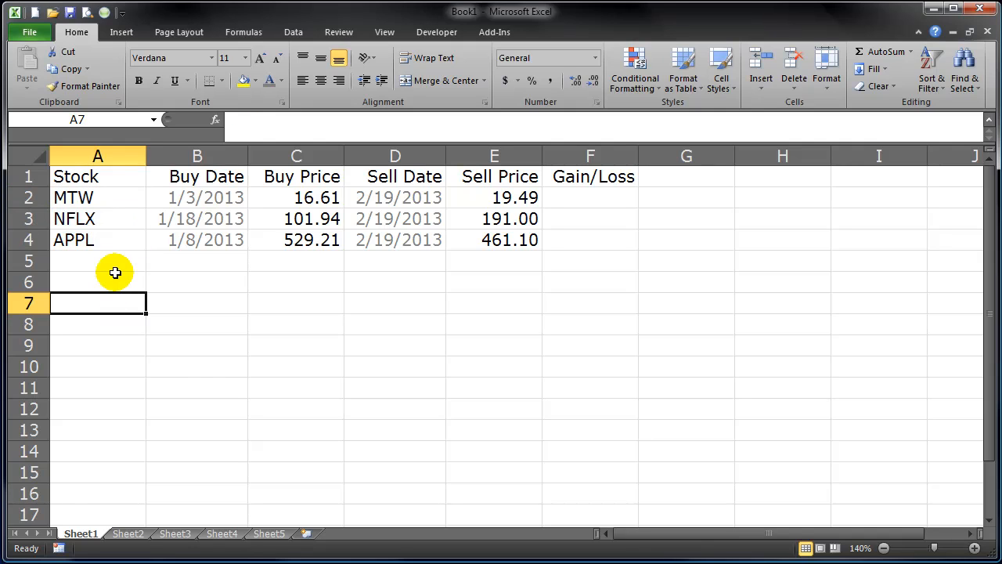
drag(296, 197, 296, 240)
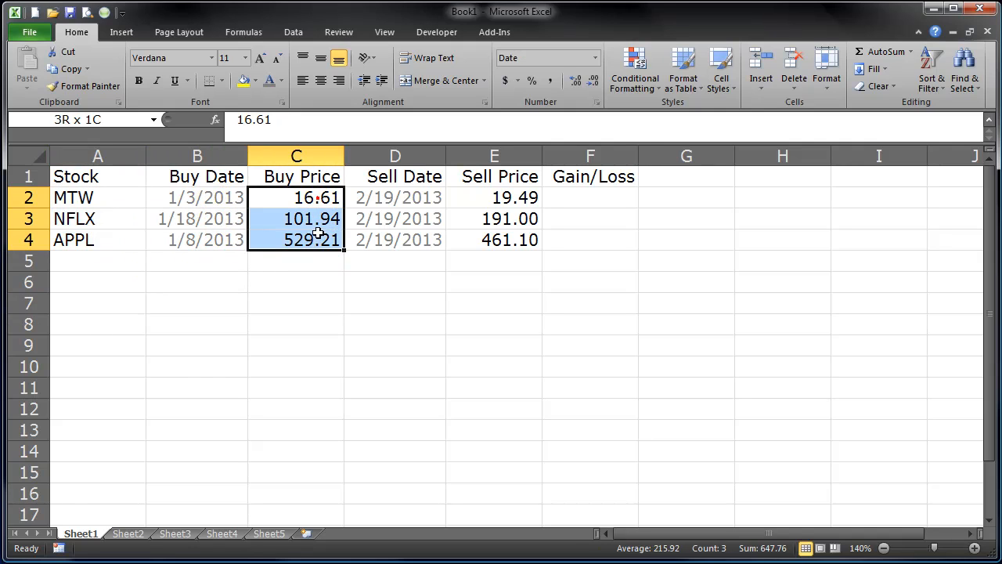
click(495, 198)
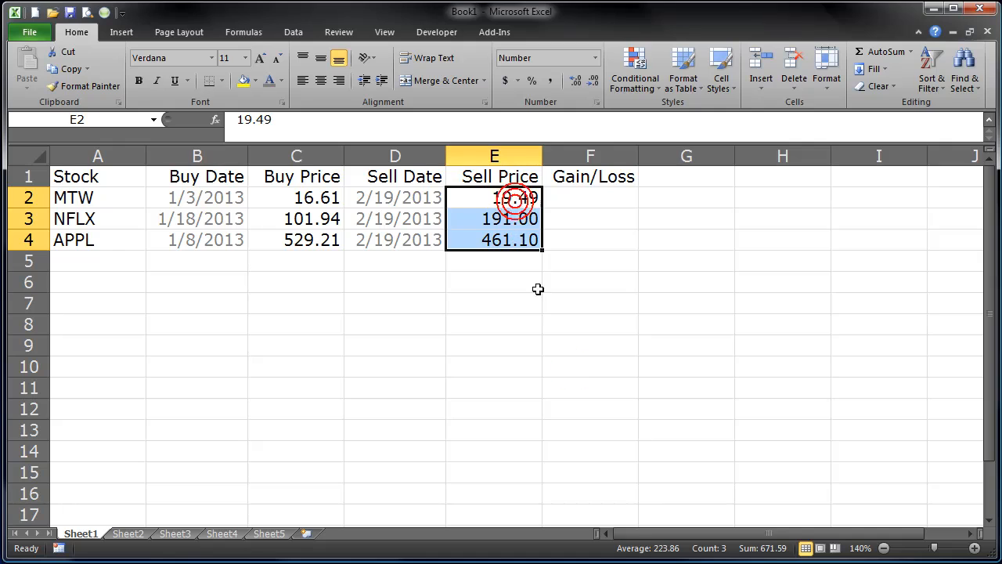
click(589, 389)
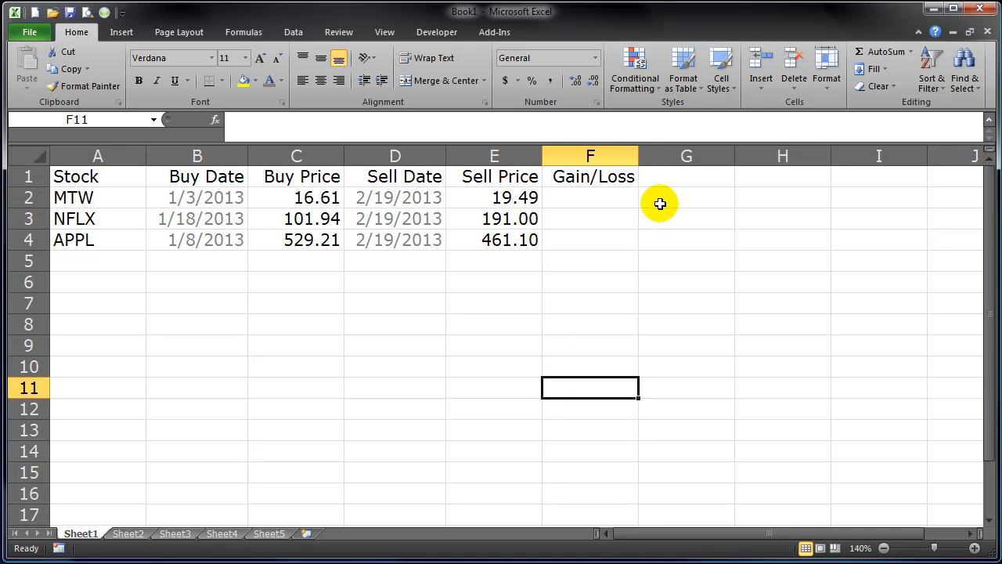
Build MTW's gain/loss formula in F2 as =(E2-C2)/C2, not yet entered
click(589, 197)
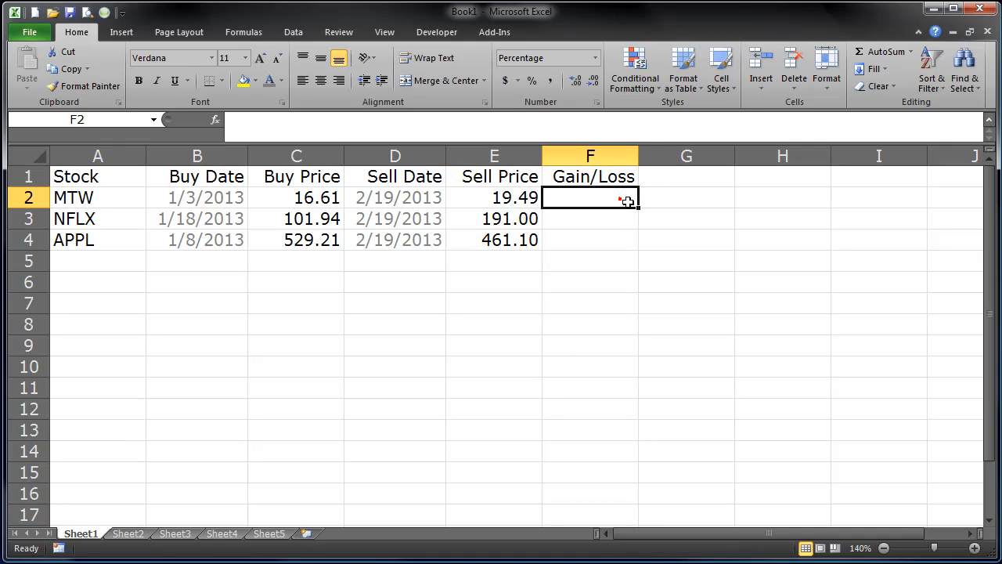
text(=)
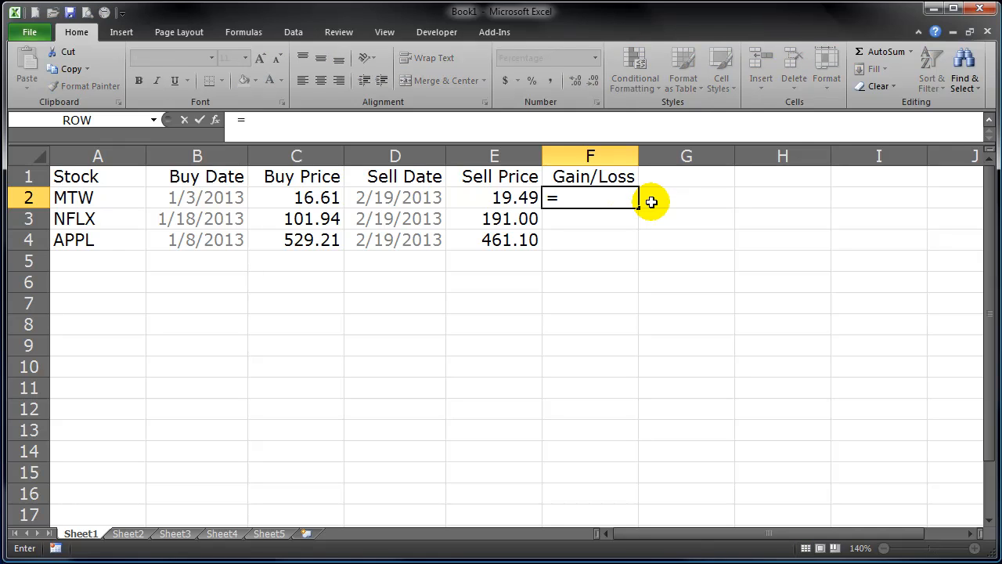
text(()
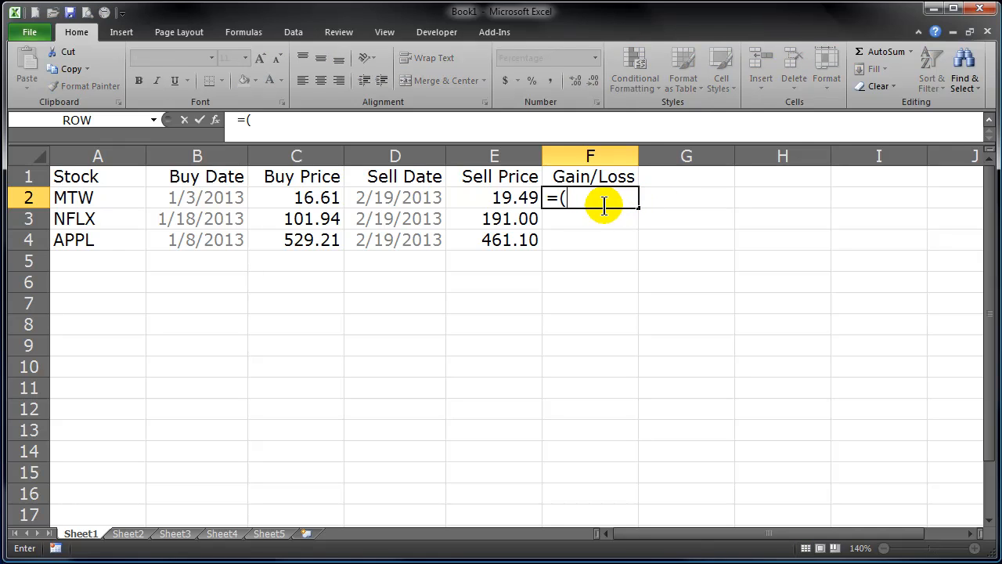
click(495, 197)
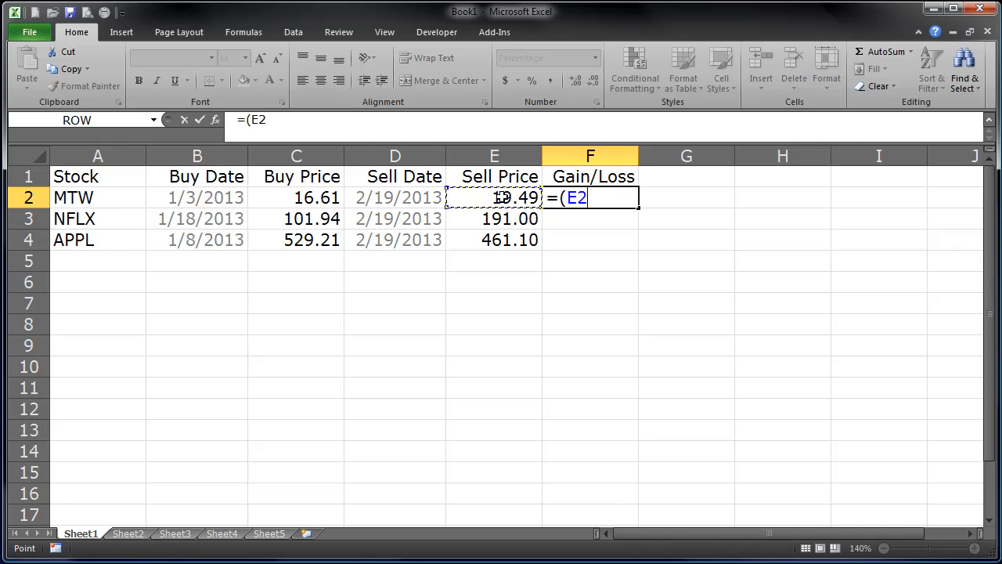
text(-C2))
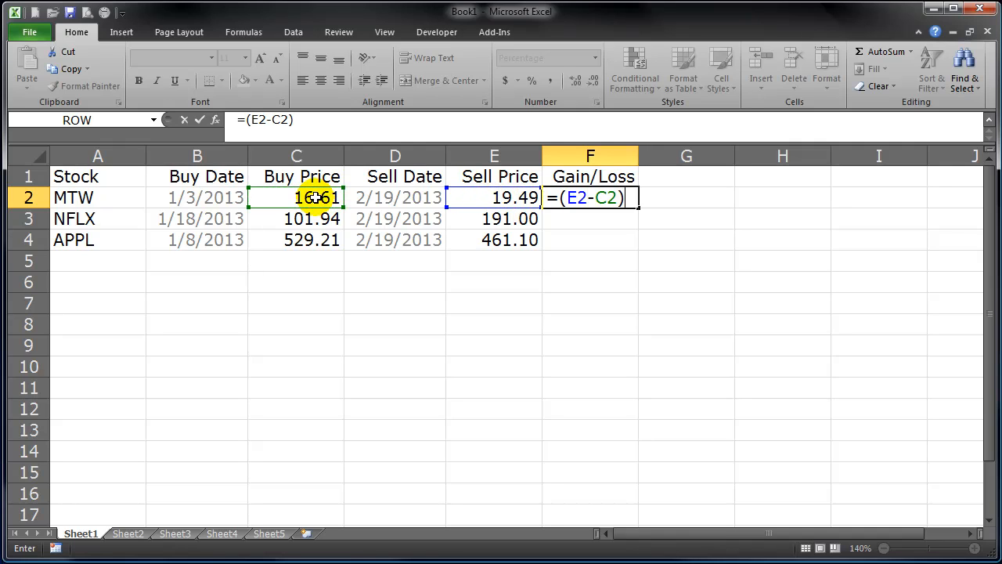
text(/C2)
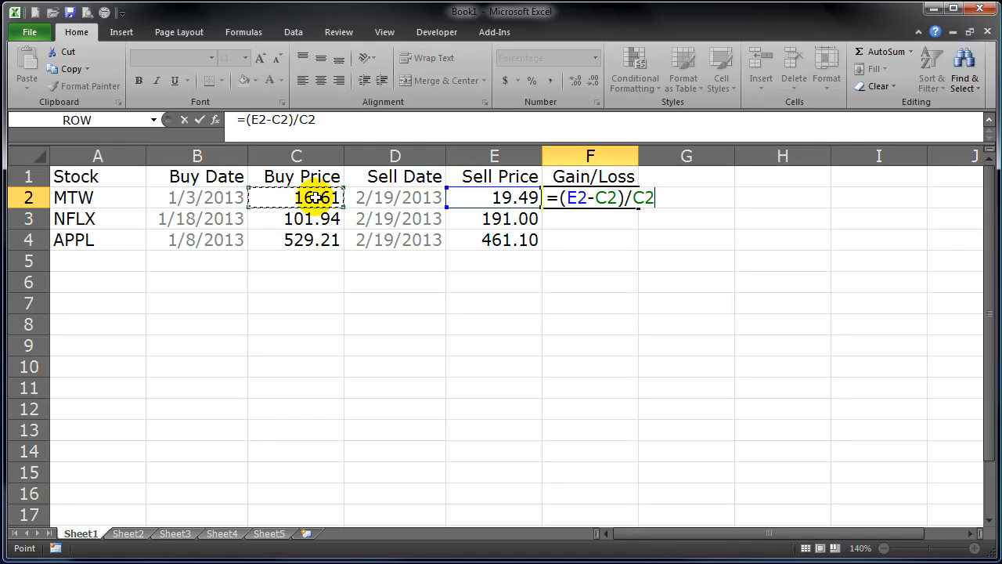
mouse_move(610, 276)
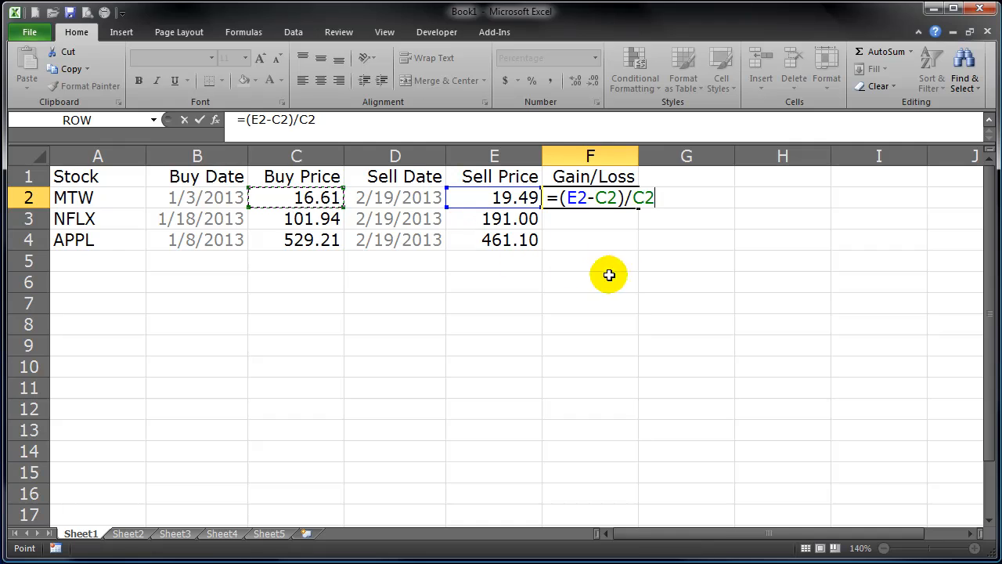
mouse_move(479, 197)
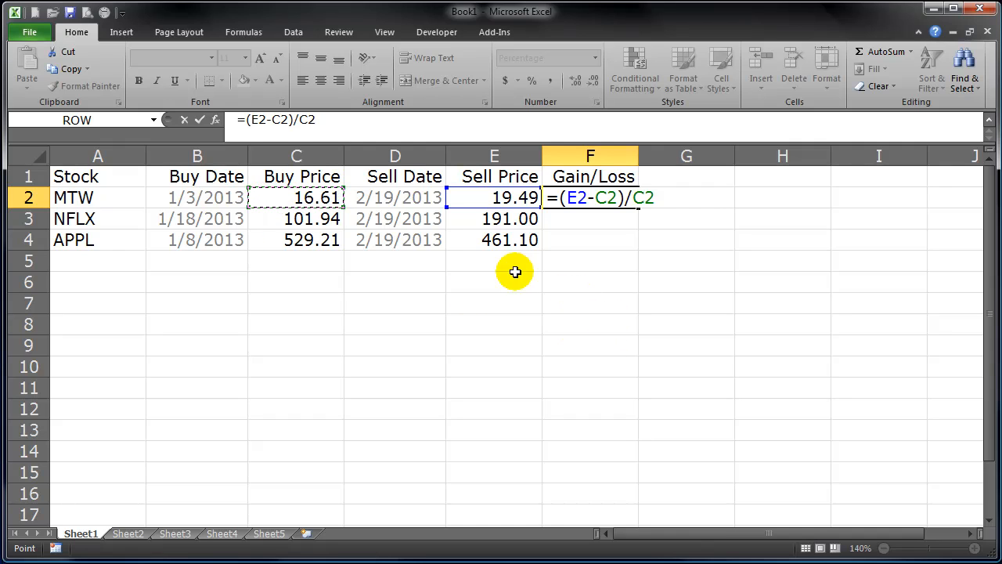
mouse_move(589, 236)
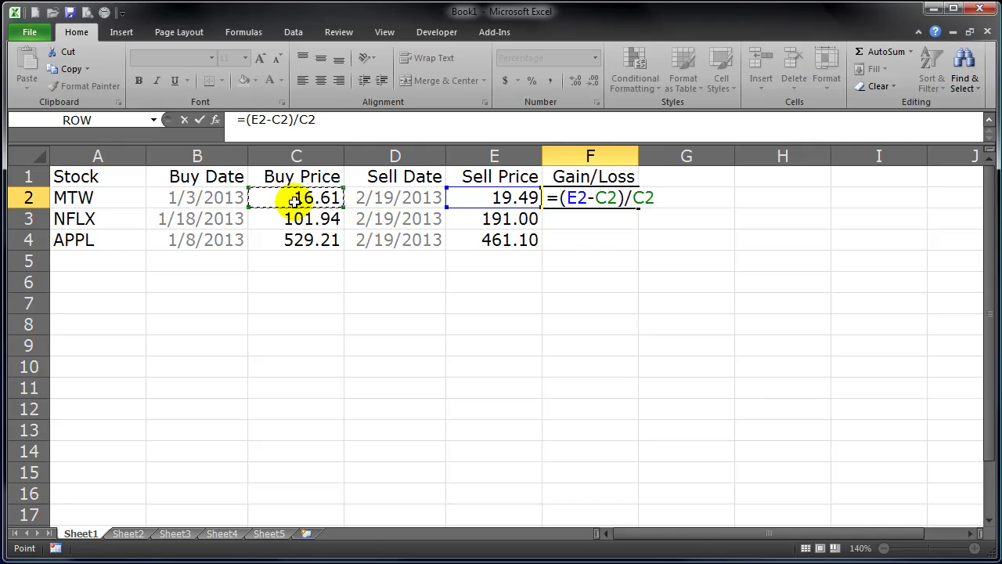
mouse_move(927, 369)
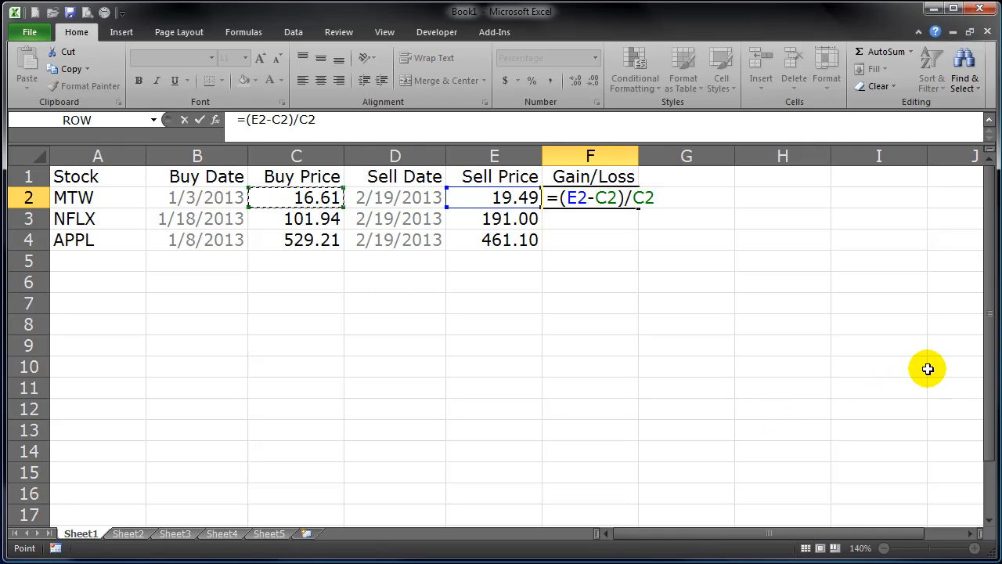
Enter the formula and show F2 as a percentage with one decimal, 17.3%
key(Return)
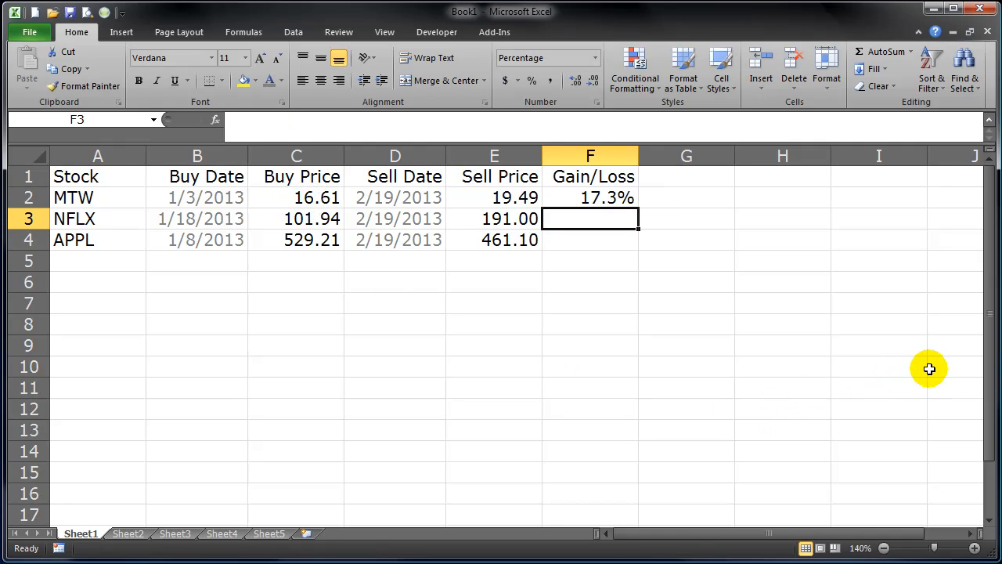
mouse_move(593, 197)
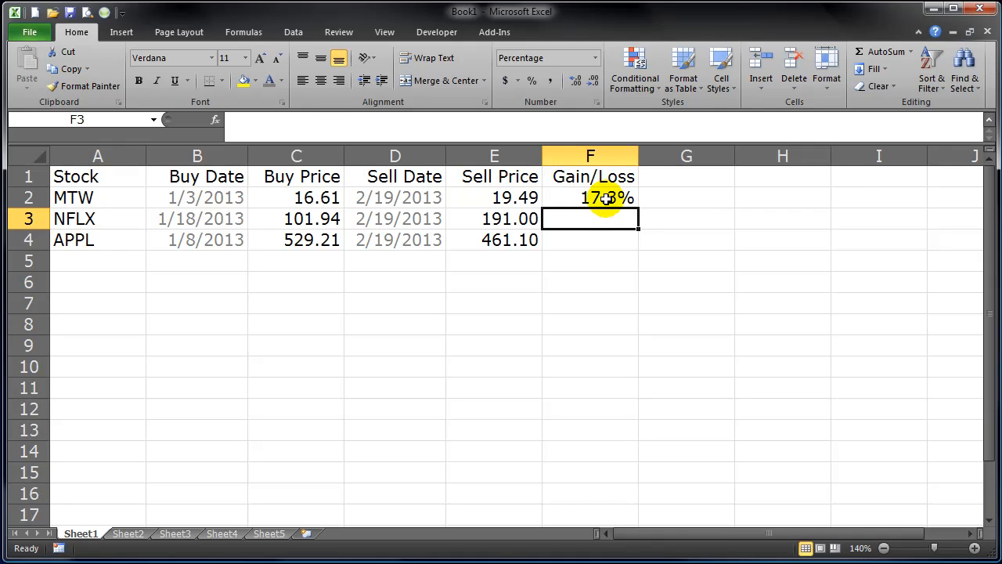
click(533, 82)
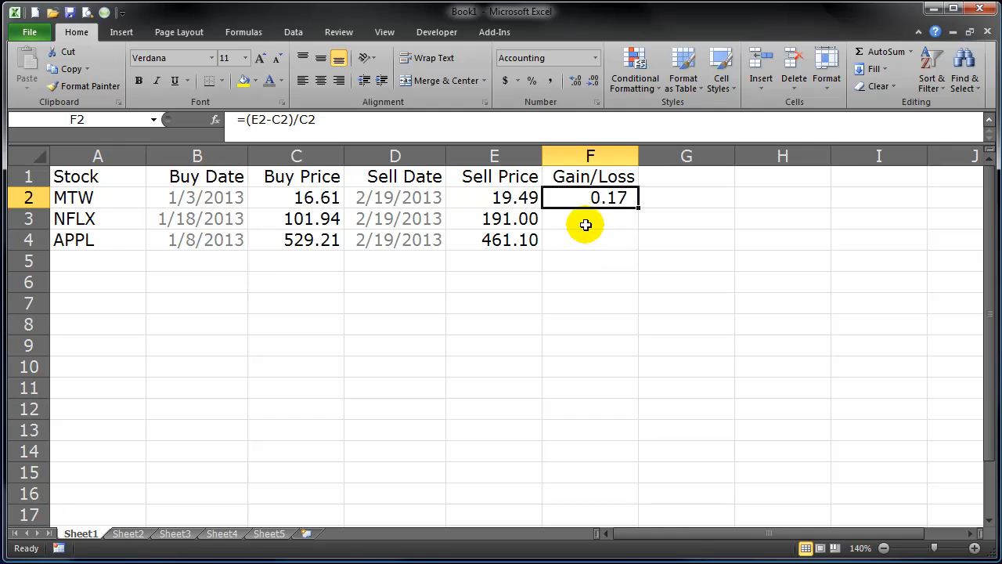
mouse_move(617, 197)
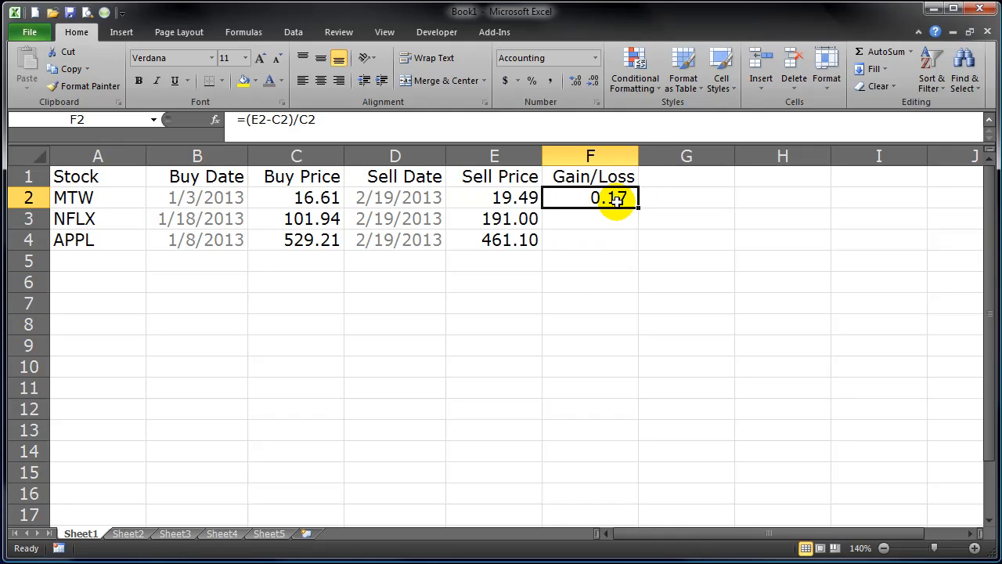
click(533, 81)
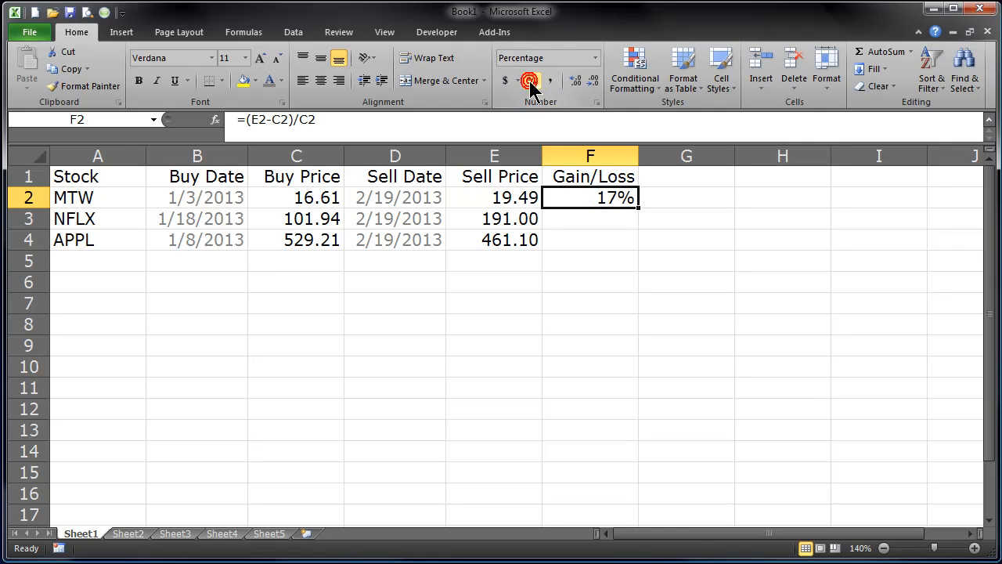
click(577, 81)
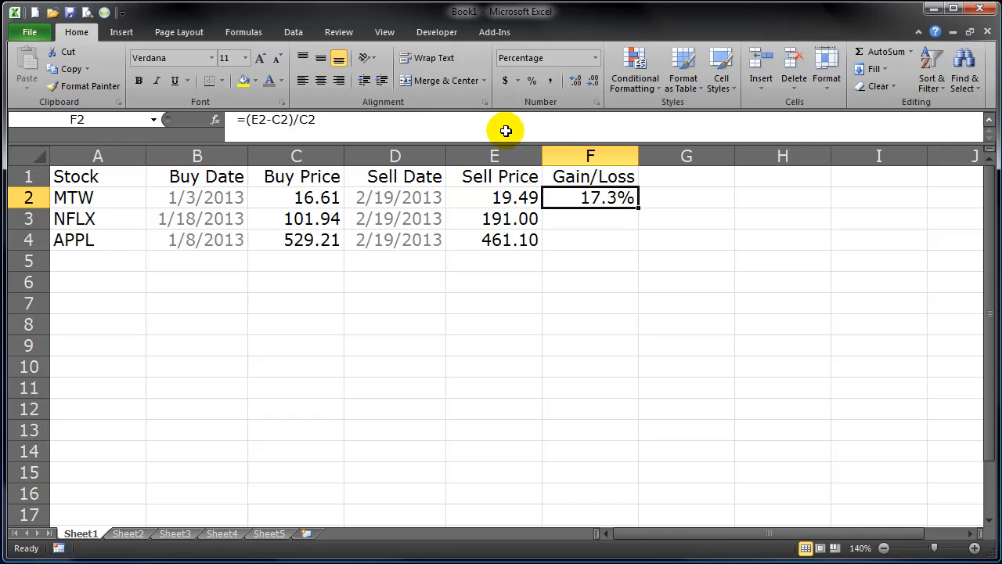
mouse_move(198, 217)
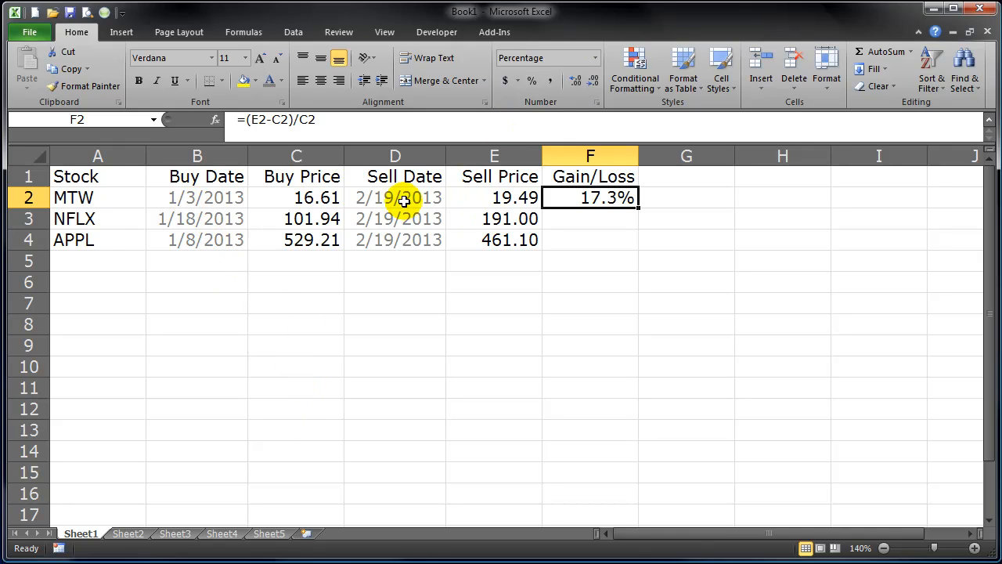
mouse_move(594, 216)
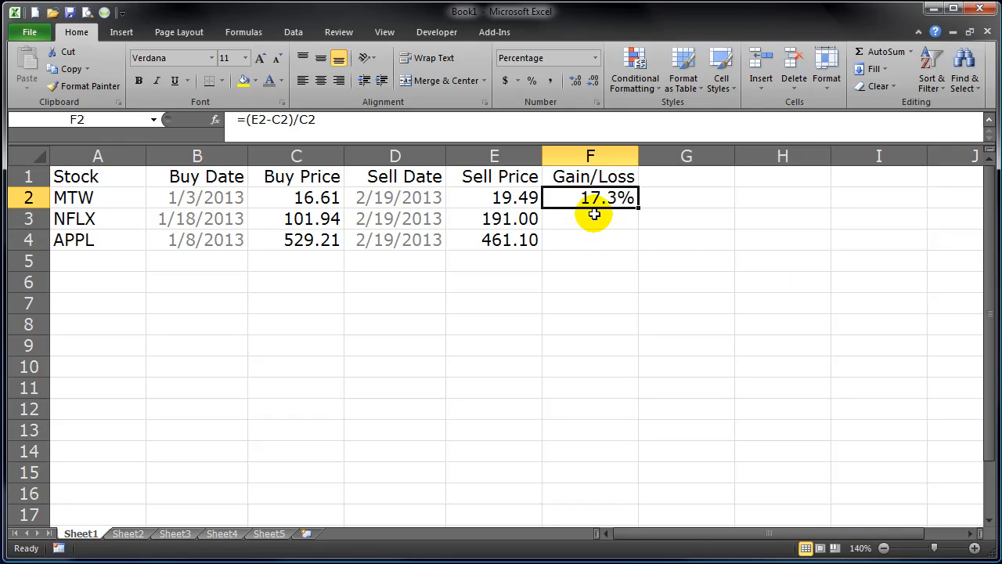
mouse_move(634, 232)
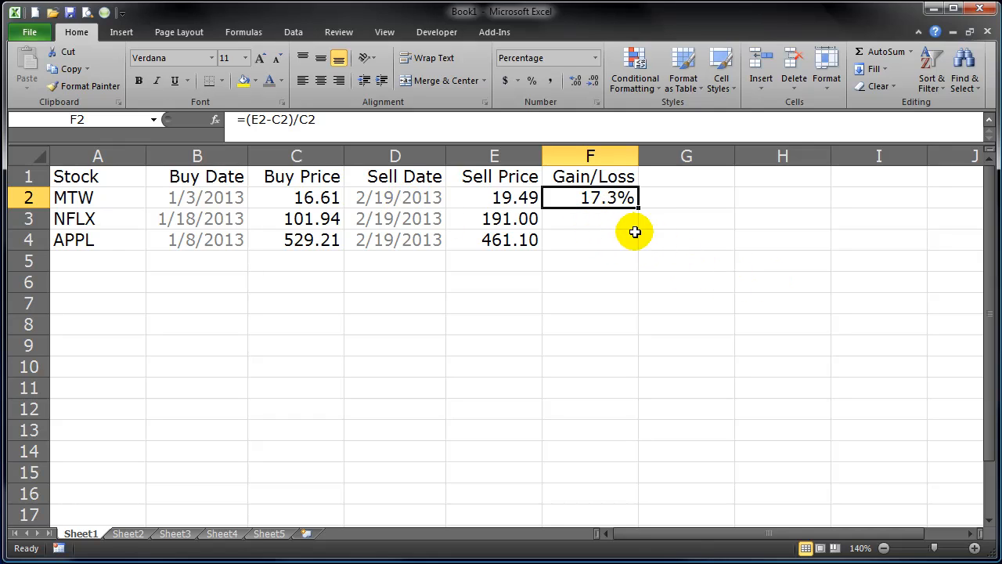
mouse_move(134, 197)
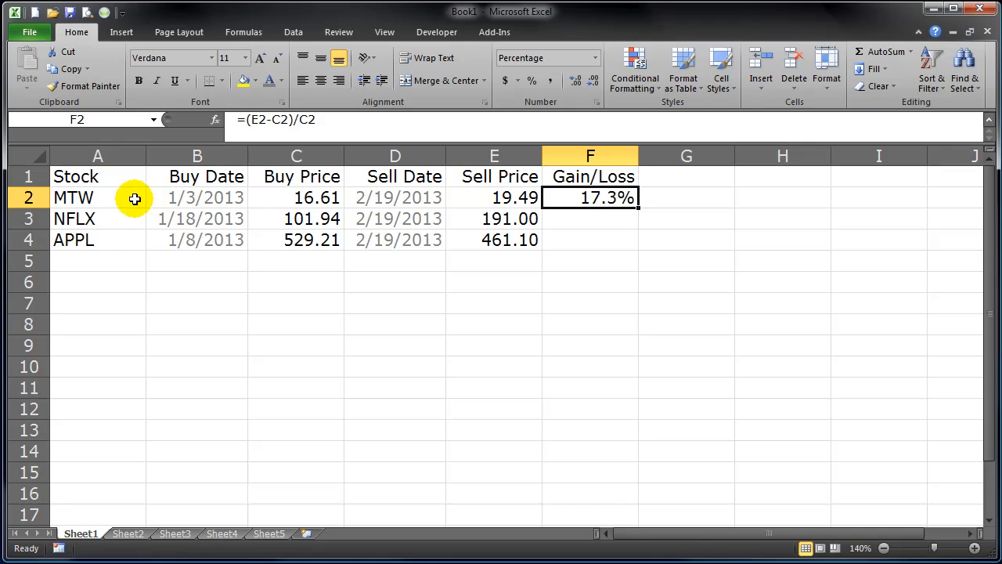
mouse_move(640, 210)
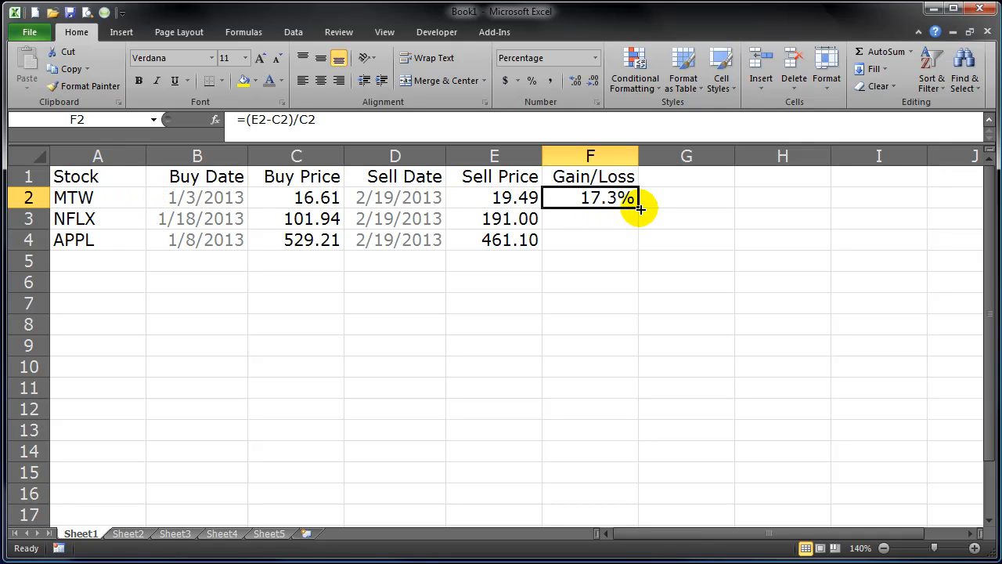
Fill the gain/loss formula down to NFLX and APPL (87.4%, -12.9%) and check F3's formula
drag(641, 207, 640, 240)
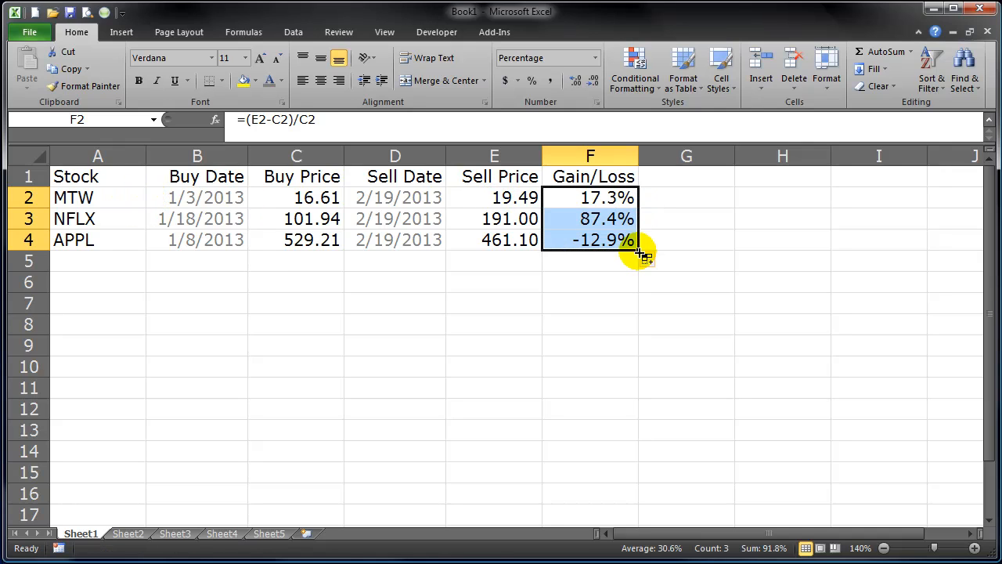
mouse_move(608, 197)
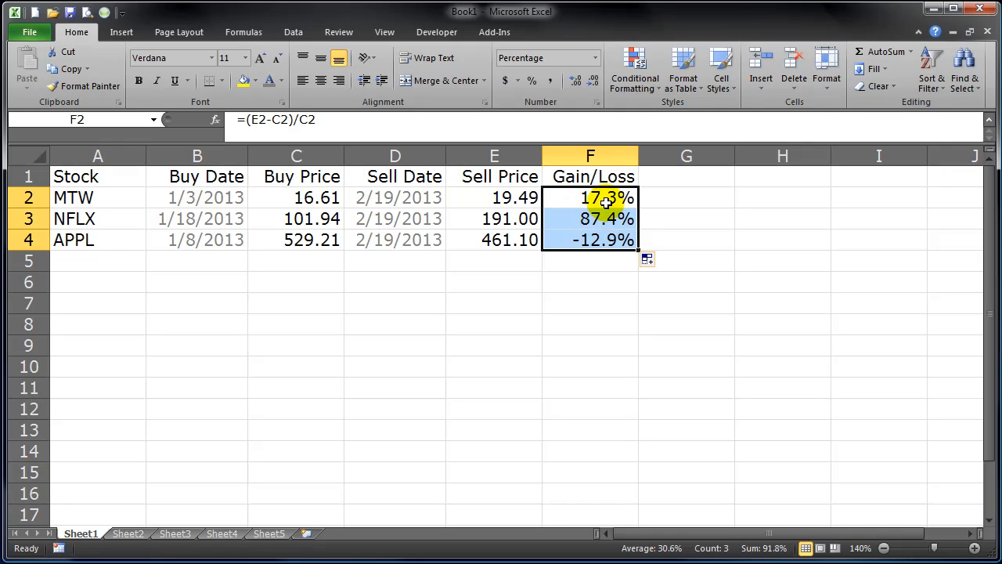
mouse_move(141, 259)
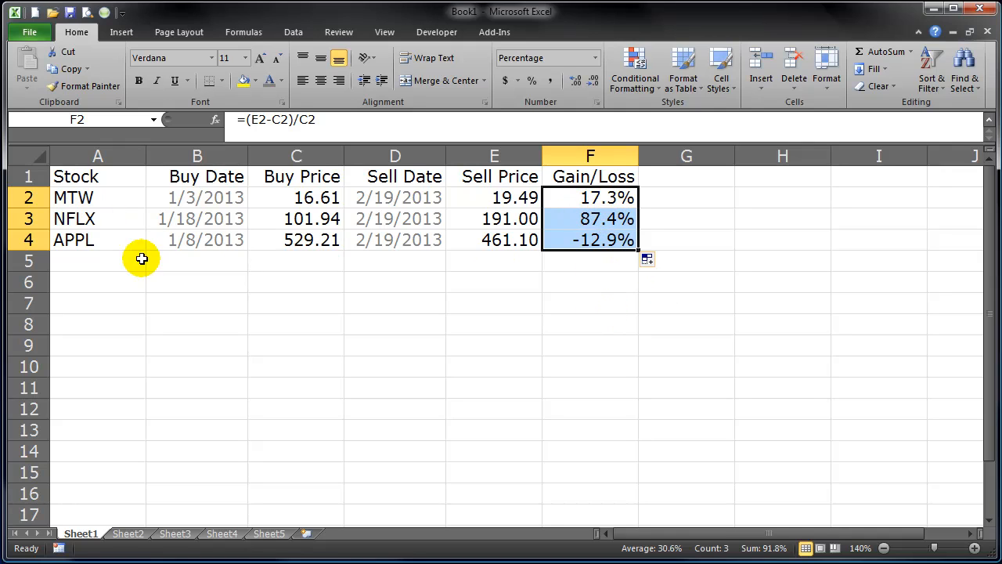
mouse_move(188, 219)
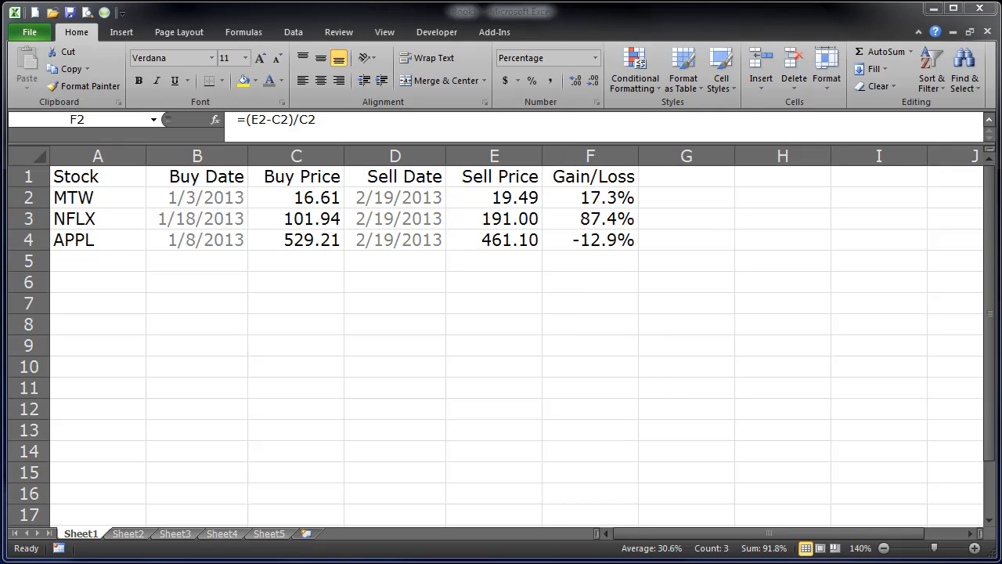
drag(590, 197, 591, 240)
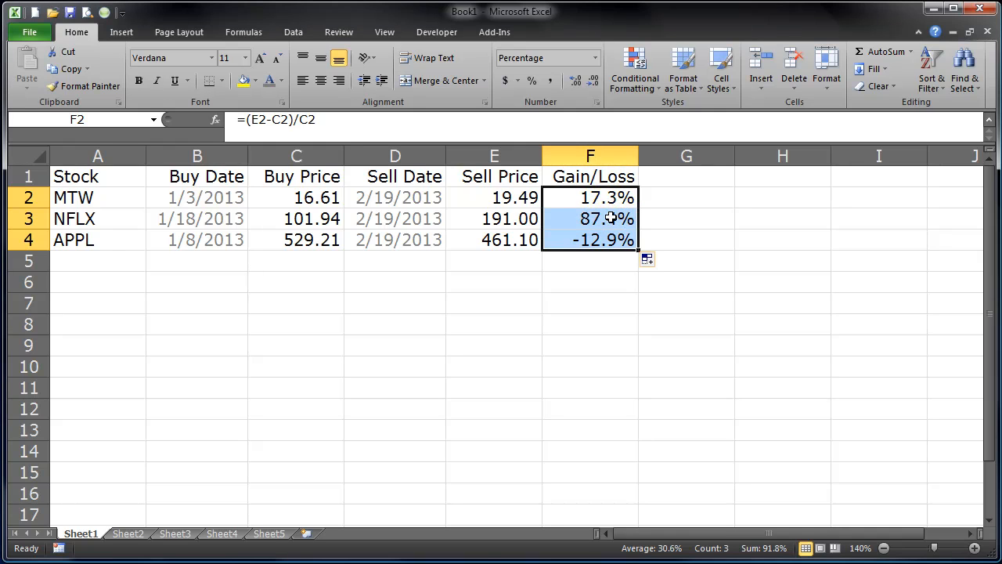
double_click(590, 197)
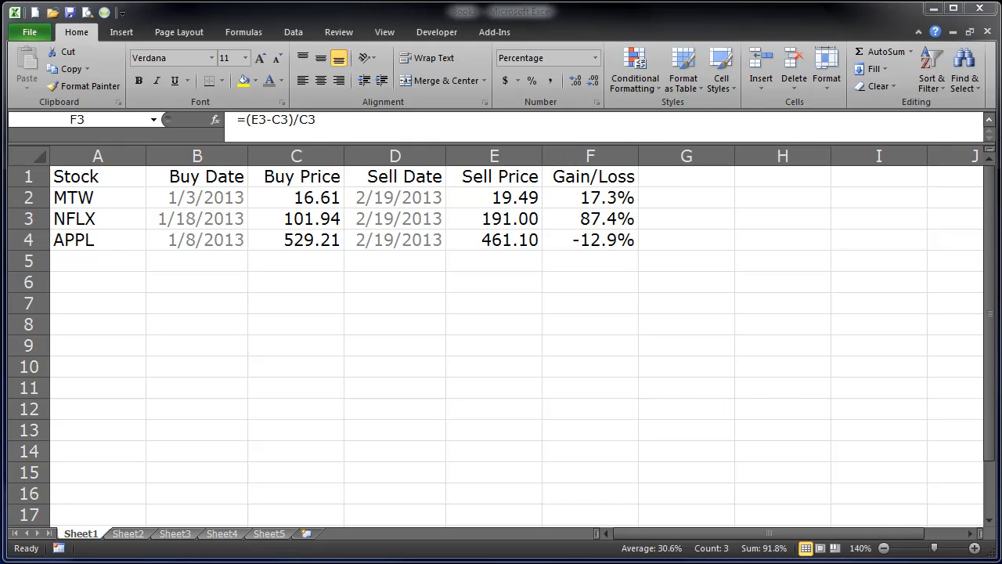
drag(590, 198, 590, 240)
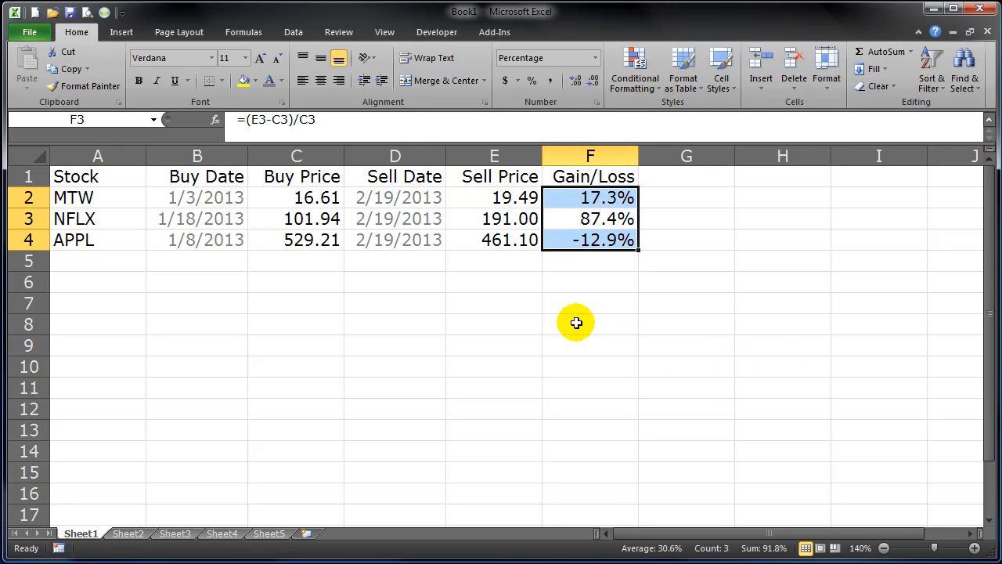
click(589, 322)
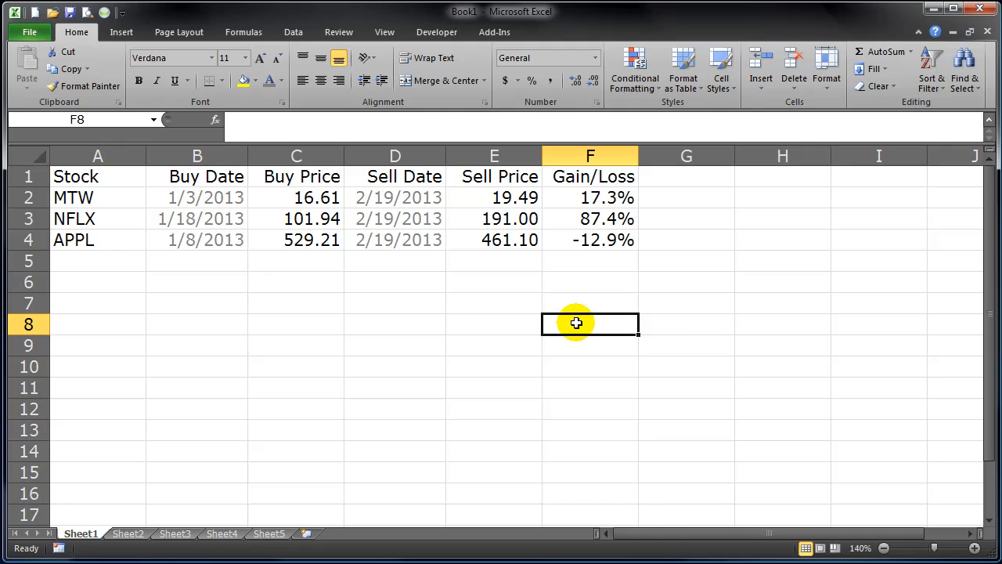
mouse_move(606, 329)
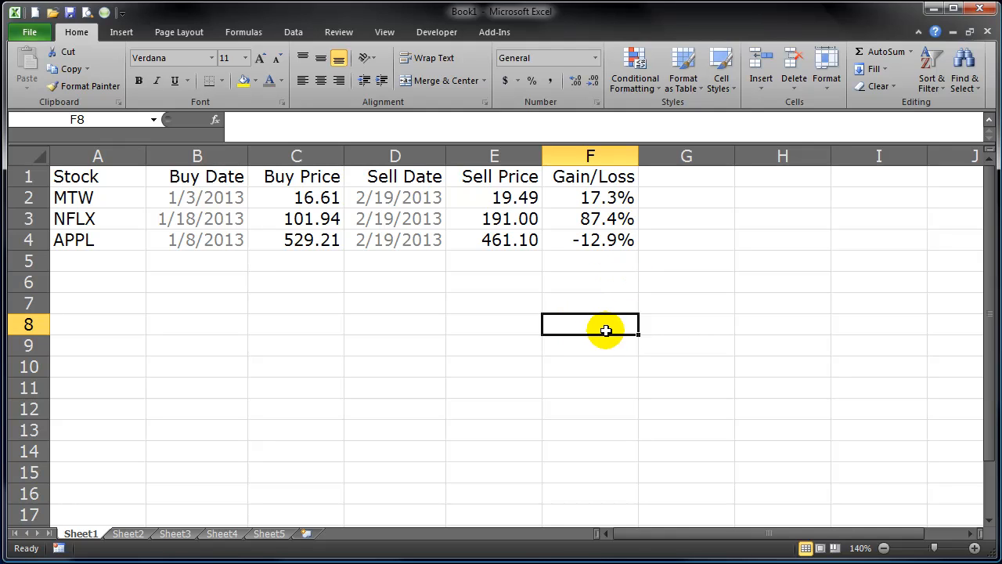
mouse_move(617, 290)
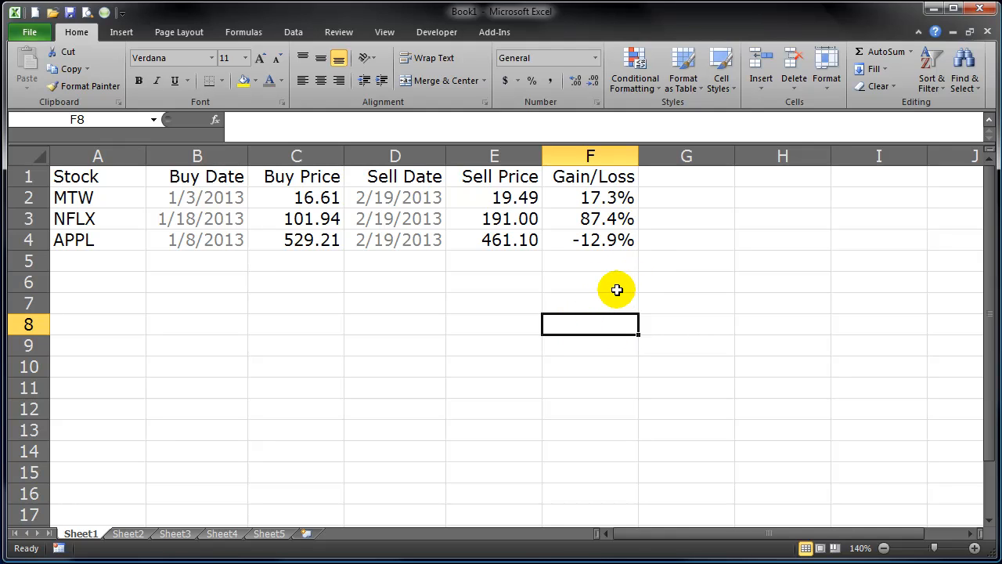
mouse_move(592, 198)
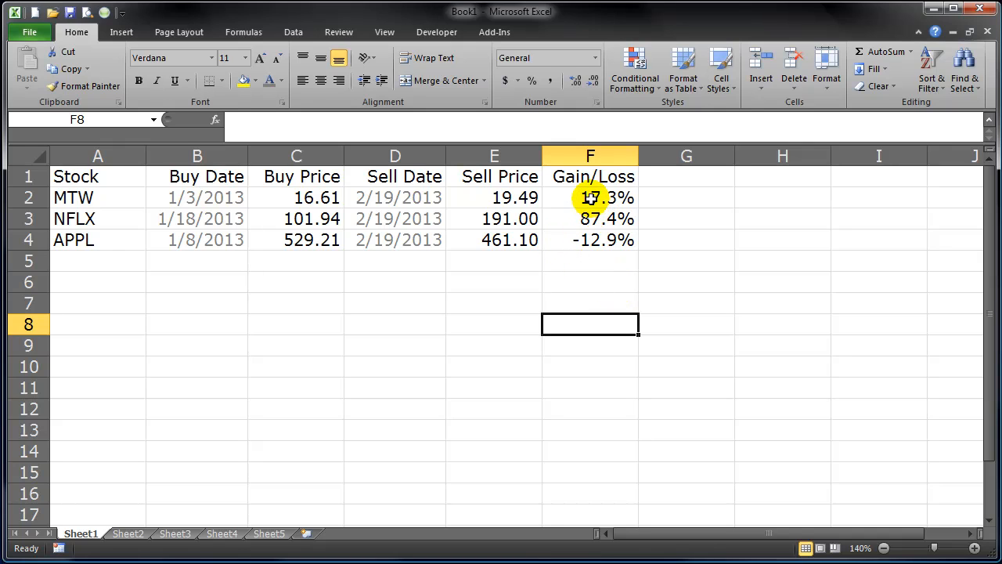
drag(589, 197, 588, 239)
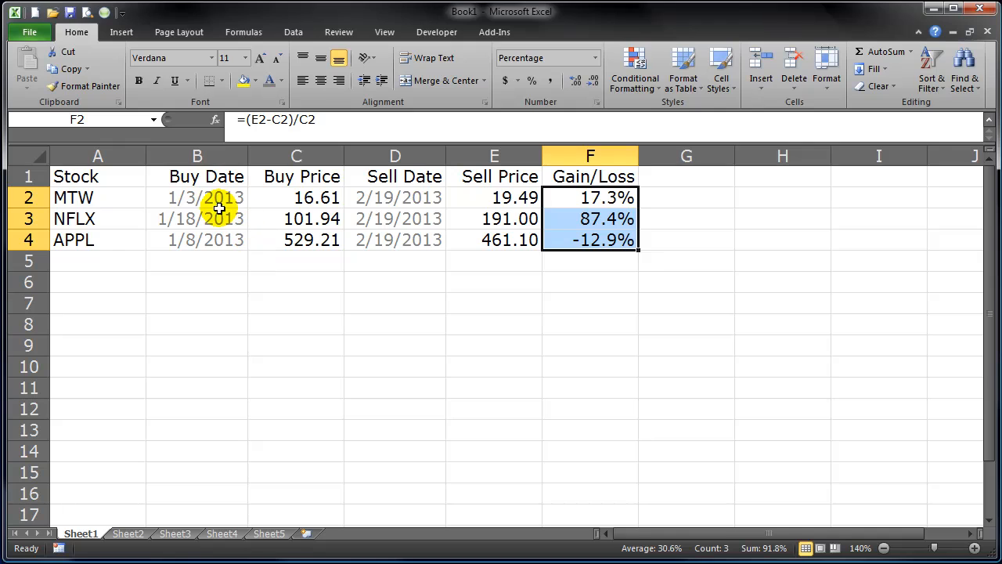
click(204, 197)
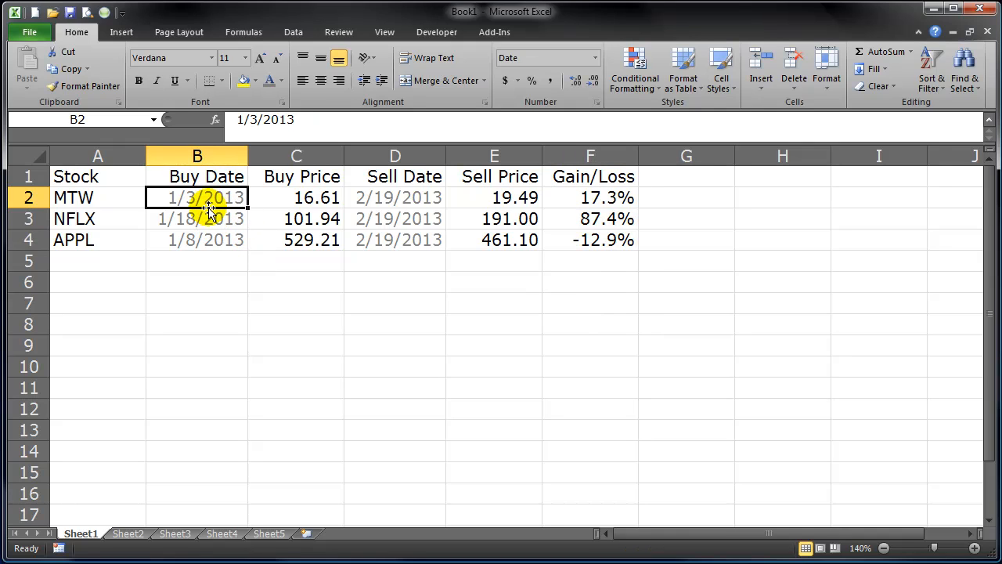
click(395, 324)
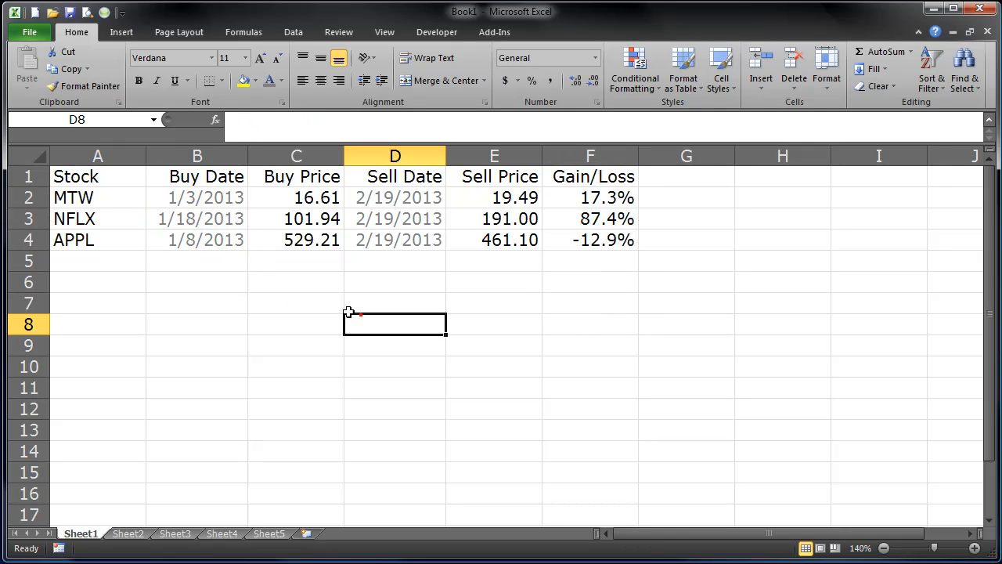
mouse_move(577, 257)
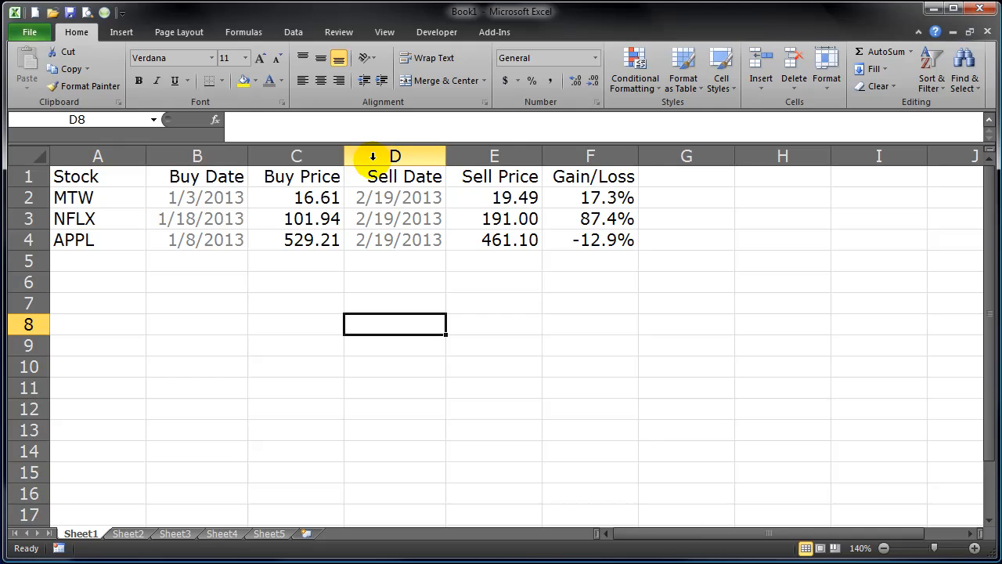
Insert a new column before Sell Date and label it Investment
click(391, 156)
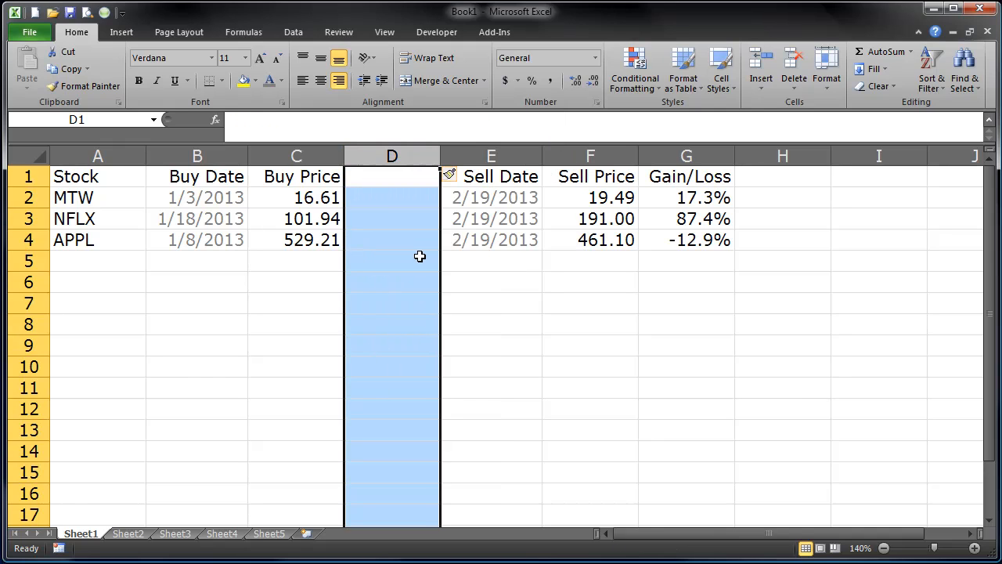
click(391, 176)
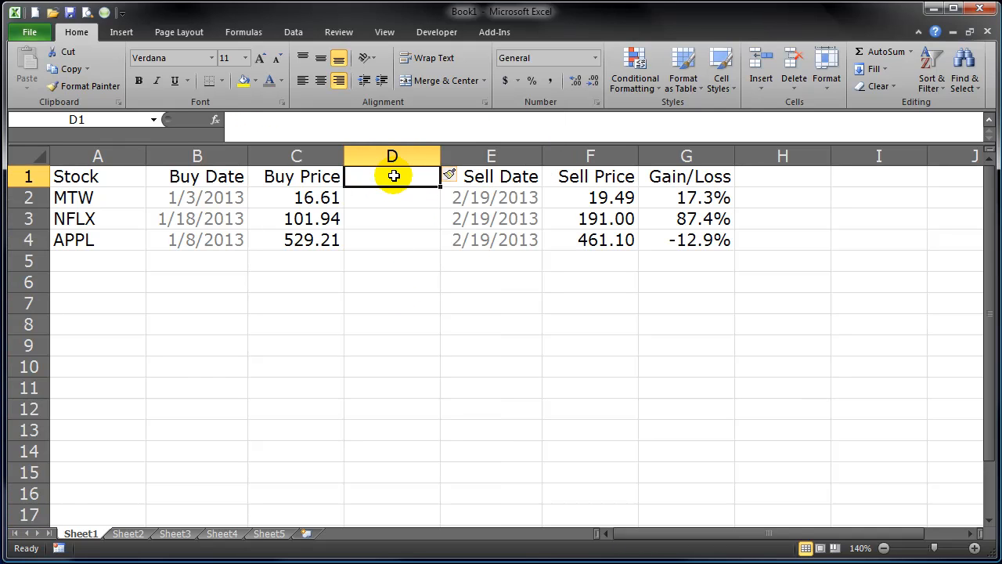
text(Investment)
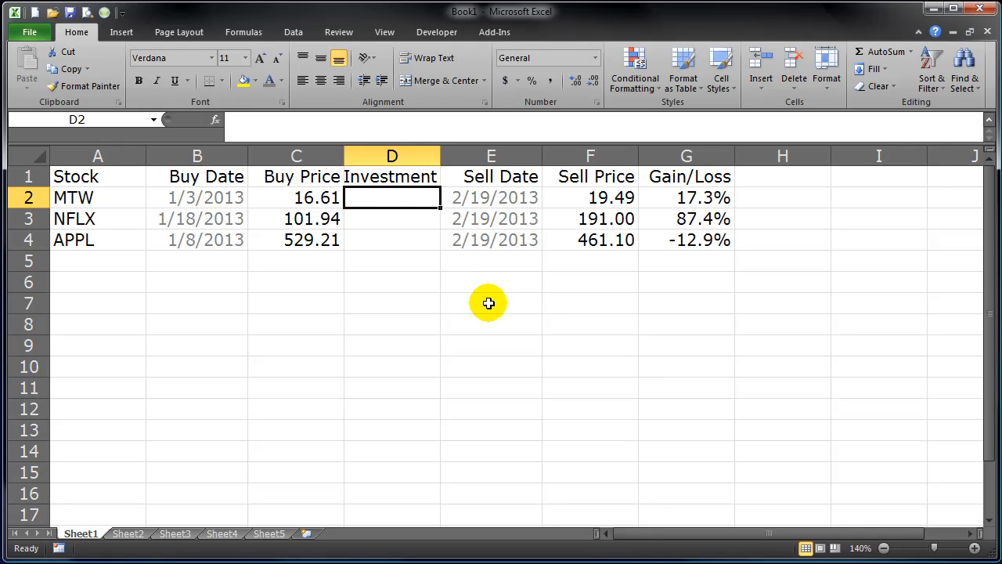
mouse_move(326, 219)
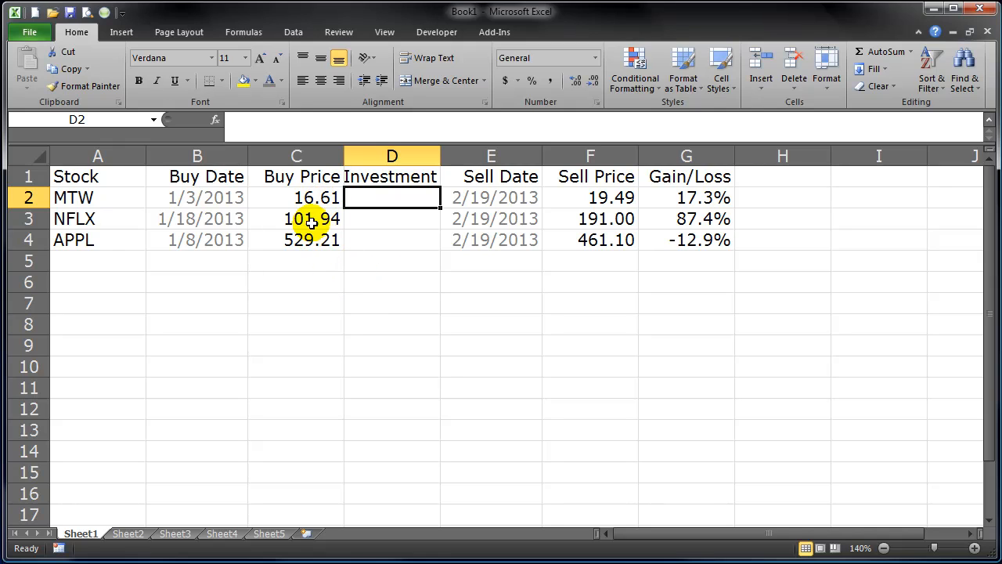
Enter investments of 10000, 6000 and 4000 for MTW, NFLX and APPL and select them
click(391, 260)
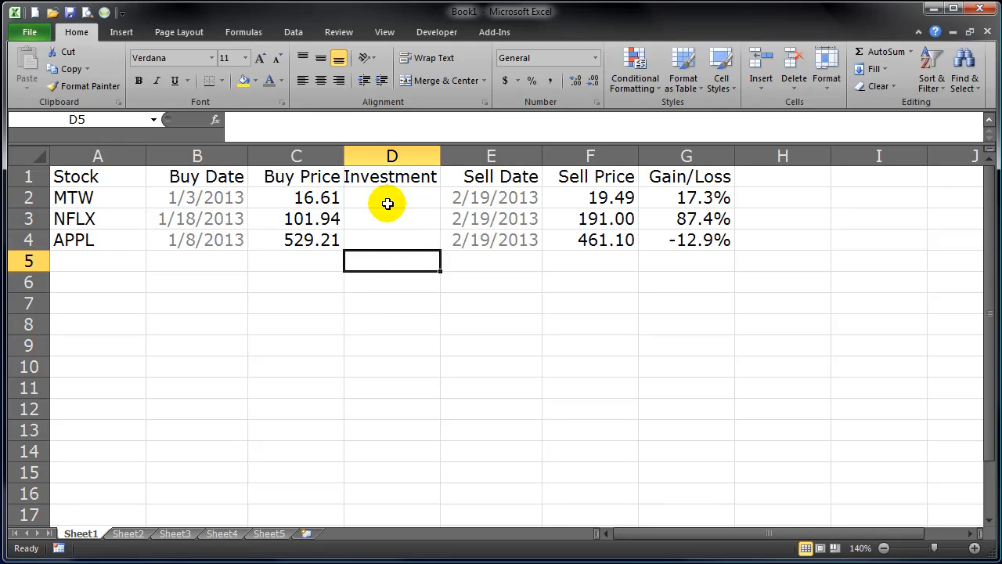
click(392, 197)
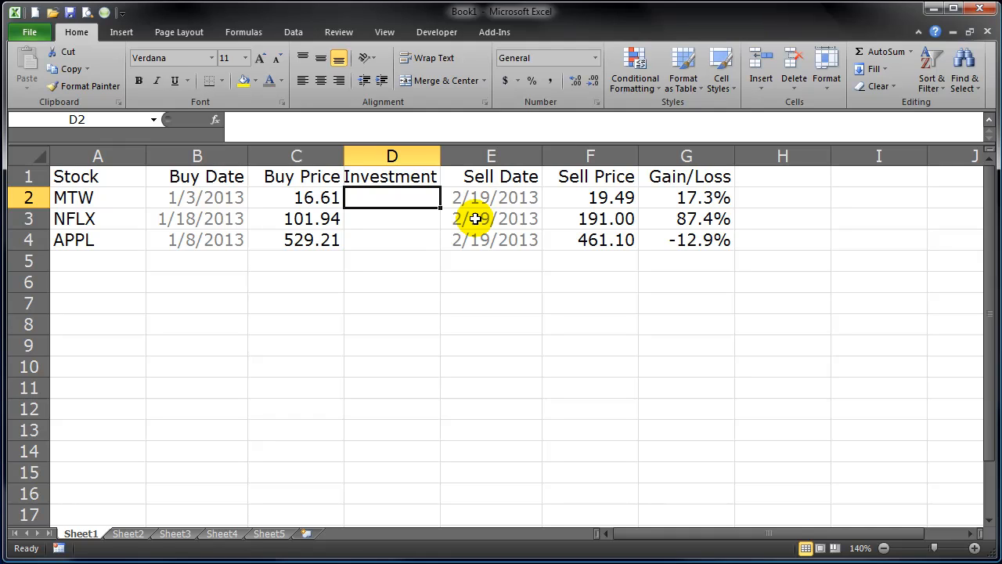
text(10000)
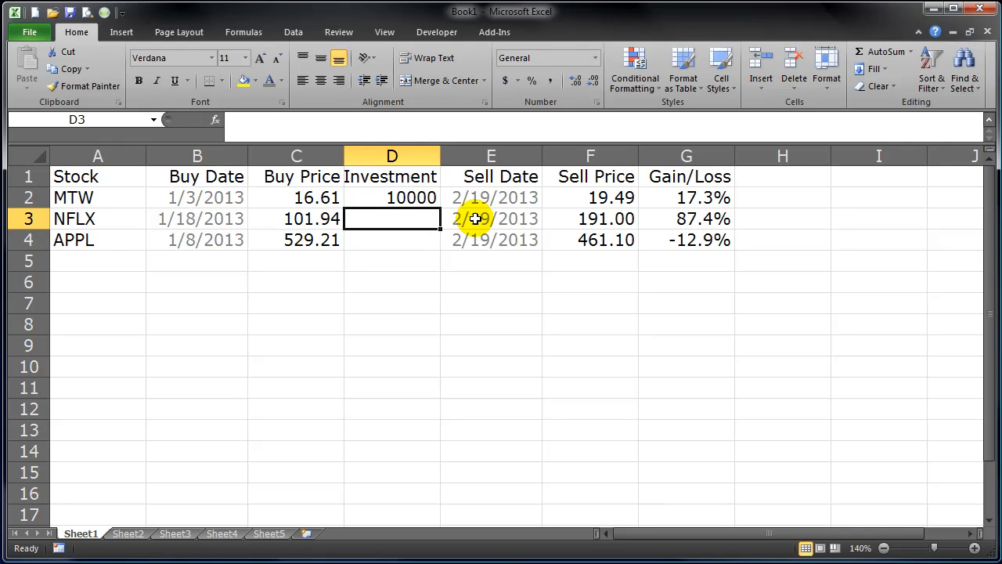
text(60)
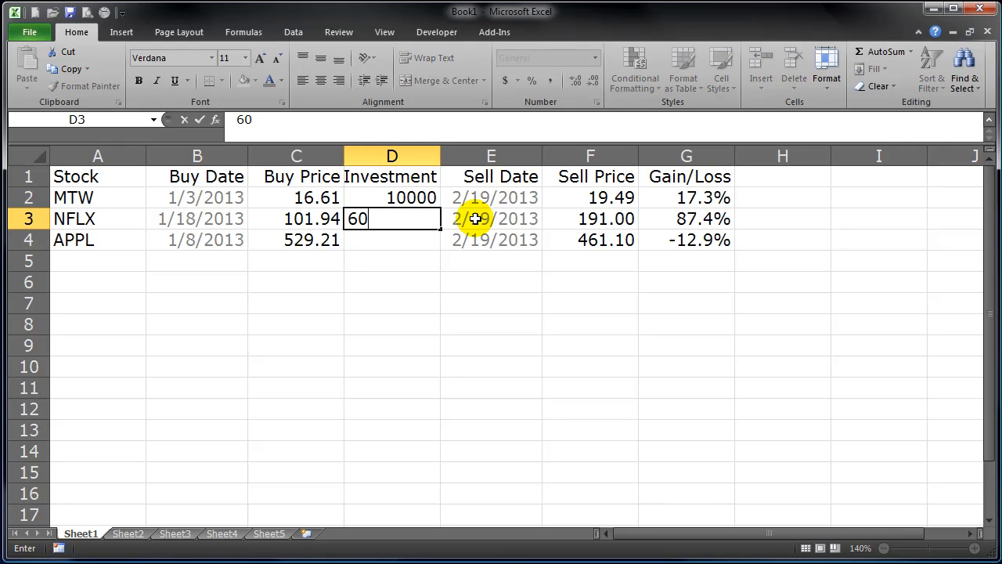
key(Return)
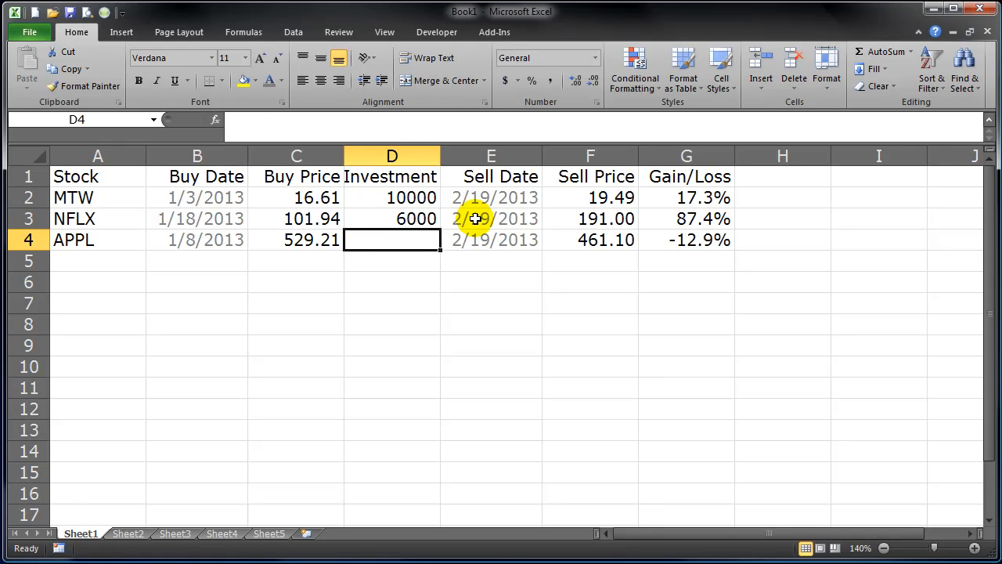
text(4000)
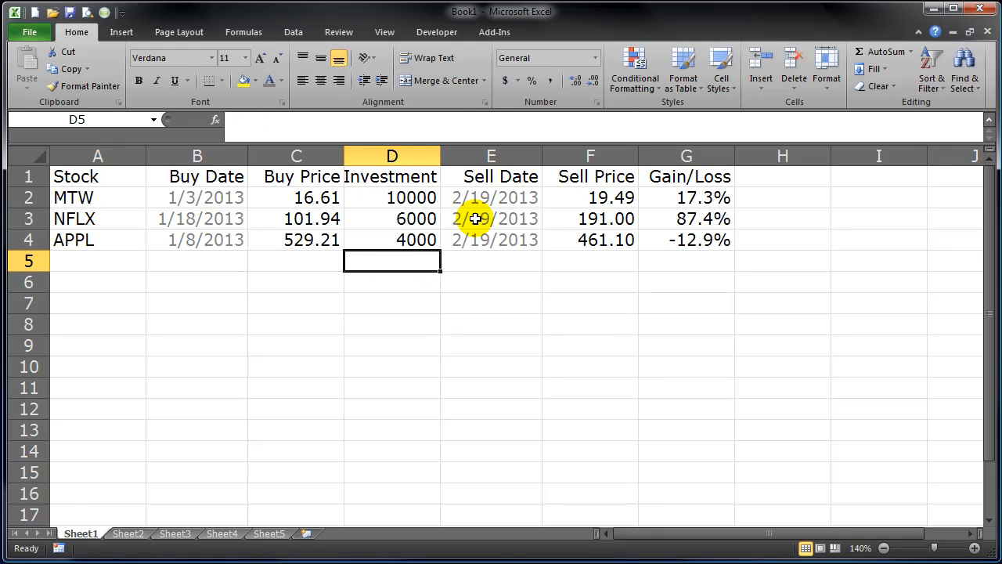
drag(392, 198, 392, 240)
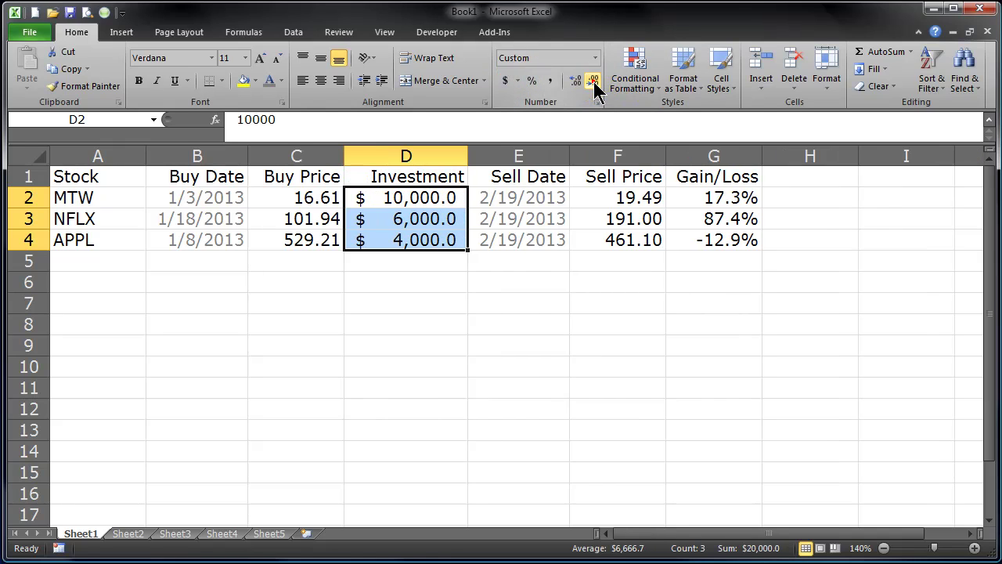
Show the investments as whole dollars and total them to $20,000 with AutoSum
click(592, 82)
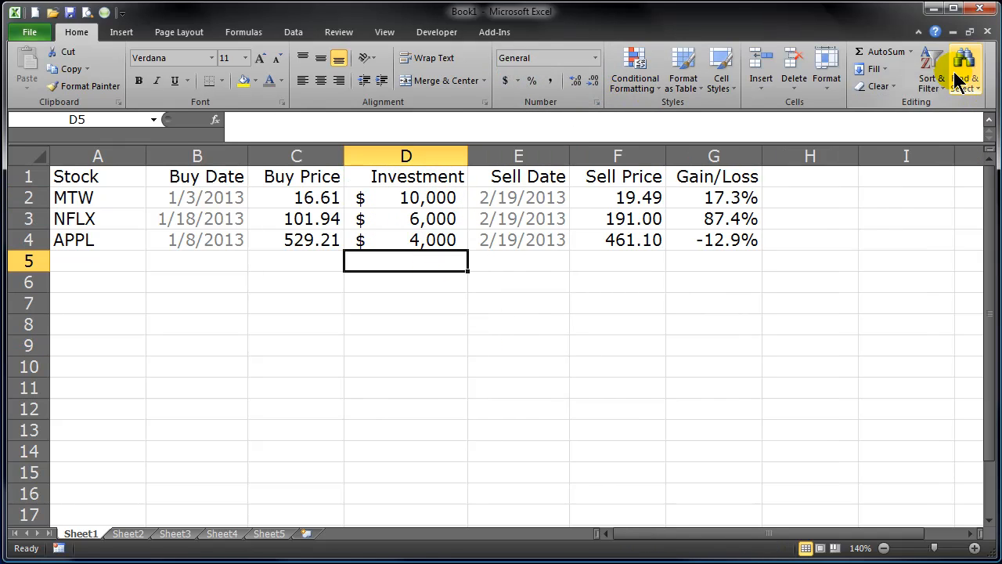
click(885, 52)
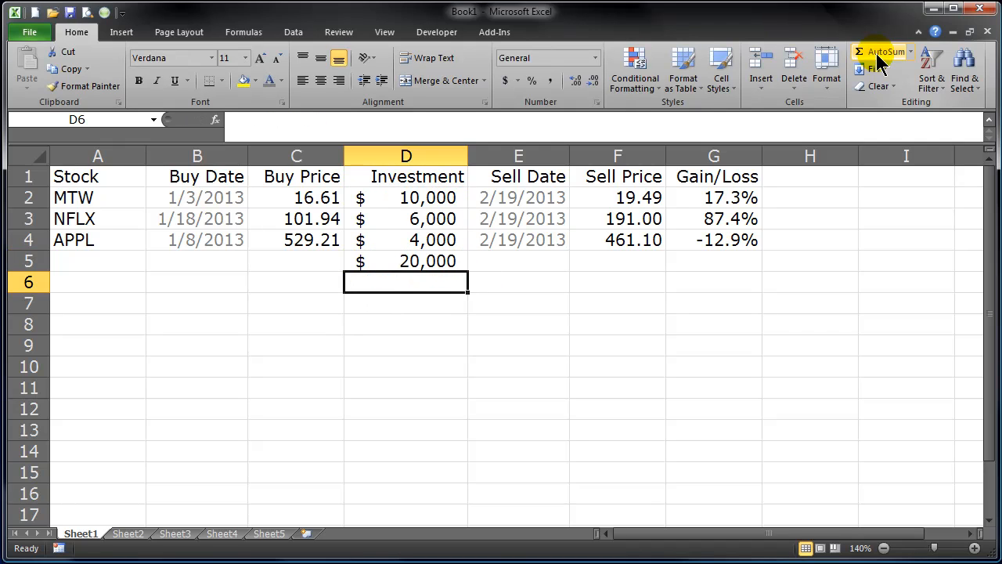
click(406, 346)
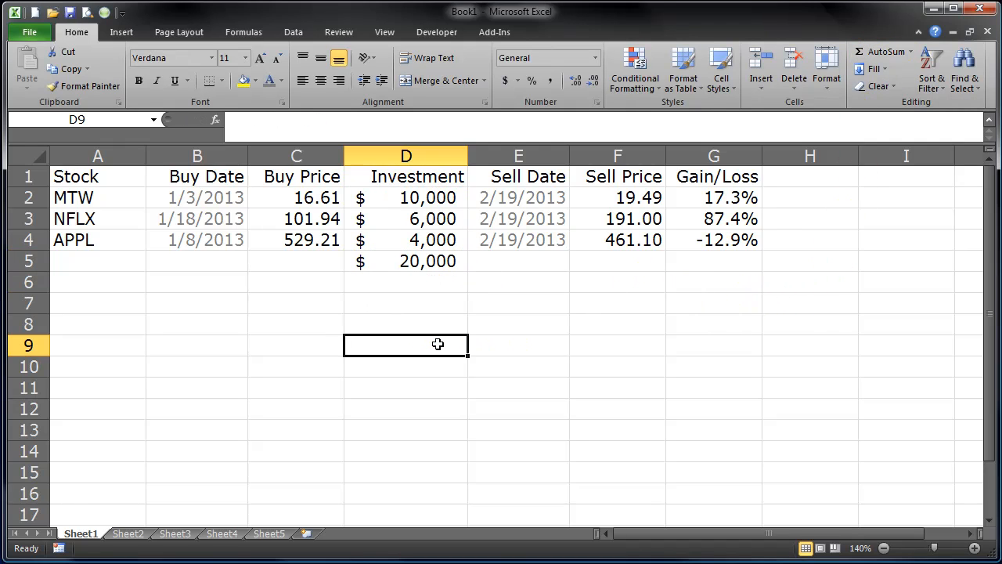
mouse_move(632, 293)
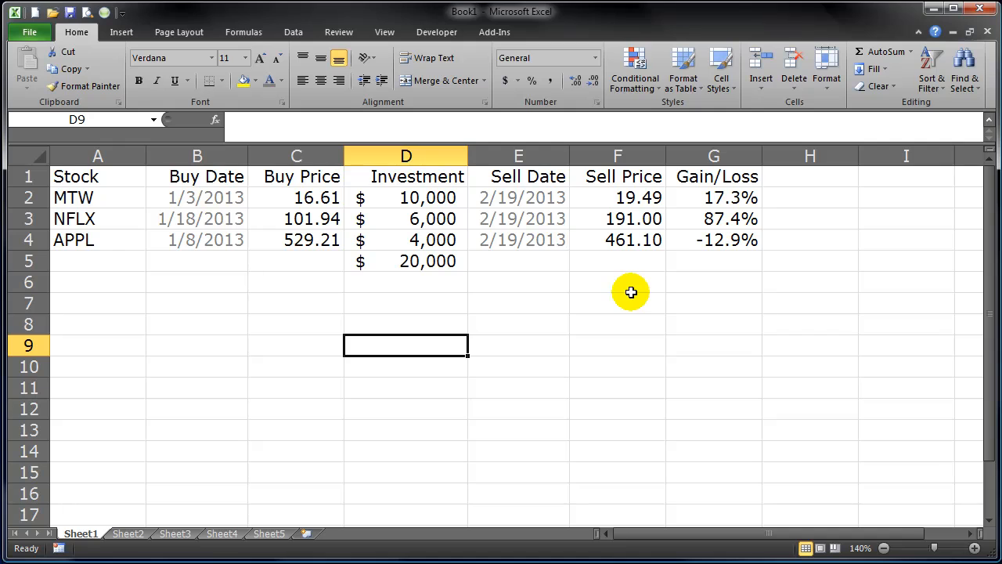
mouse_move(229, 204)
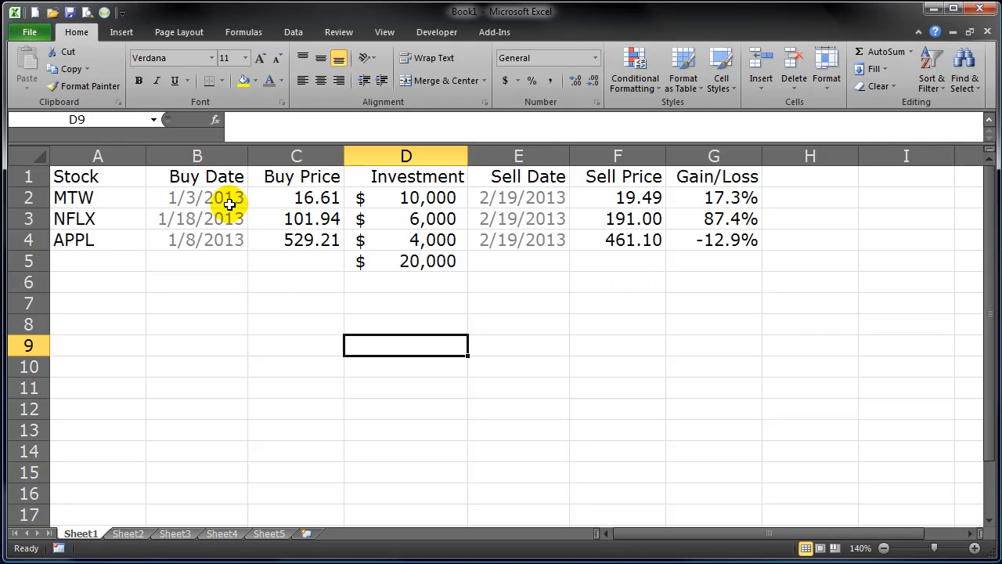
mouse_move(623, 263)
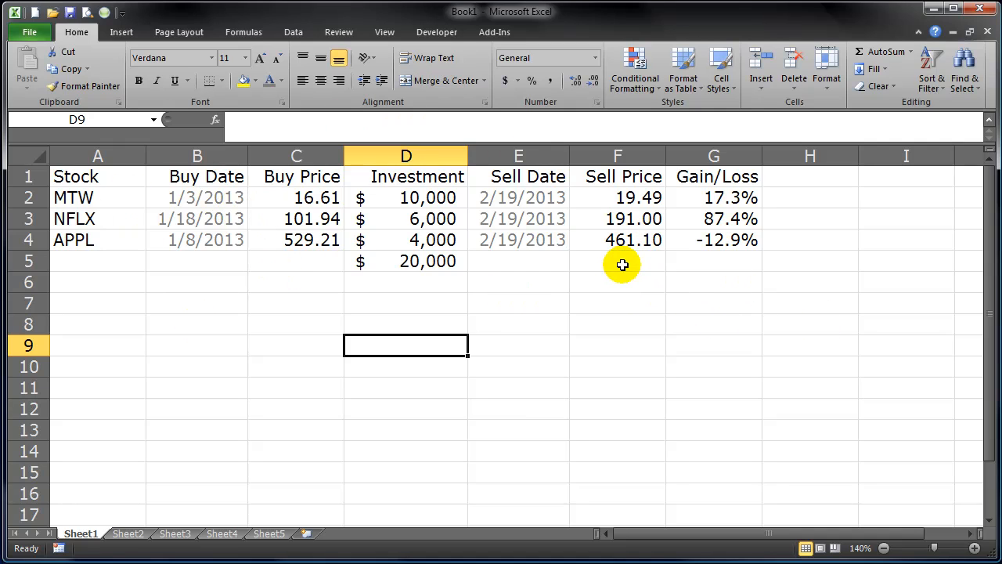
mouse_move(548, 266)
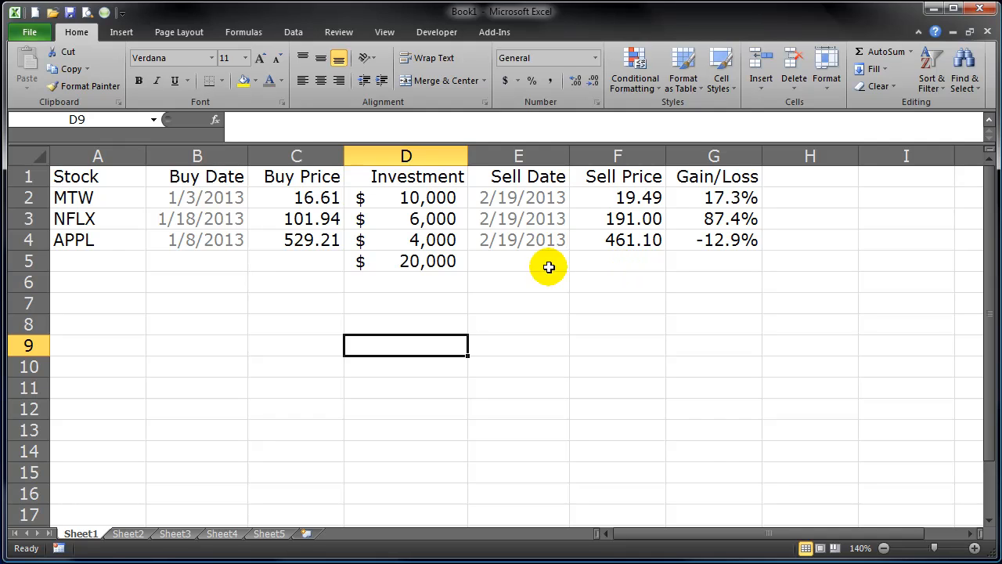
mouse_move(426, 260)
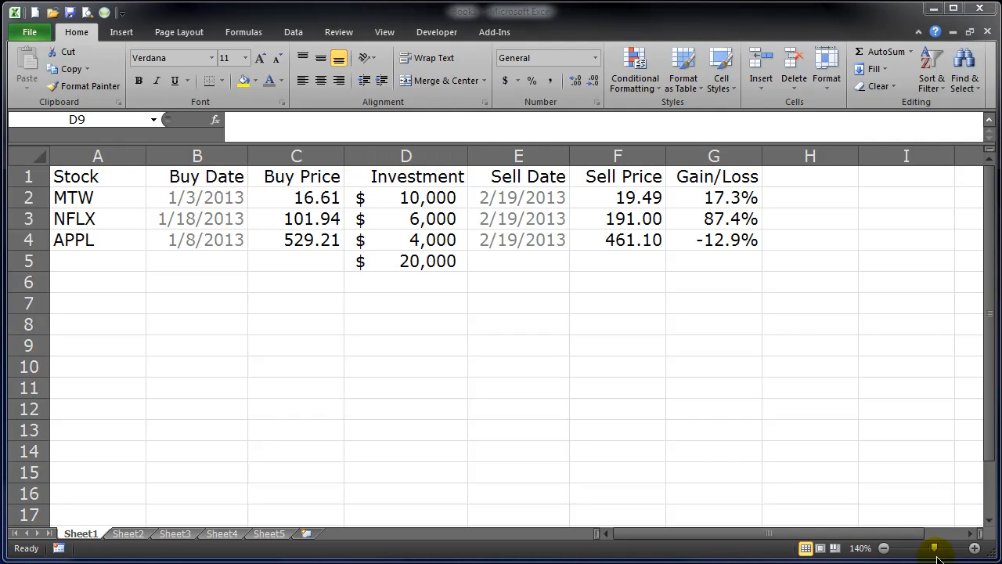
Select the three gain/loss percentages to read their status-bar average
click(714, 282)
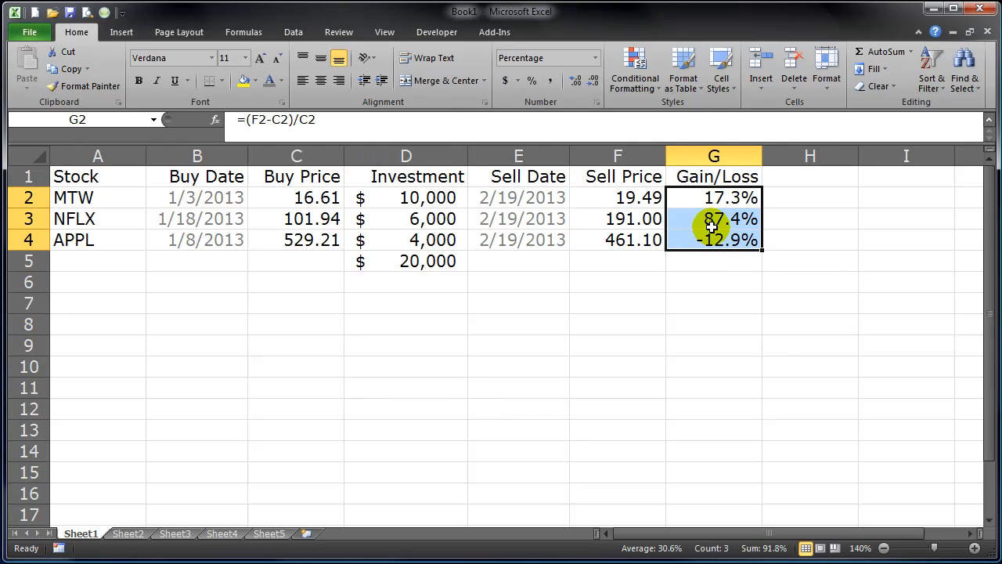
mouse_move(720, 548)
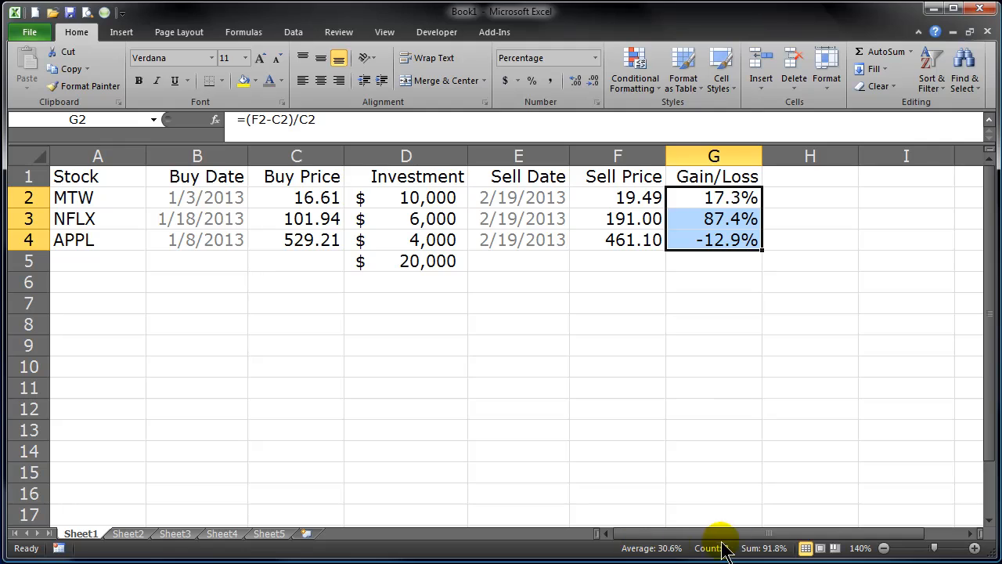
mouse_move(712, 251)
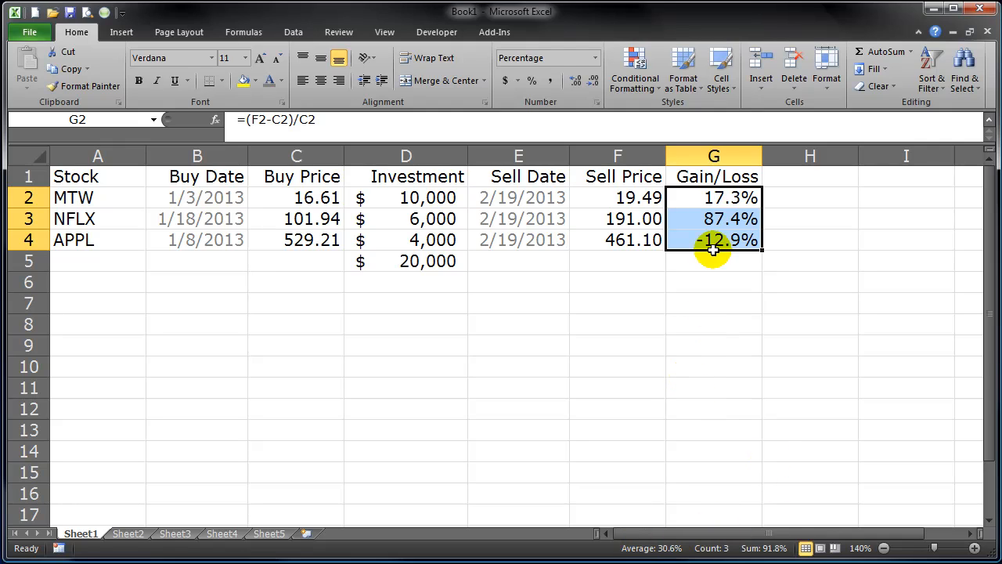
mouse_move(705, 271)
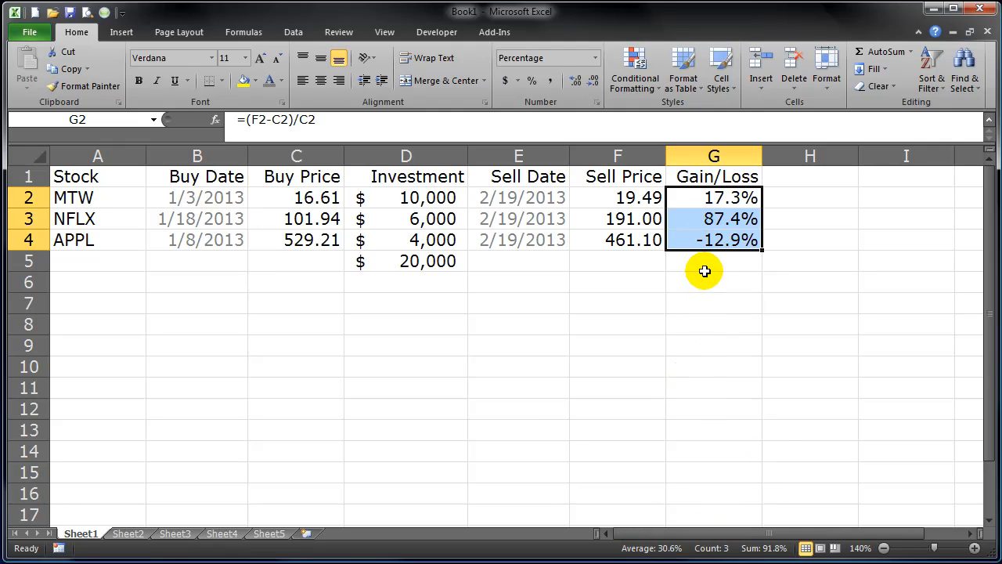
mouse_move(508, 366)
text(average)
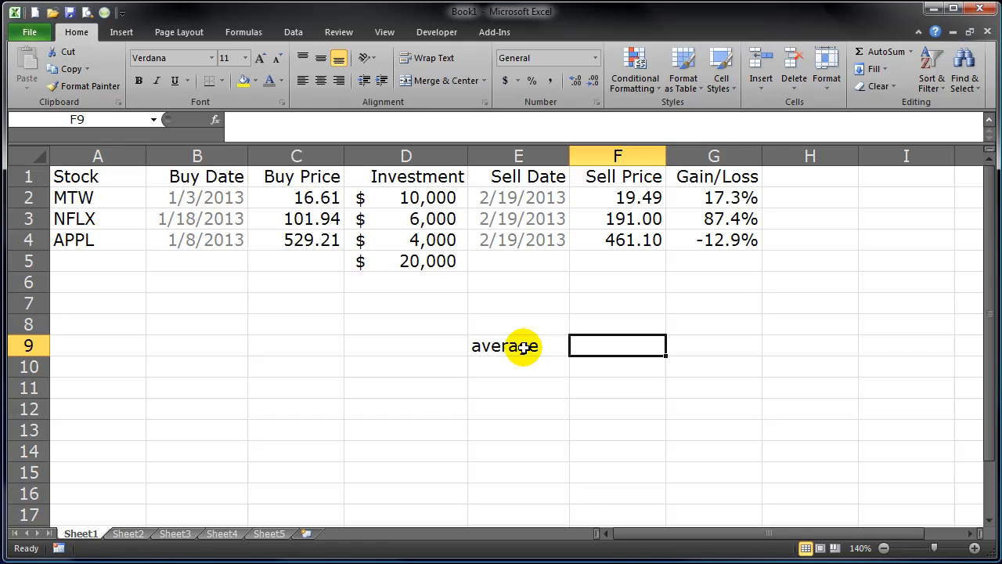
Average the three gain/loss percentages in F9 with =AVERAGE(G2:G4), giving 30.6%
text(=average()
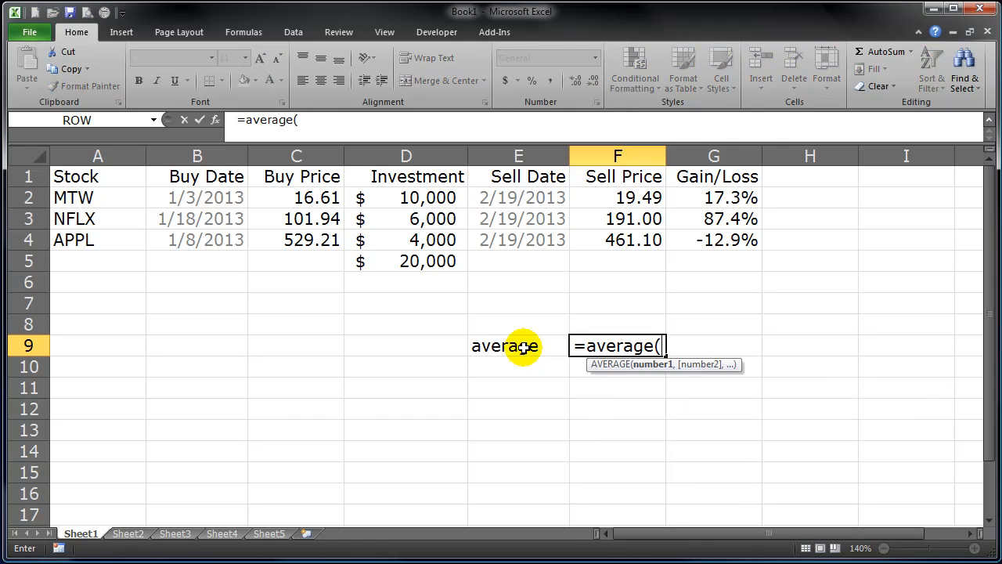
drag(715, 198, 714, 239)
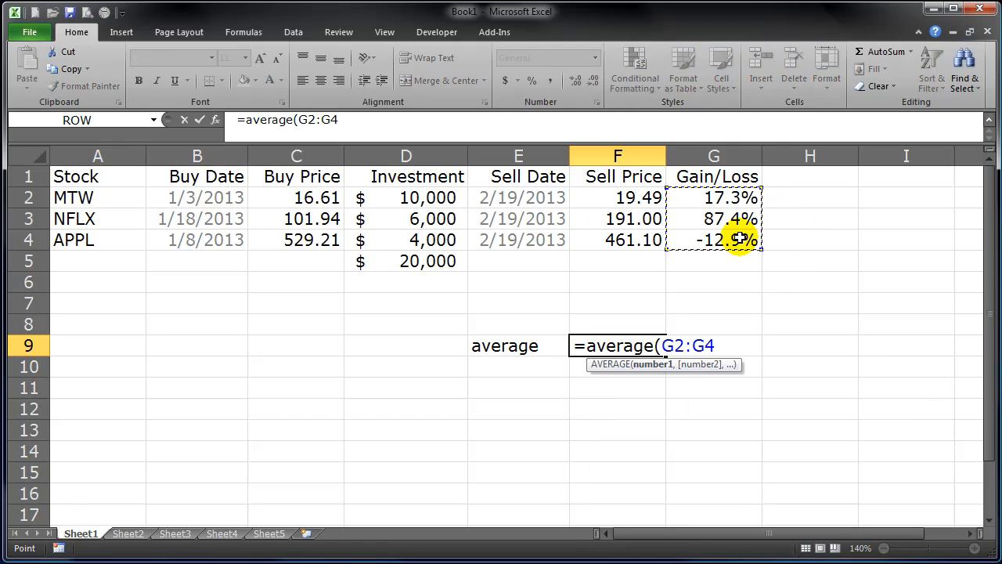
key(Return)
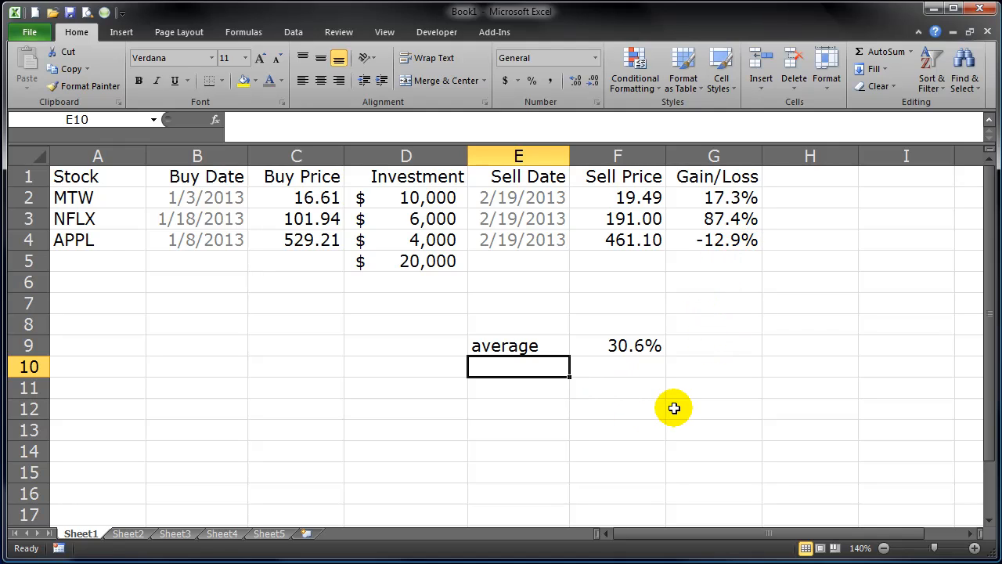
Add a 'weighted average' label, right-align both labels and select the weighted average cell
text(wea)
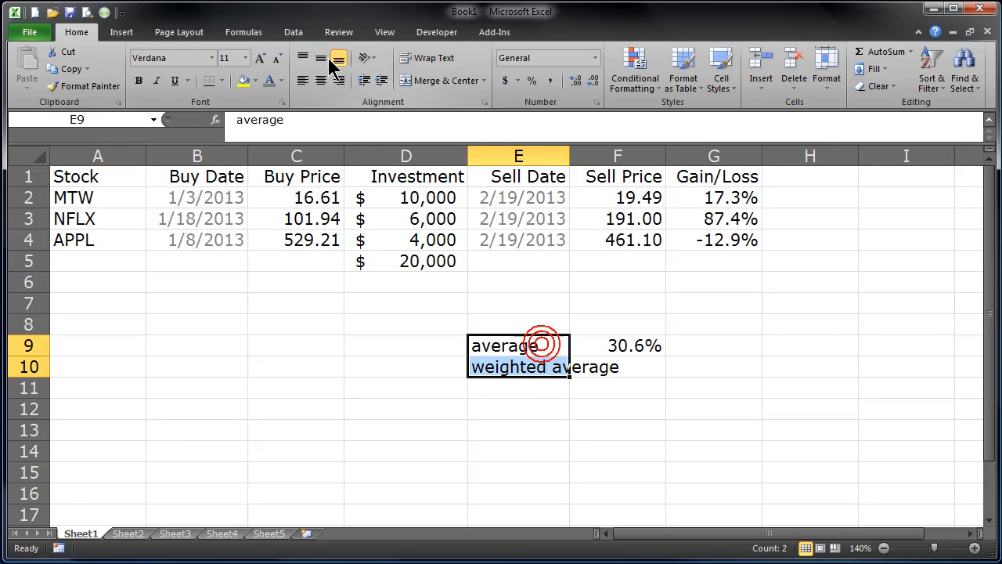
click(617, 367)
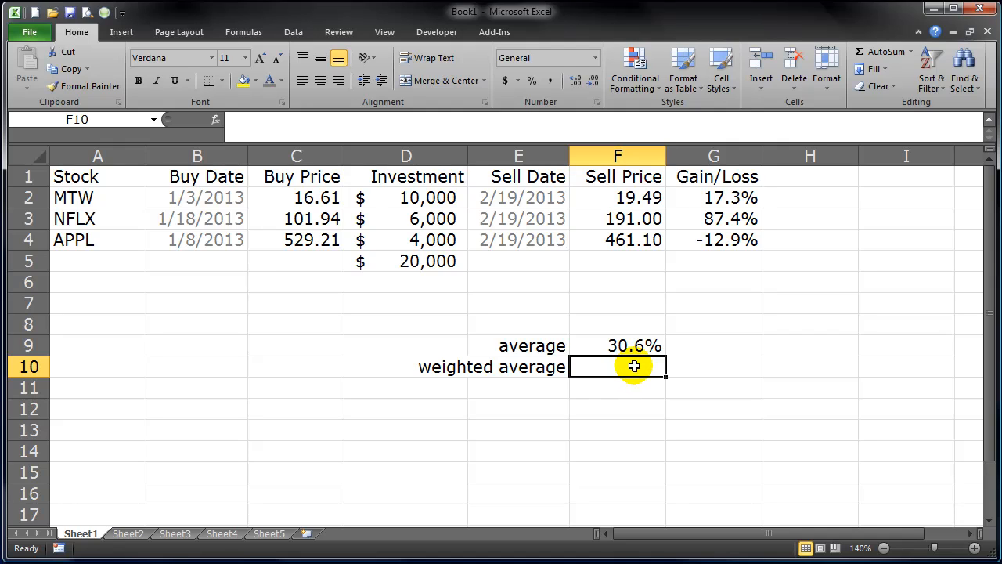
click(406, 197)
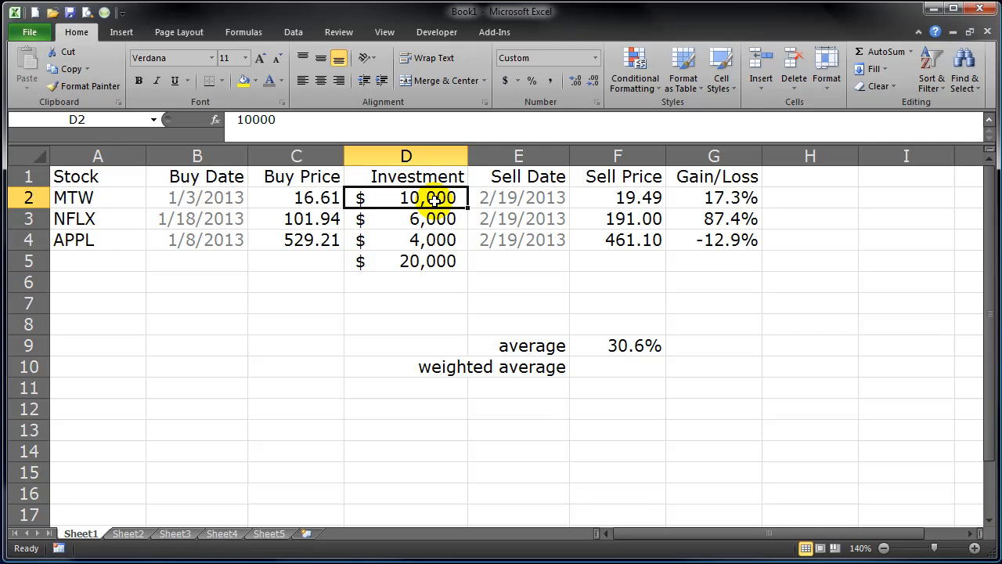
click(714, 197)
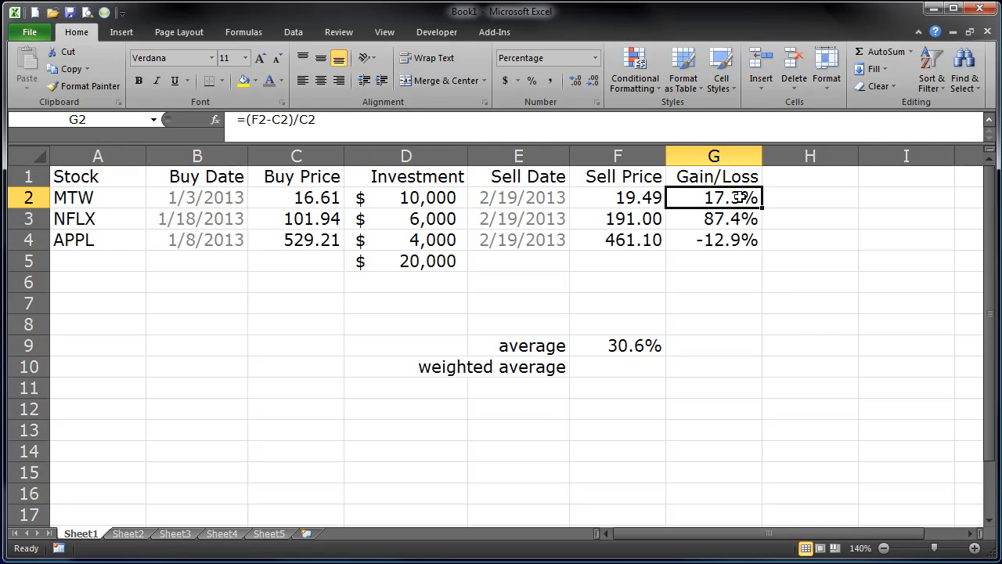
click(714, 304)
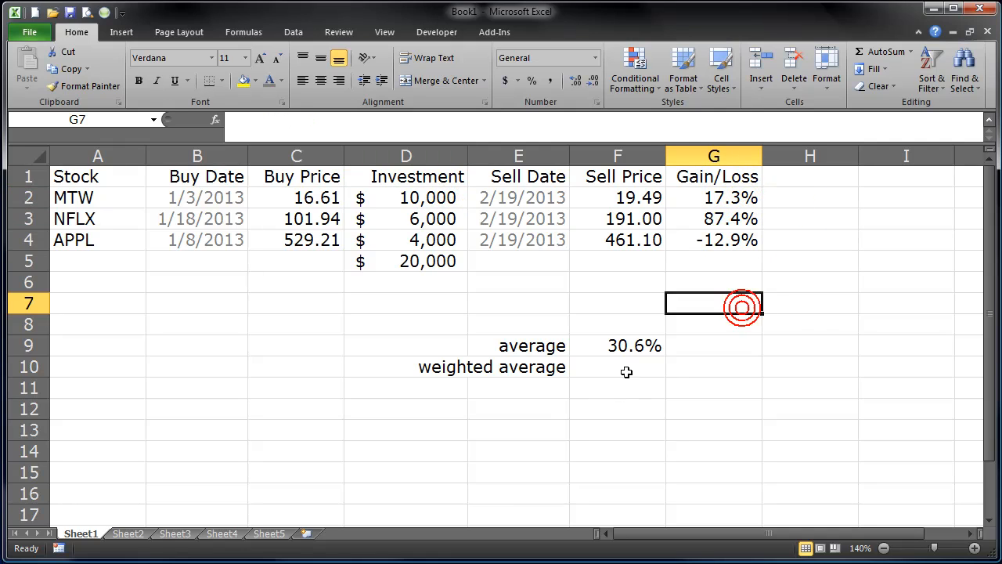
click(617, 367)
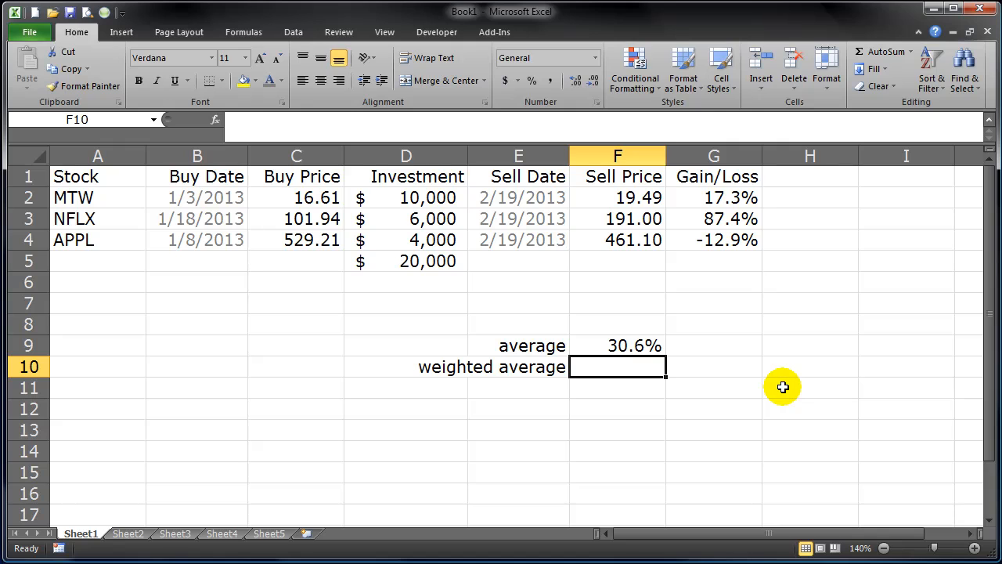
Start the weighted formula with MTW's term (G2*(D2/$D$5)), making the D5 total absolute
text(=)
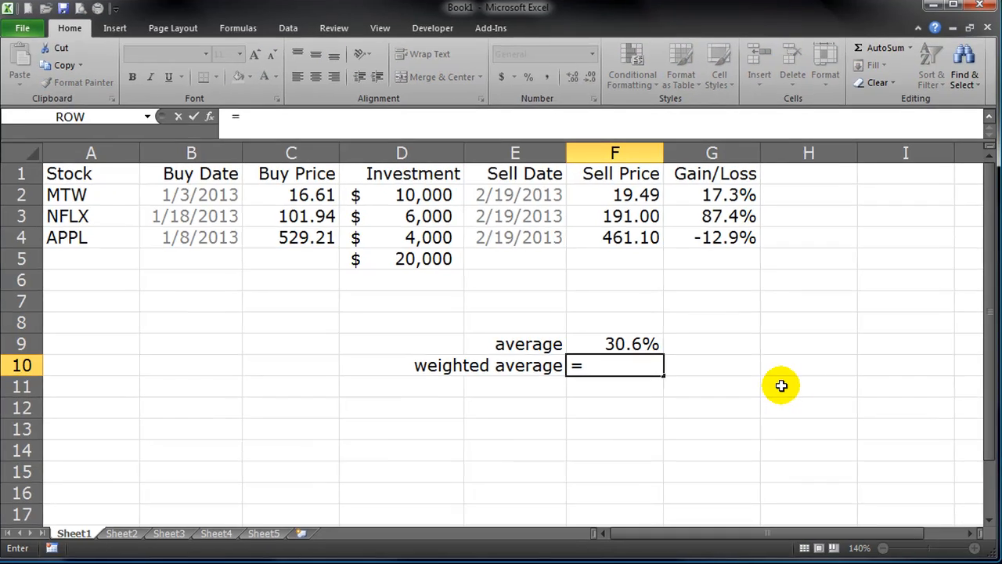
text(()
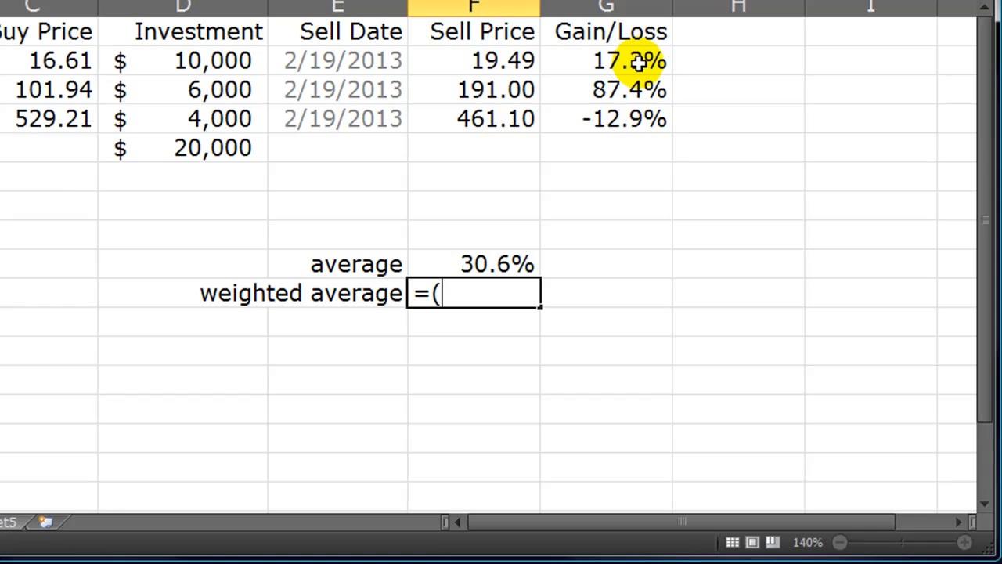
click(608, 60)
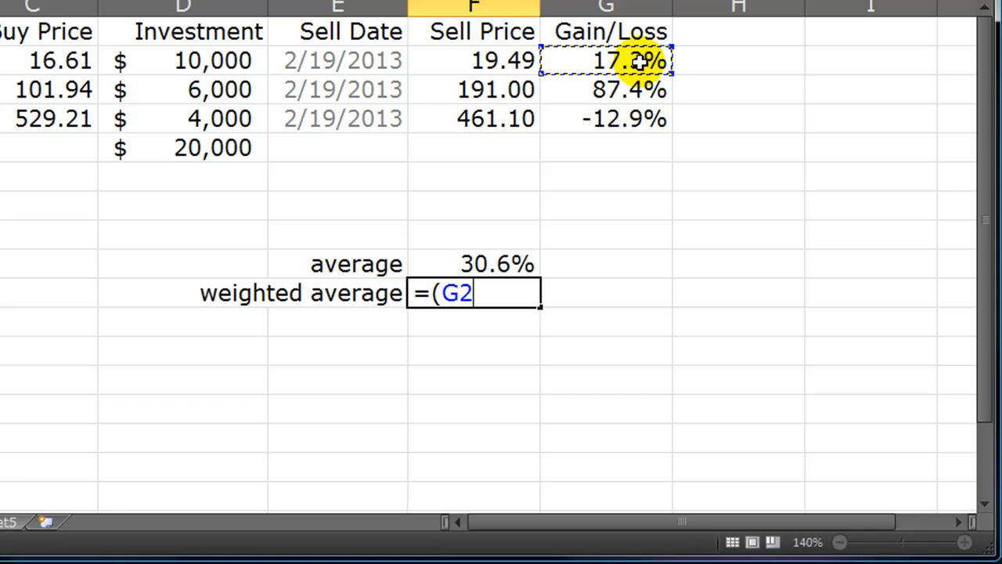
text(*)
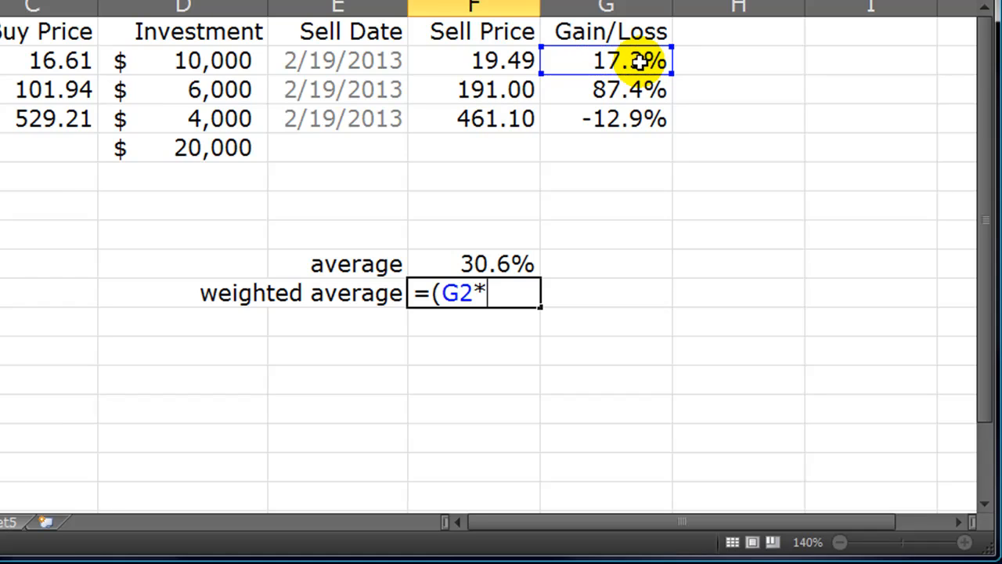
text(()
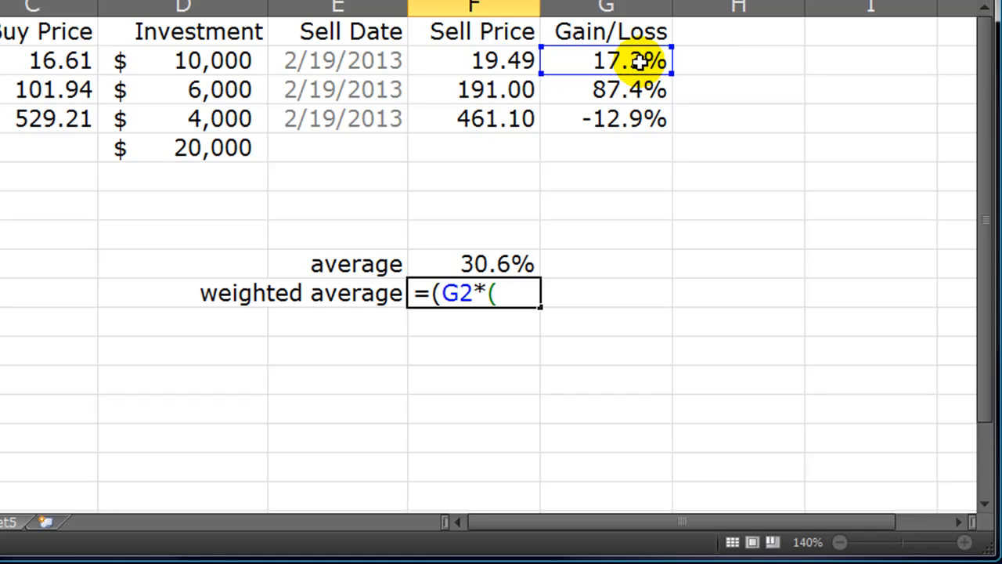
mouse_move(232, 59)
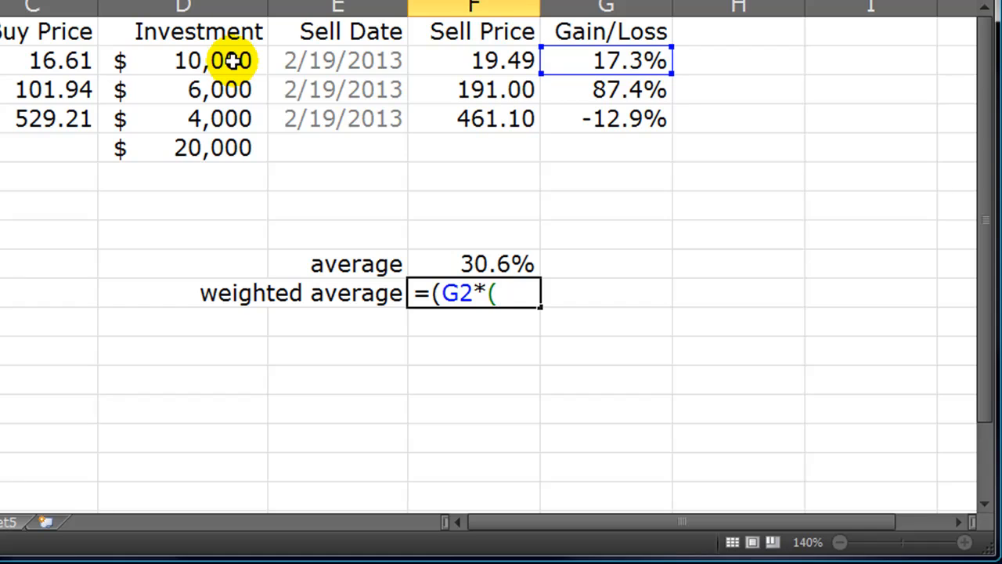
click(213, 60)
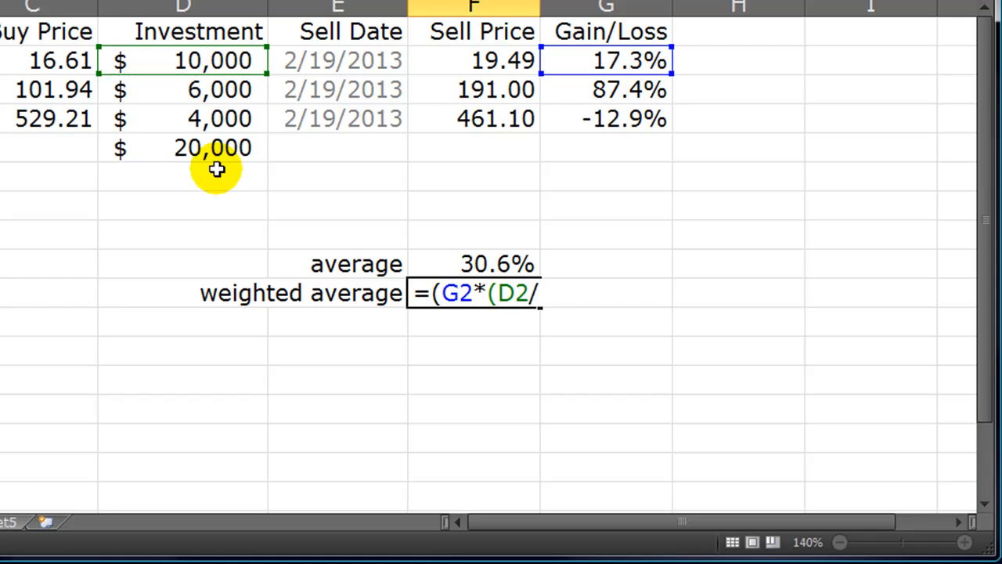
click(183, 147)
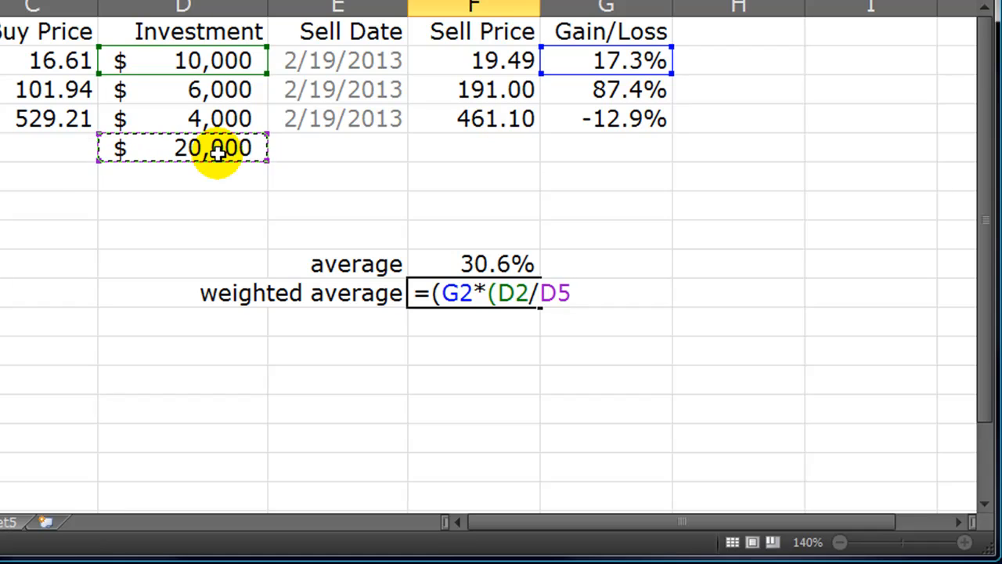
key(f4)
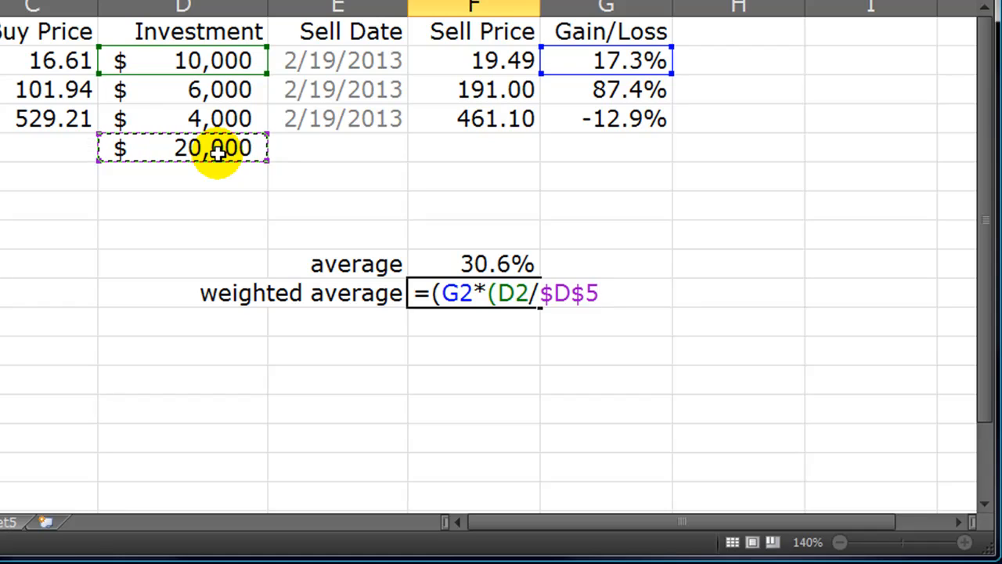
text()))
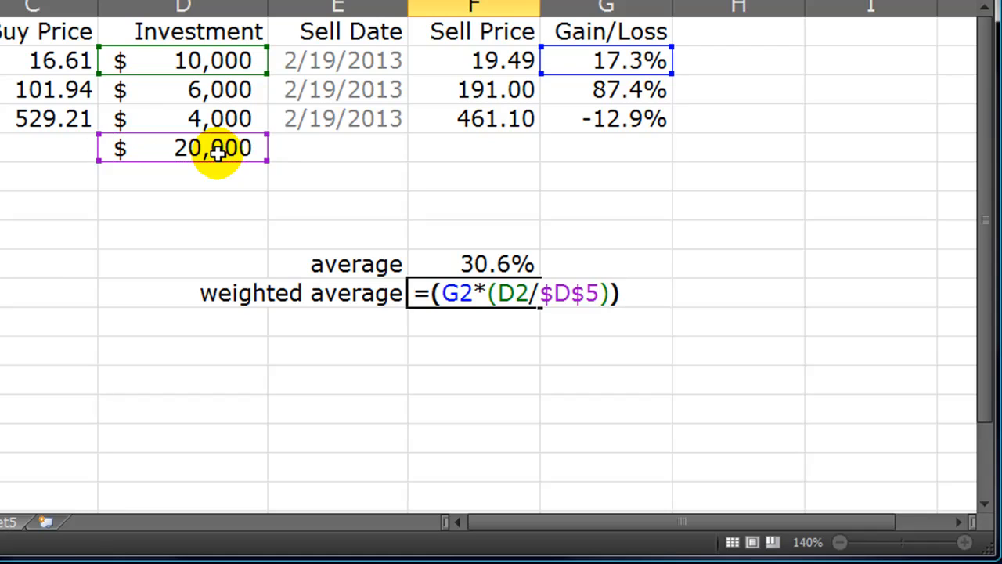
text(+)
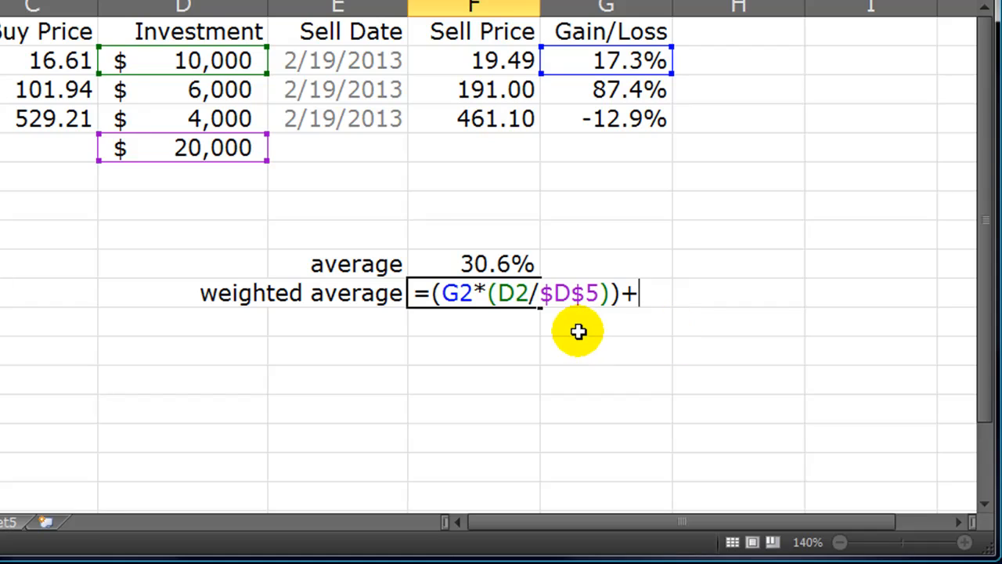
mouse_move(680, 368)
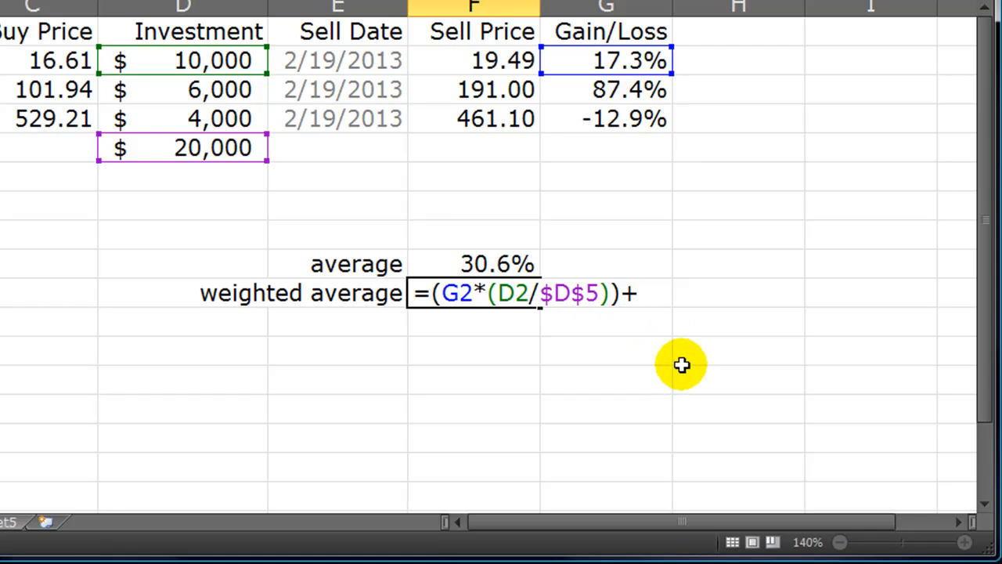
Add NFLX's term (G3*(D3/$D$5)) to the weighted average formula
text(()
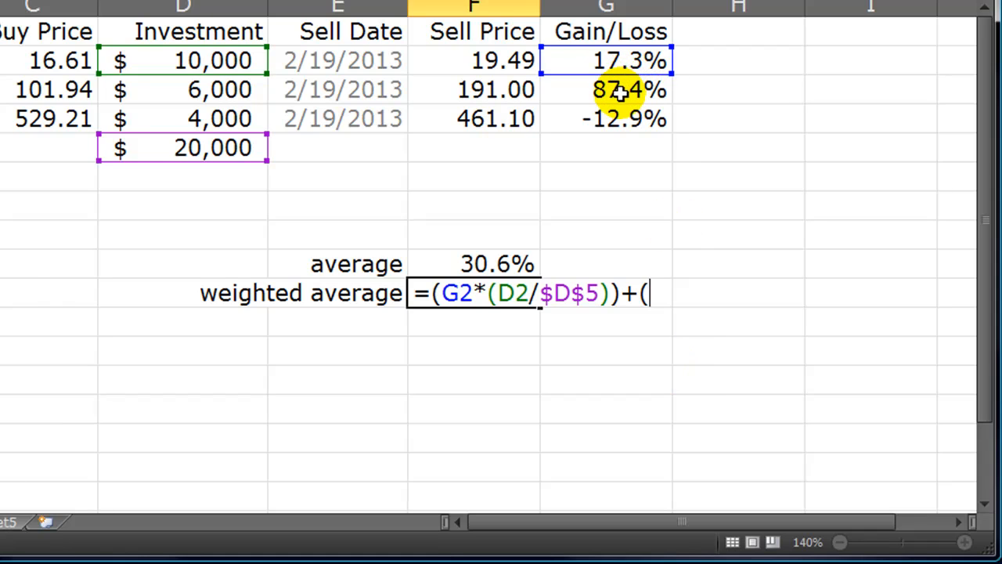
click(608, 89)
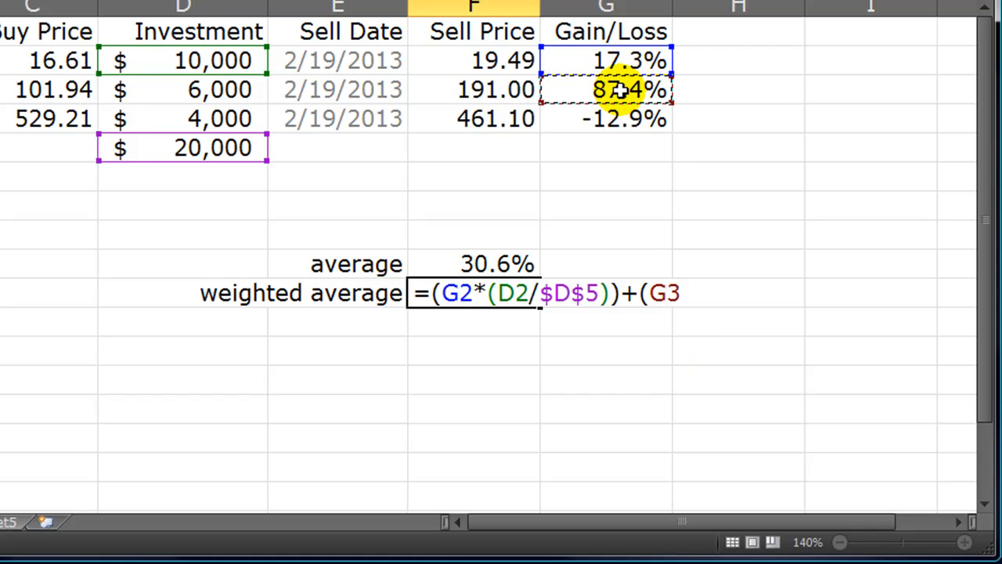
text(*)
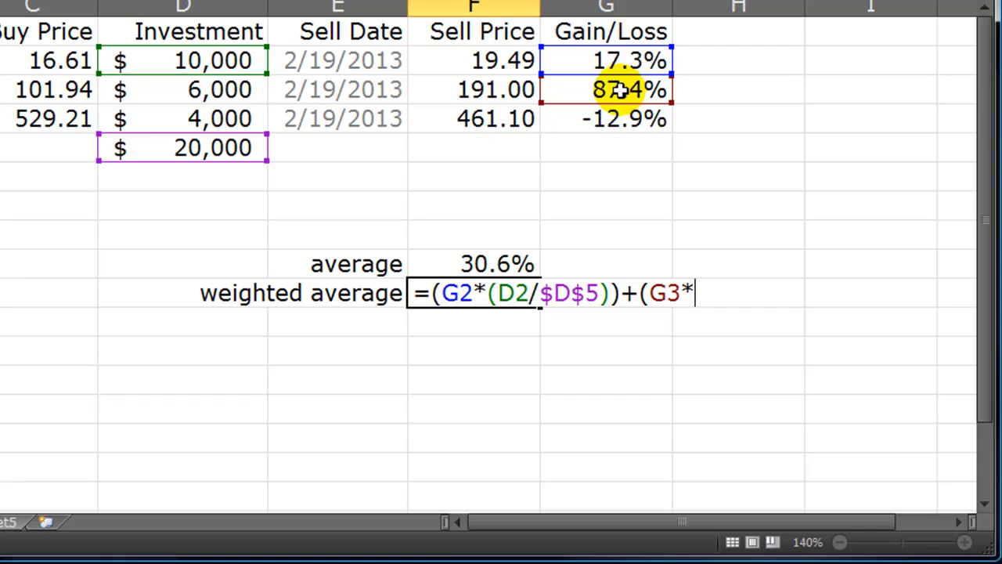
text(()
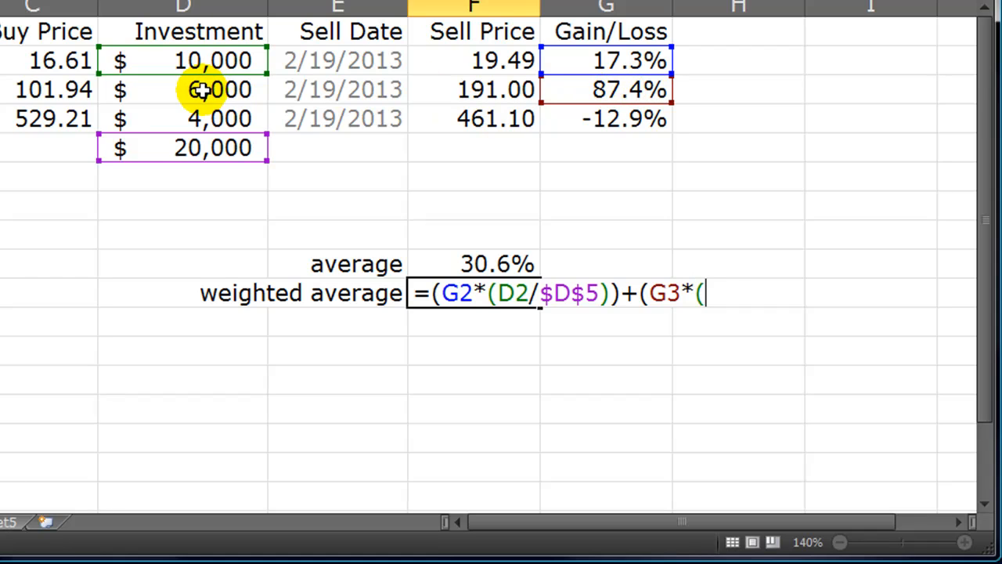
click(220, 88)
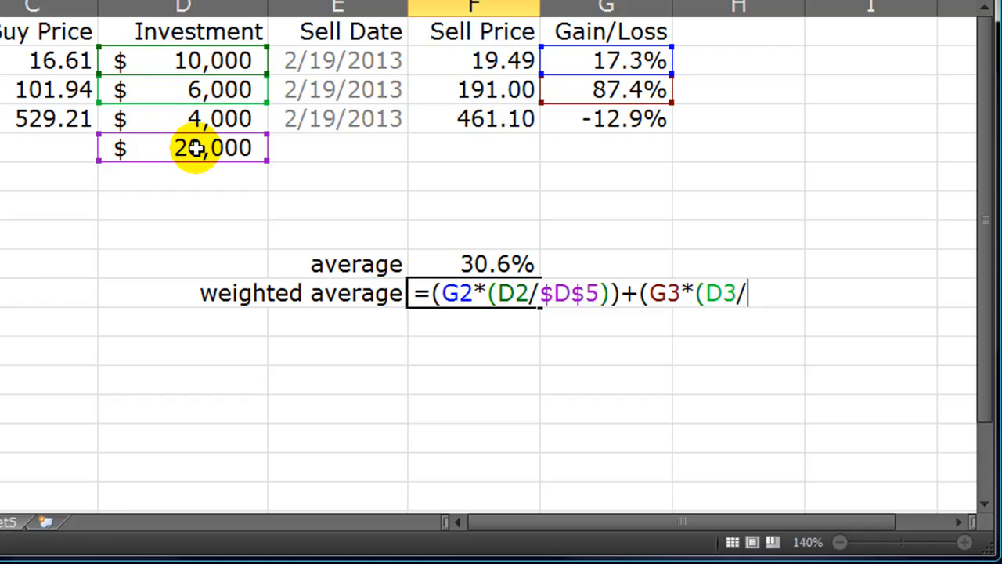
text($D$5)
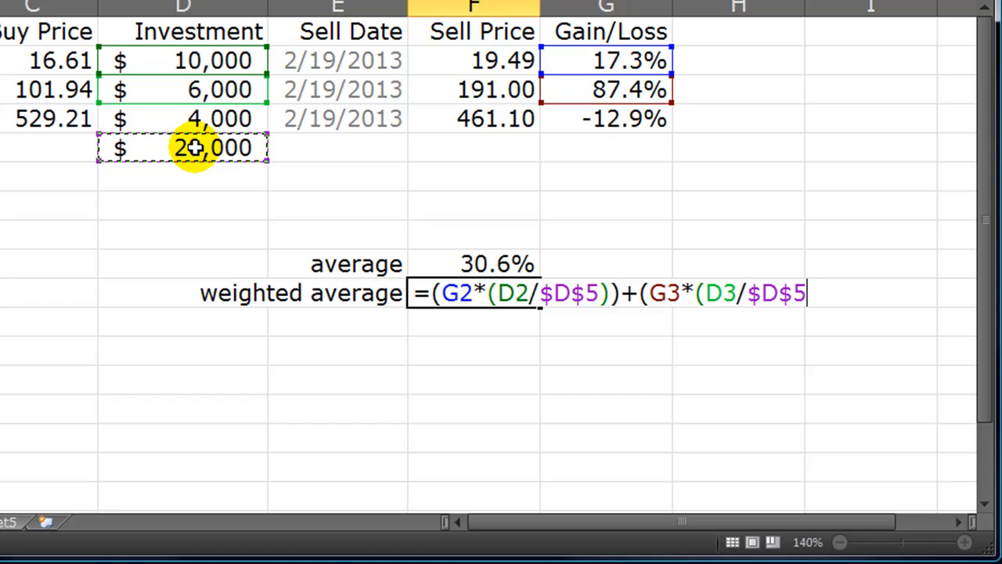
text())+)
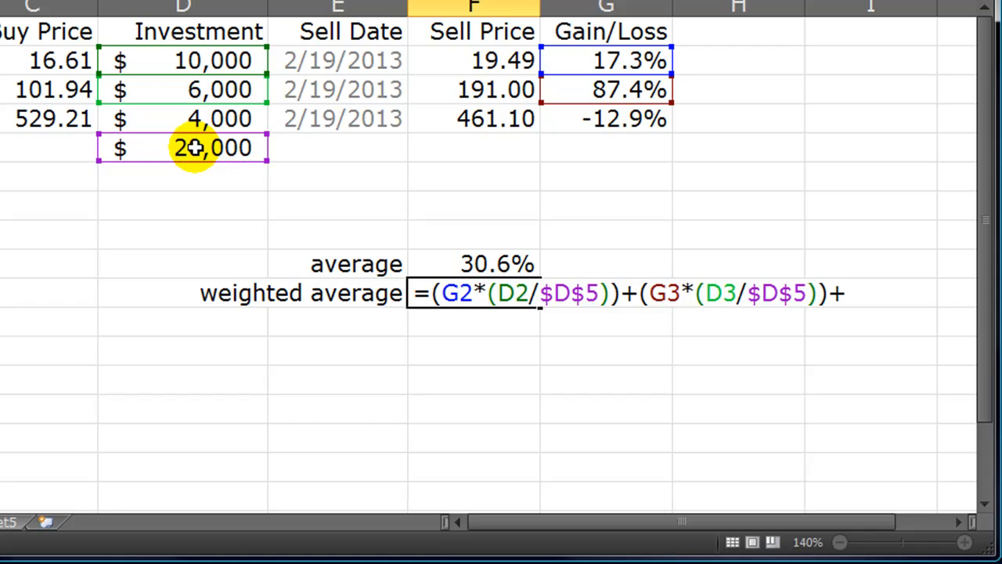
Add APPL's term (G4*(D4/$D$5)) and enter the formula, giving 0.32305
text(()
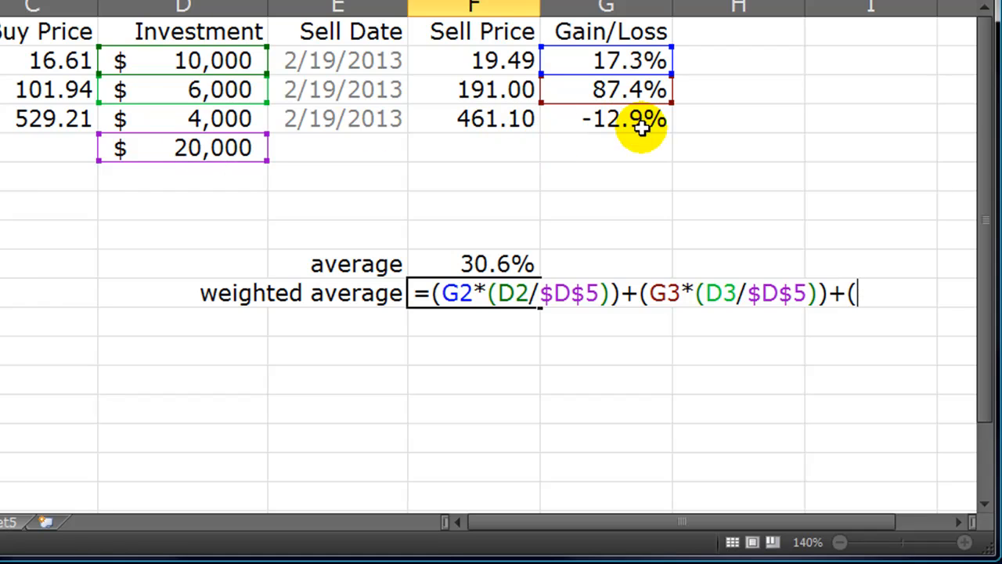
click(607, 119)
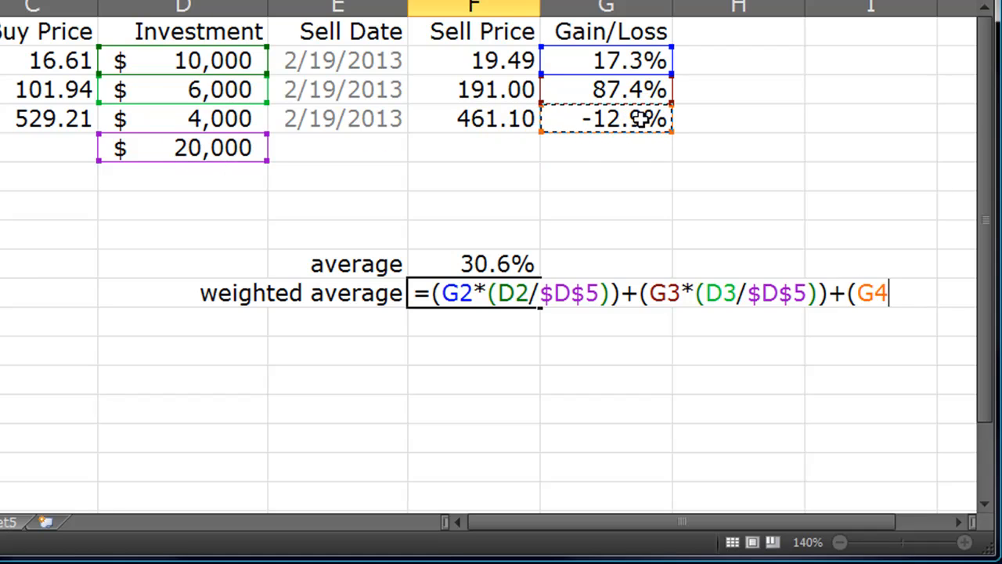
text(*)
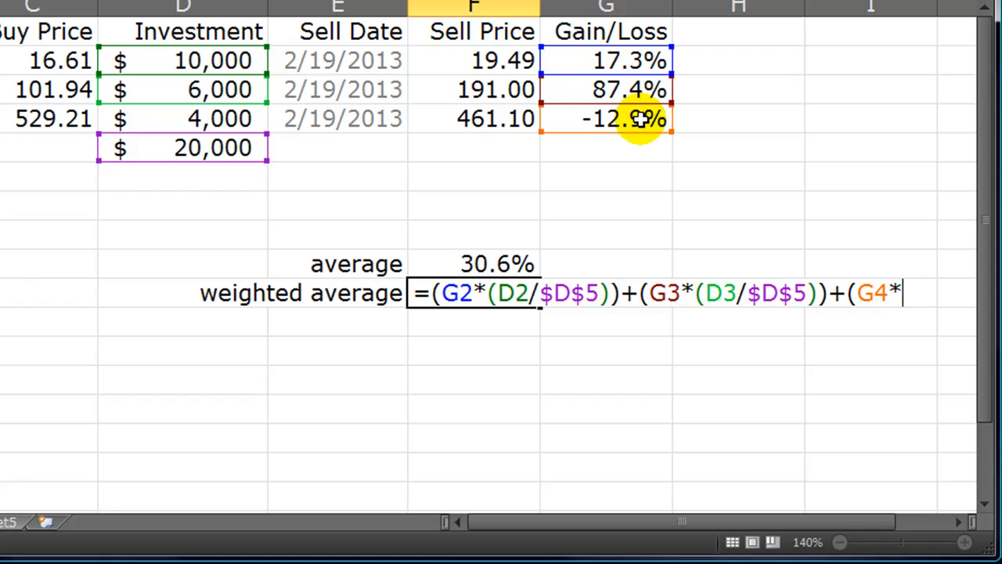
click(184, 119)
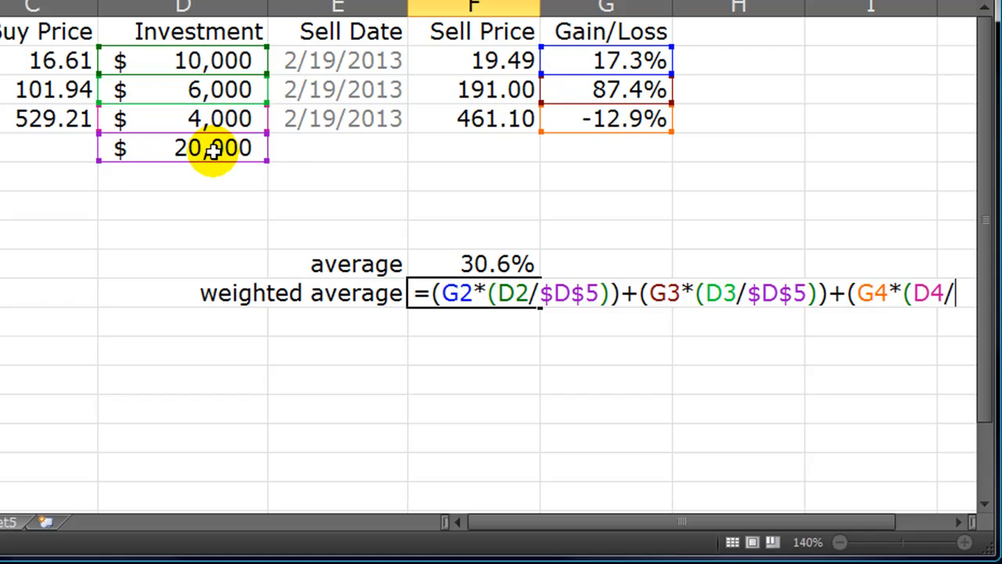
text($D$5))
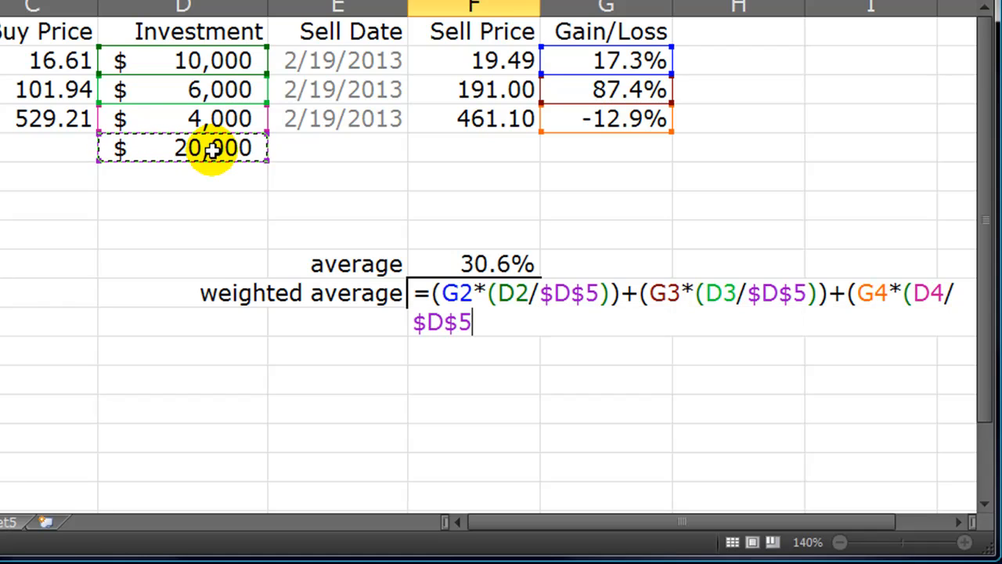
text()))
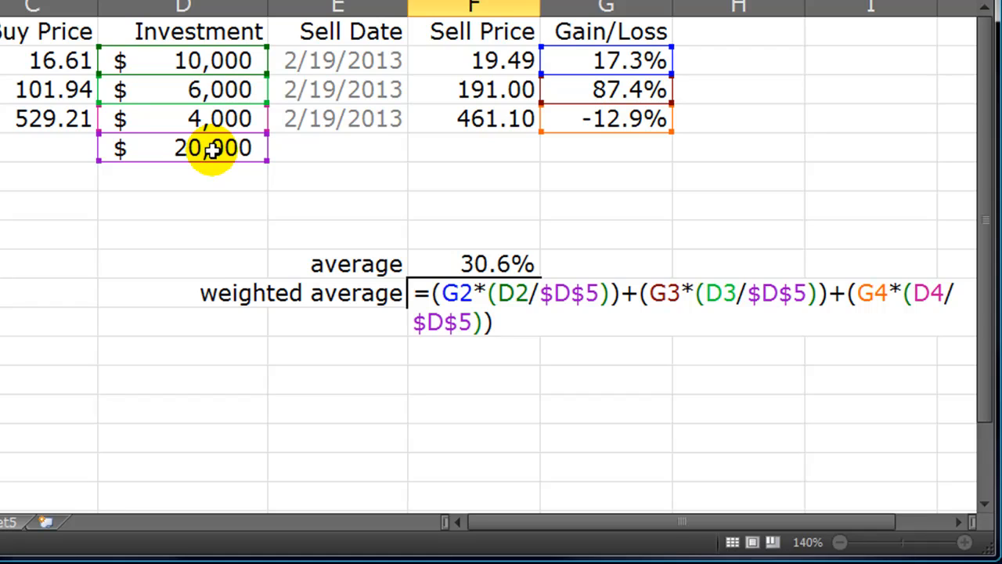
mouse_move(451, 183)
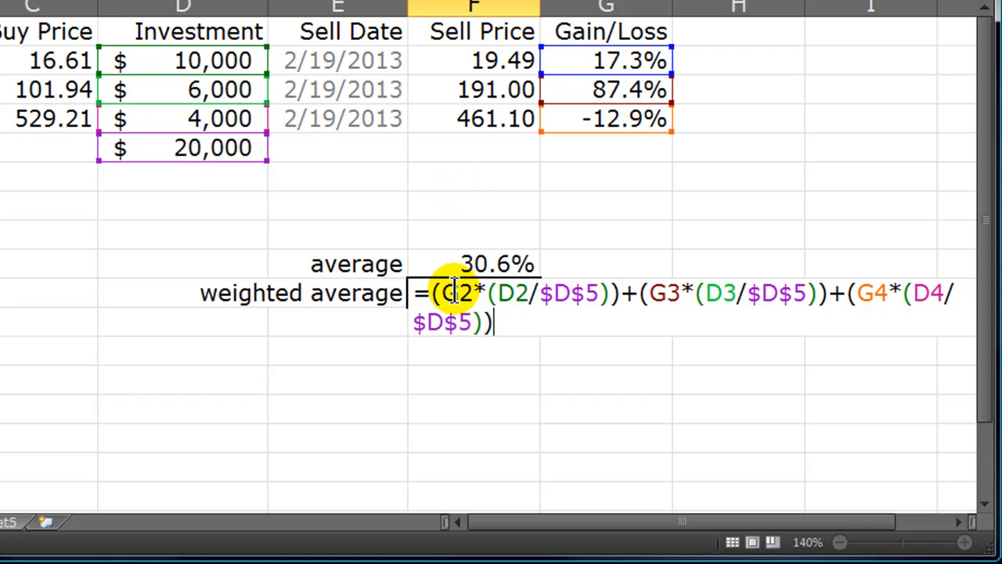
text(G2)
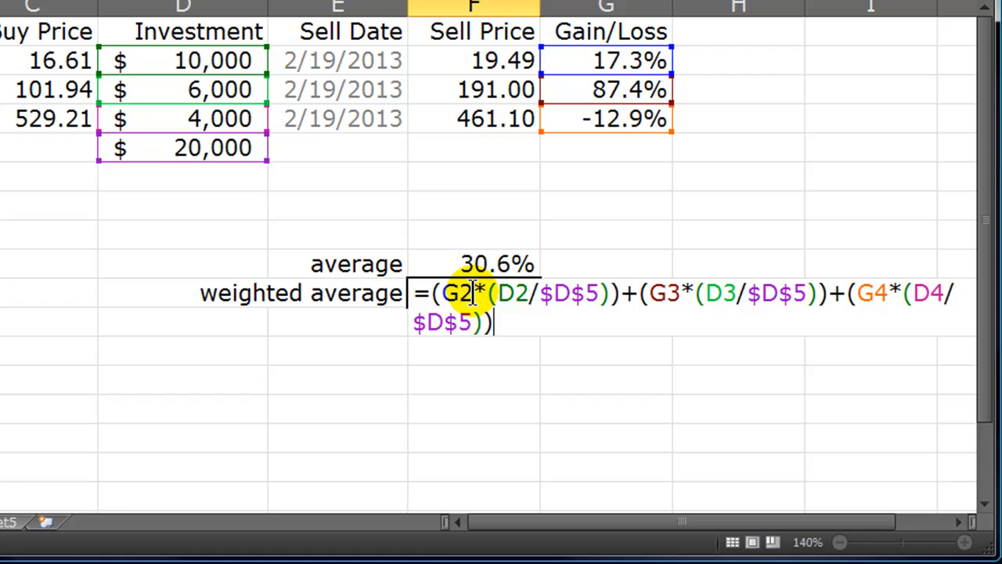
mouse_move(508, 293)
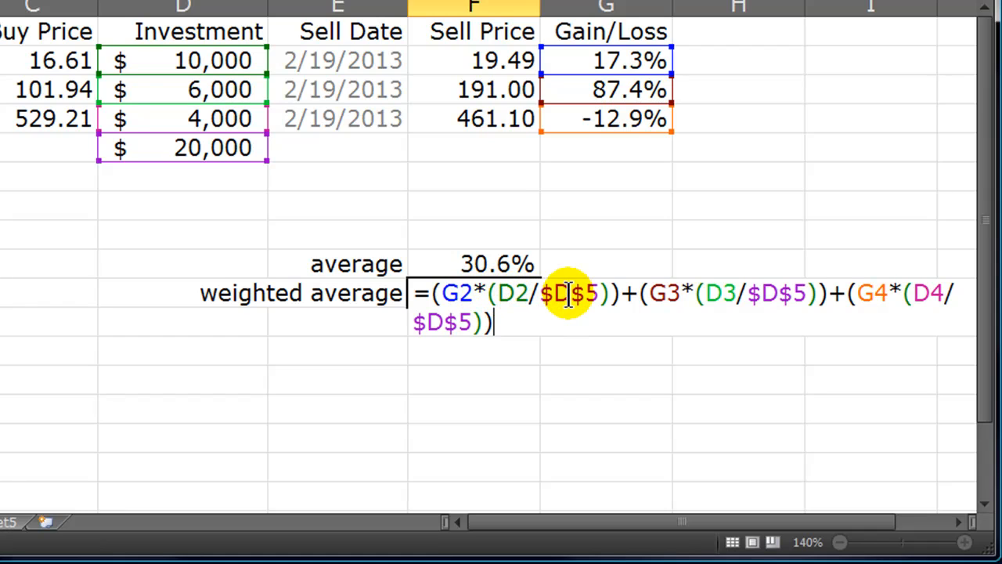
key(Return)
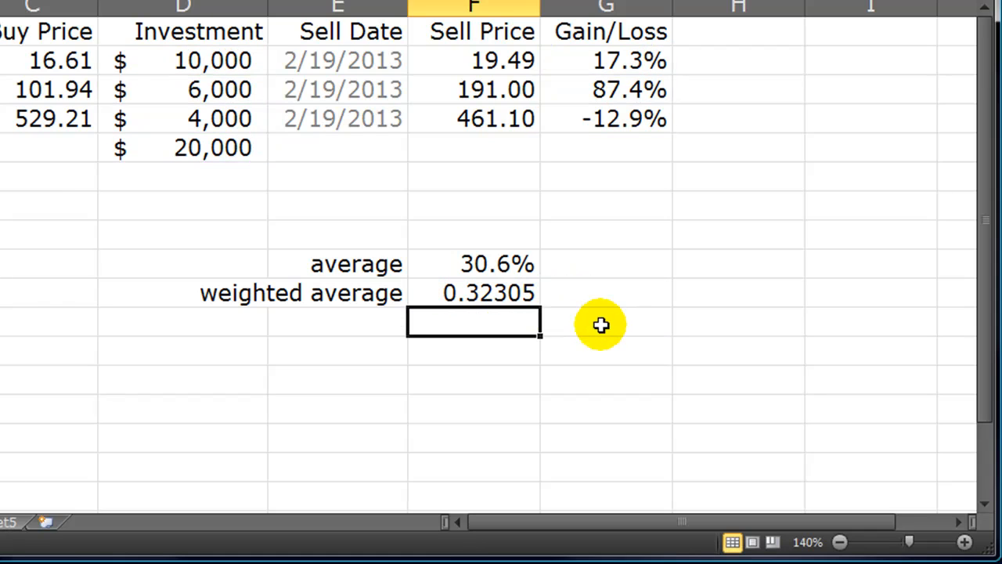
click(488, 293)
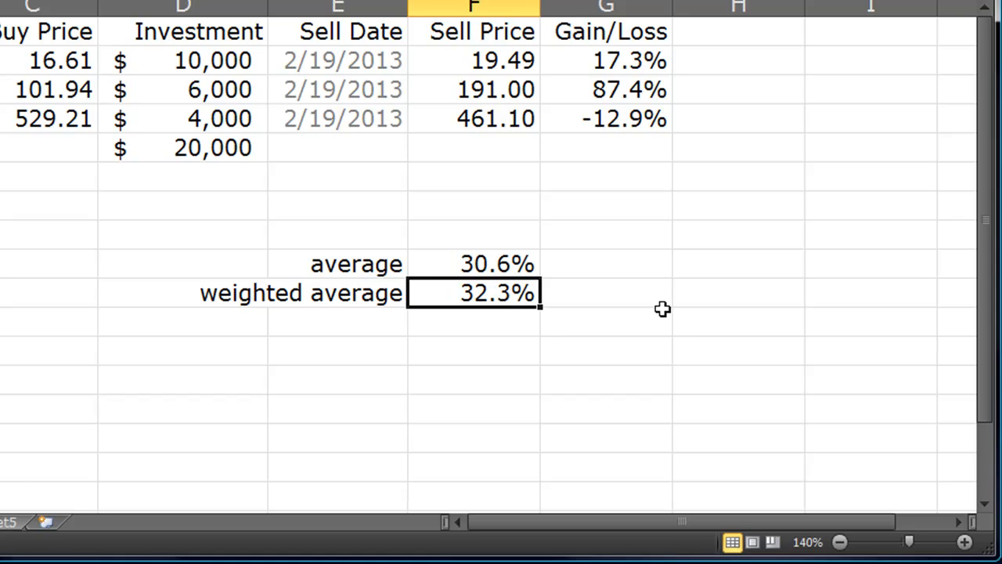
click(496, 263)
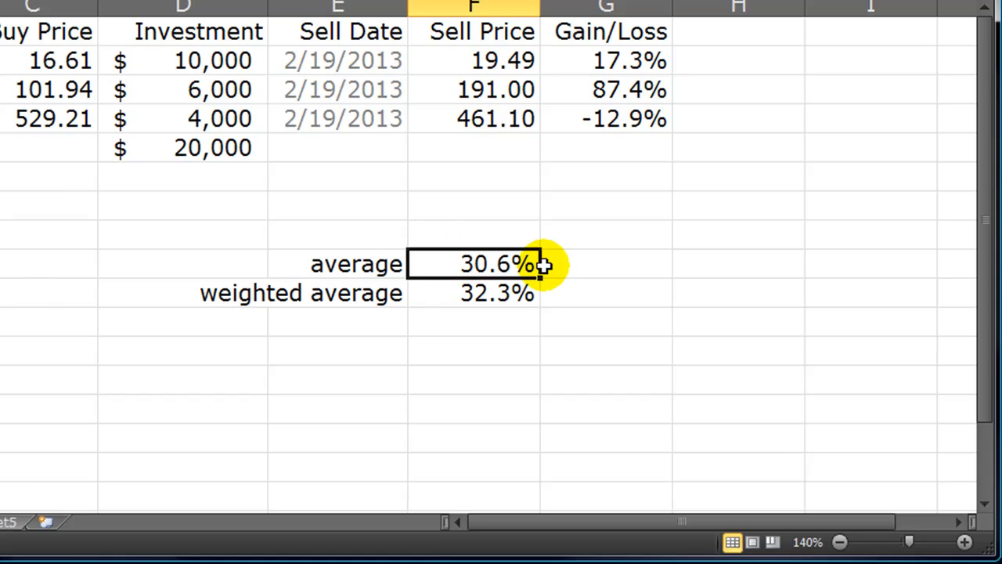
click(473, 293)
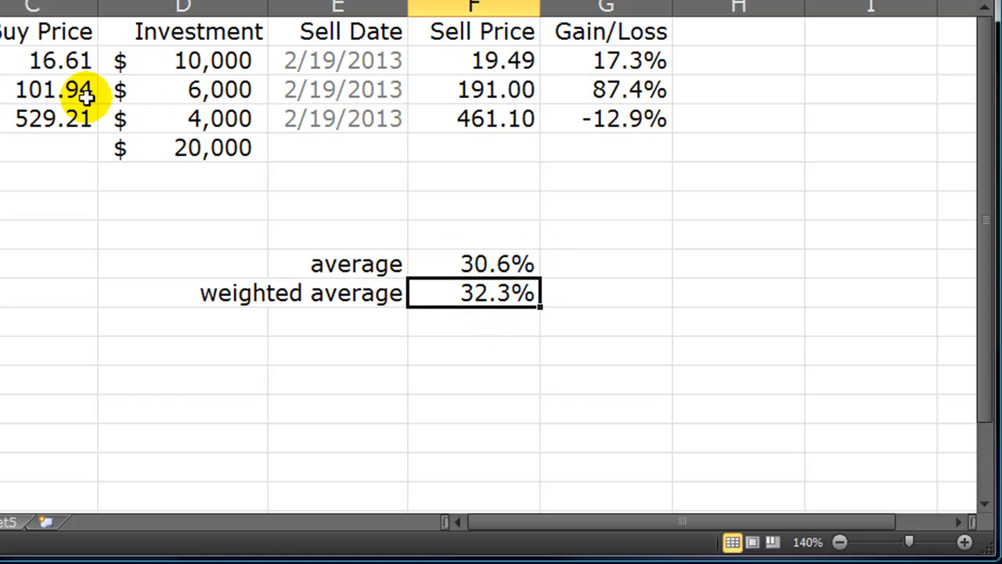
mouse_move(235, 107)
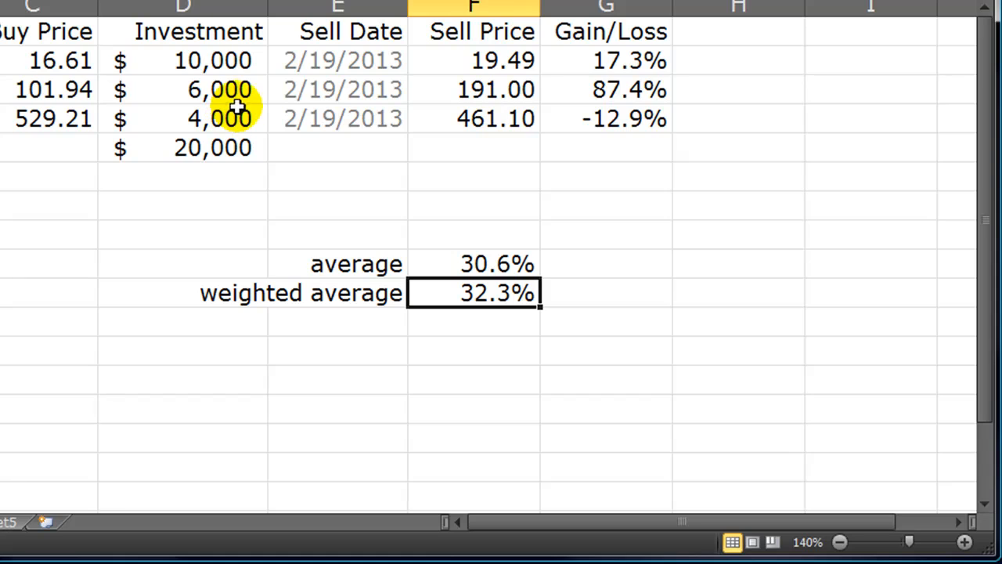
drag(182, 60, 181, 88)
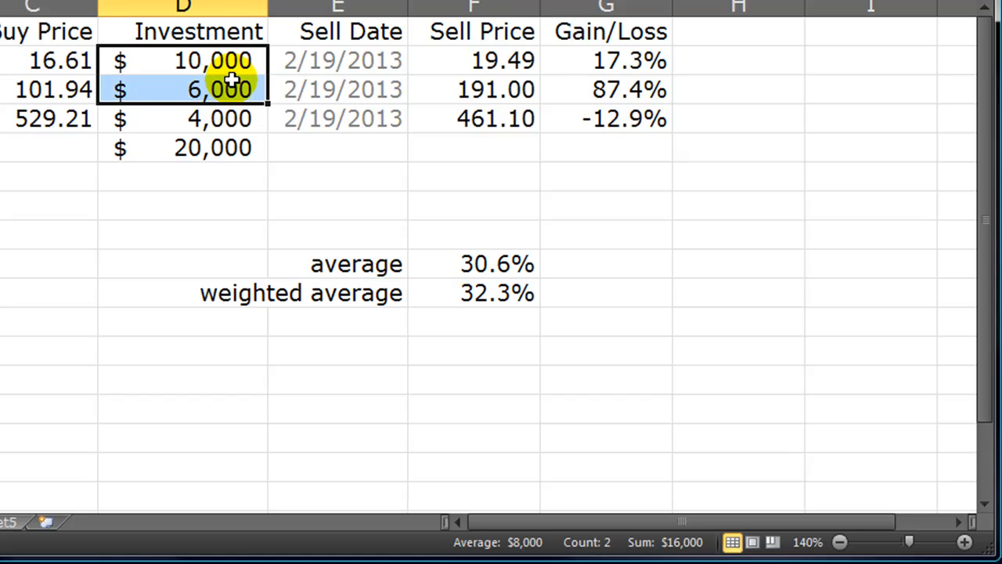
mouse_move(576, 130)
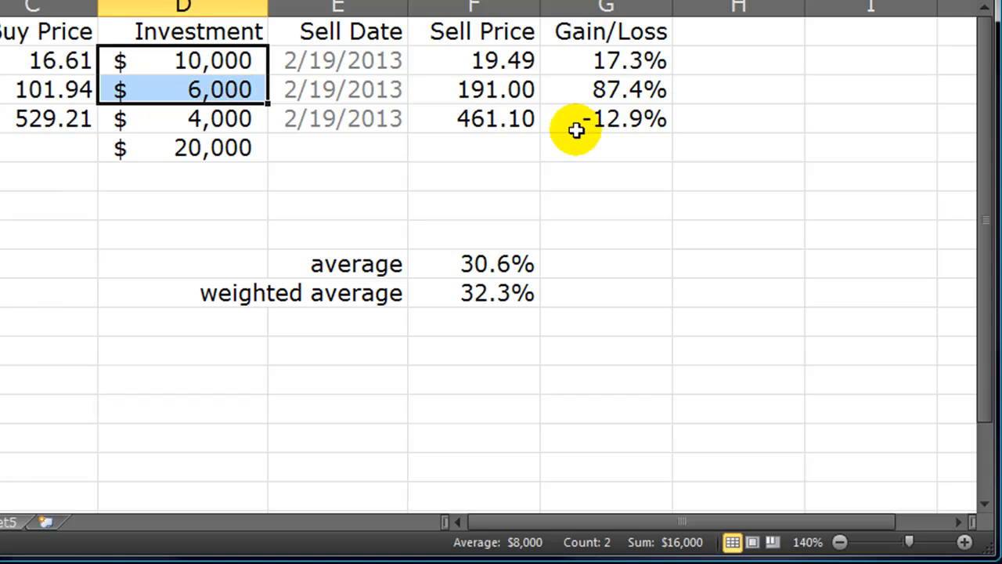
mouse_move(200, 141)
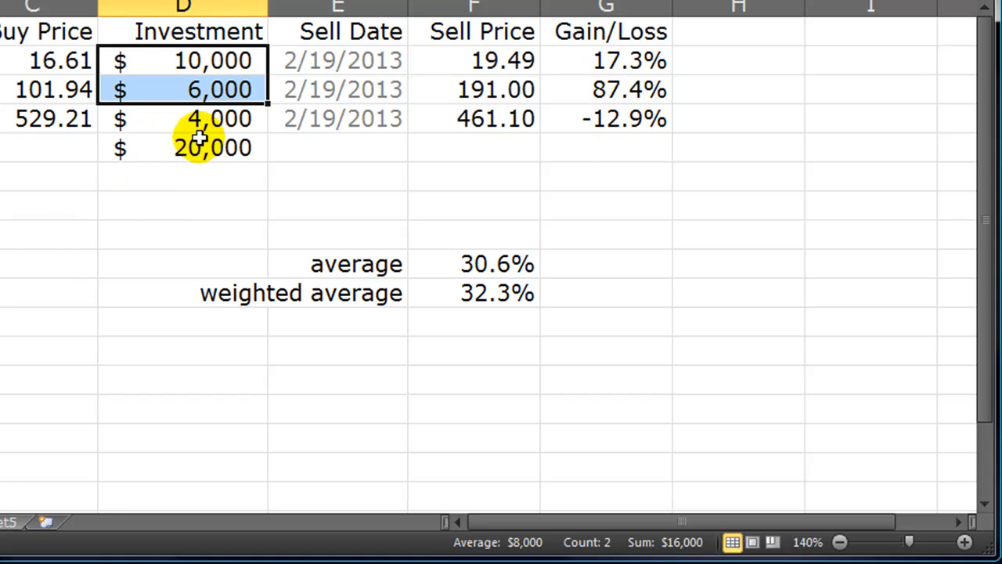
click(473, 293)
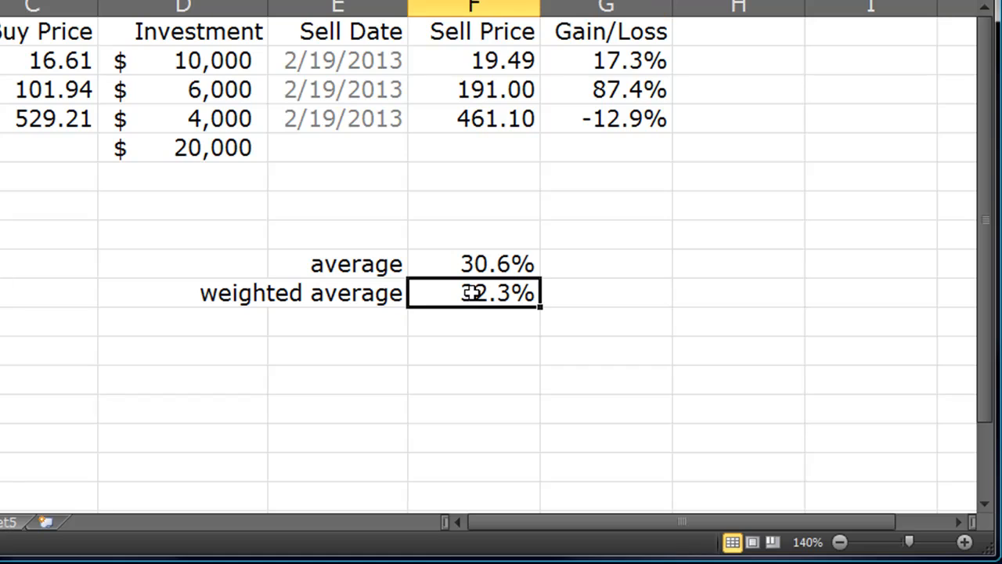
mouse_move(495, 327)
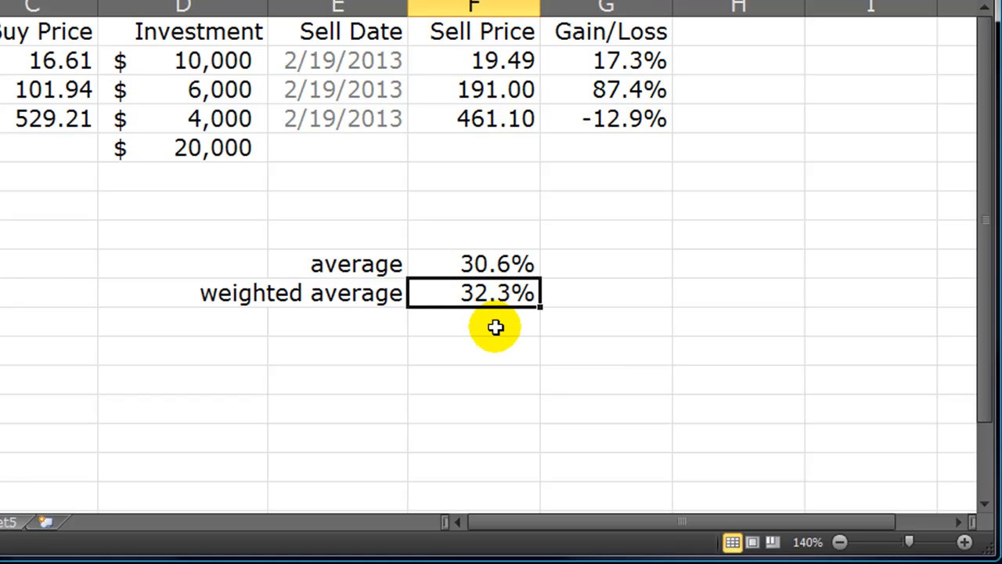
mouse_move(495, 327)
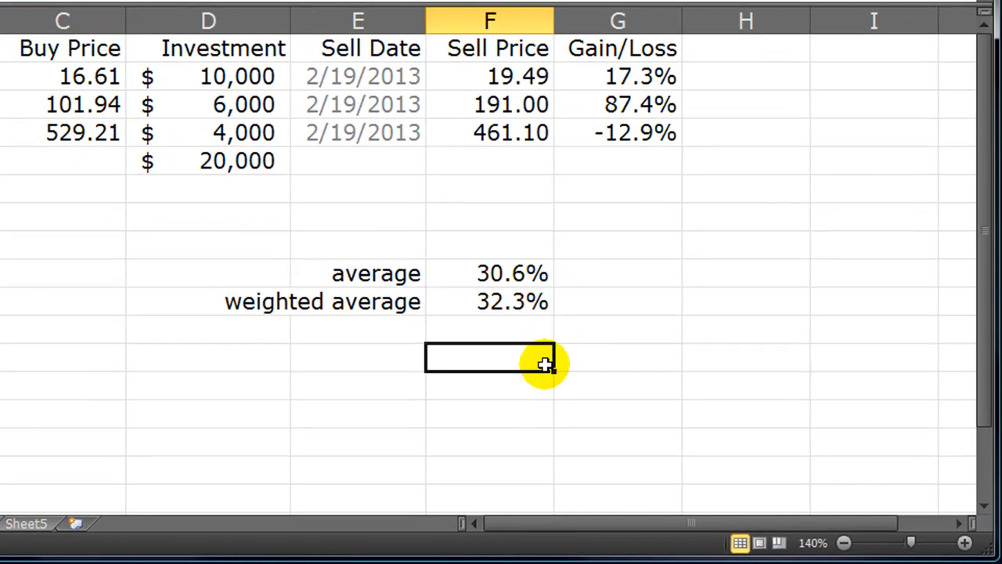
mouse_move(296, 141)
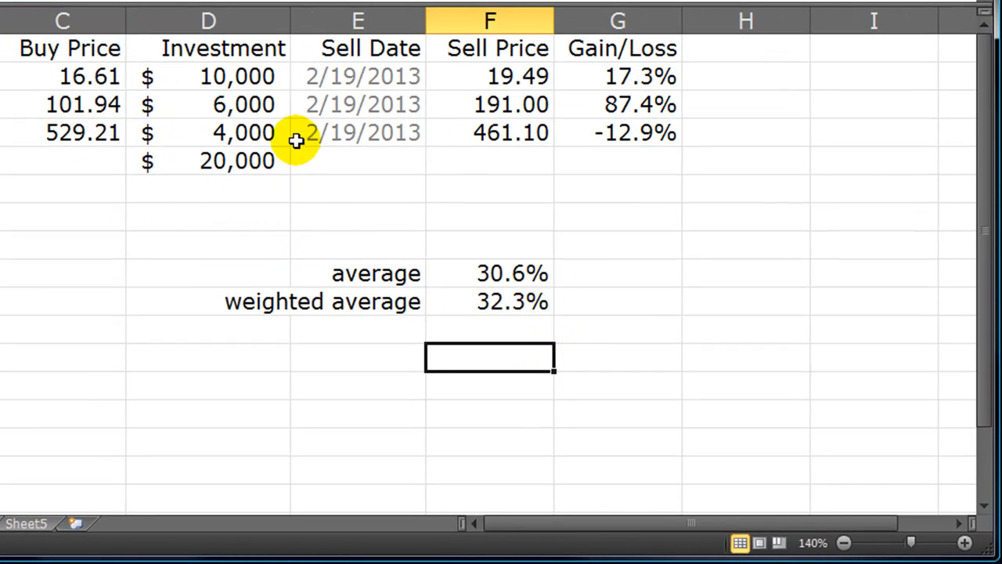
Change the investments to 1,000, 3,000 and 16,000
click(238, 75)
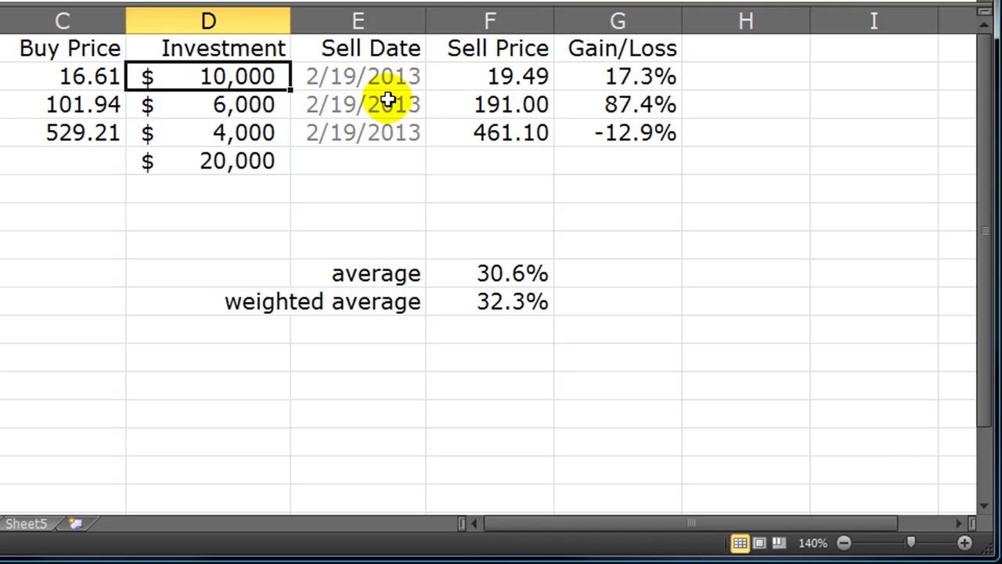
text(1000)
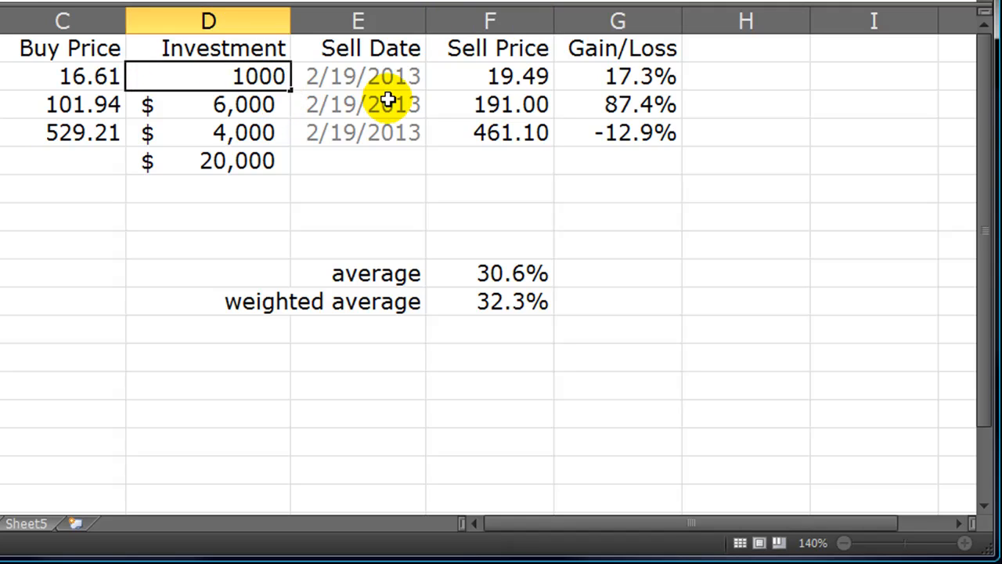
text(3000)
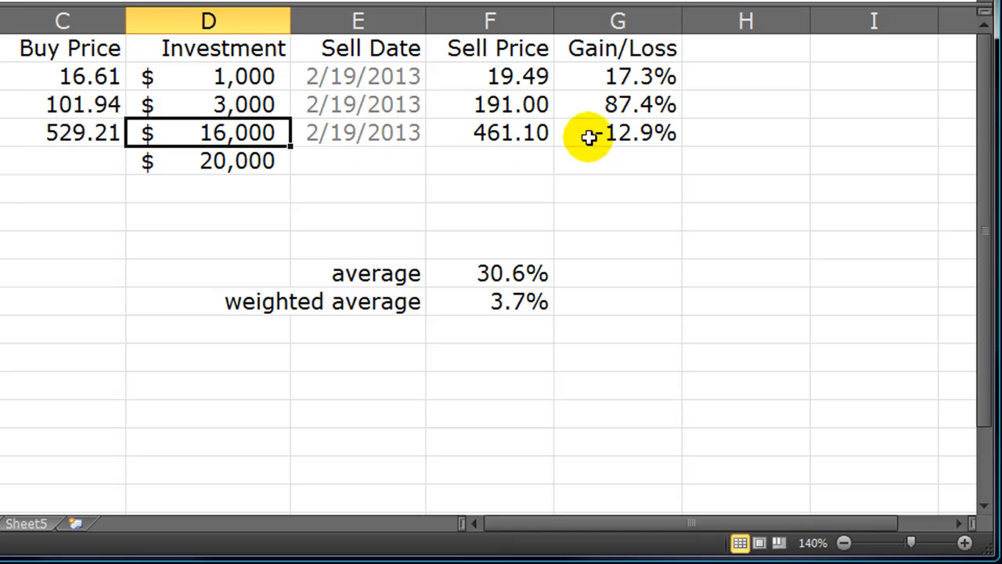
Review the -12.9% loser and compare the new 3.7% weighted average with the 30.6% simple average
click(618, 132)
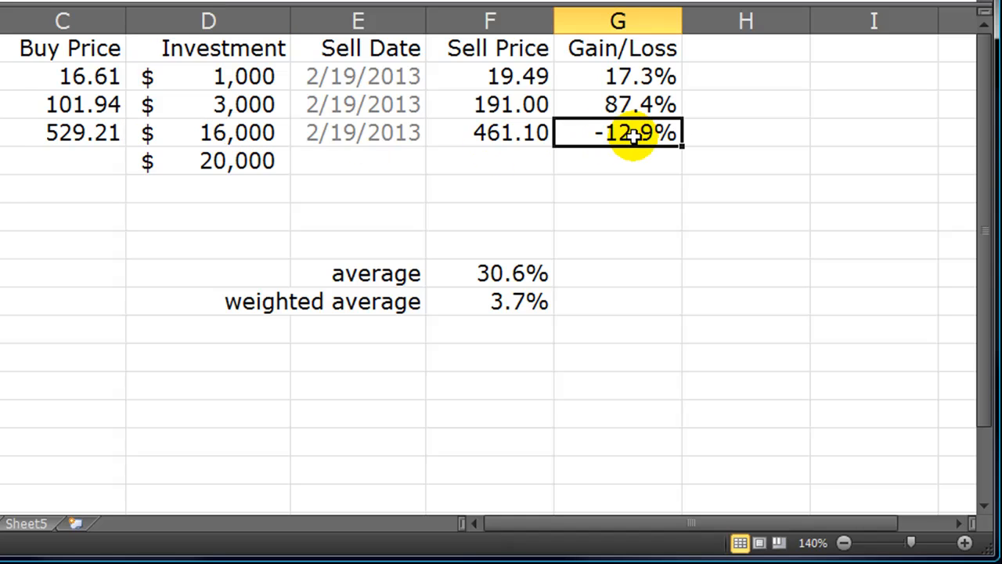
click(489, 358)
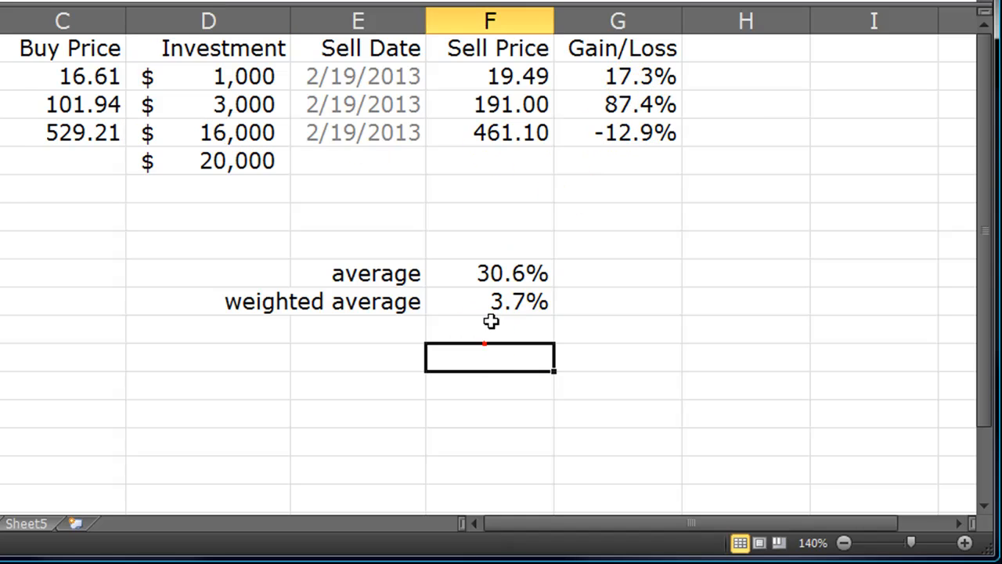
click(488, 301)
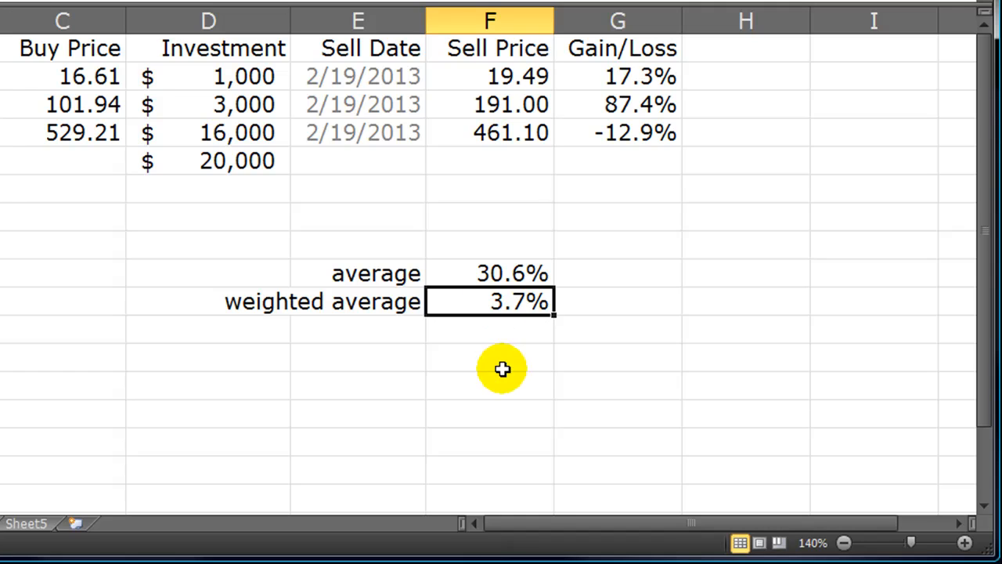
mouse_move(235, 133)
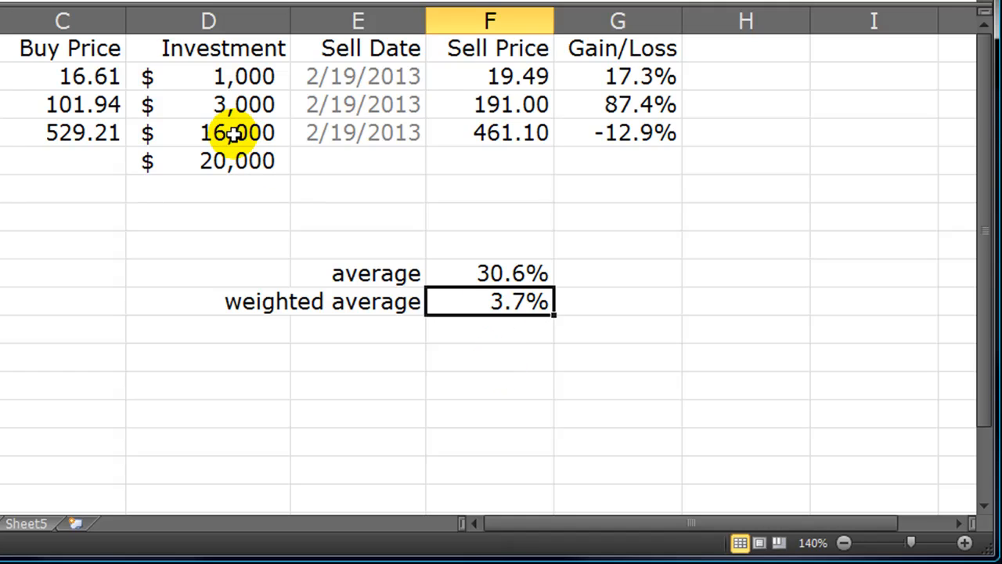
click(619, 131)
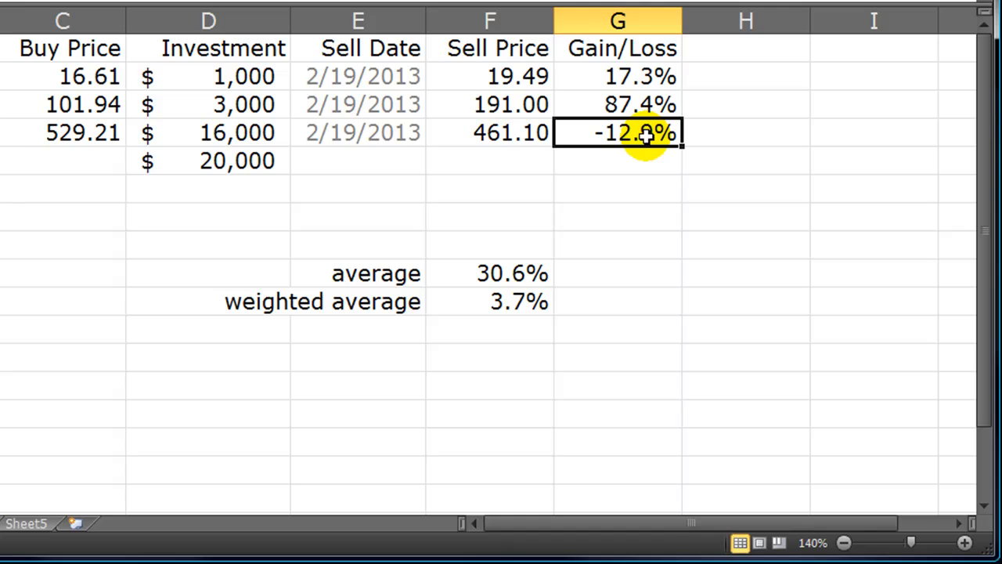
click(243, 75)
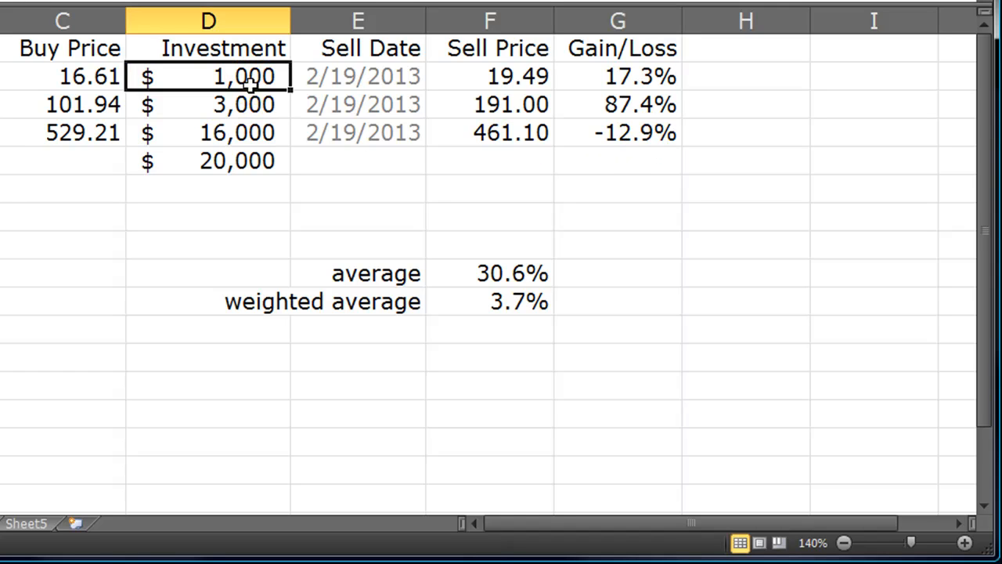
drag(617, 75, 617, 103)
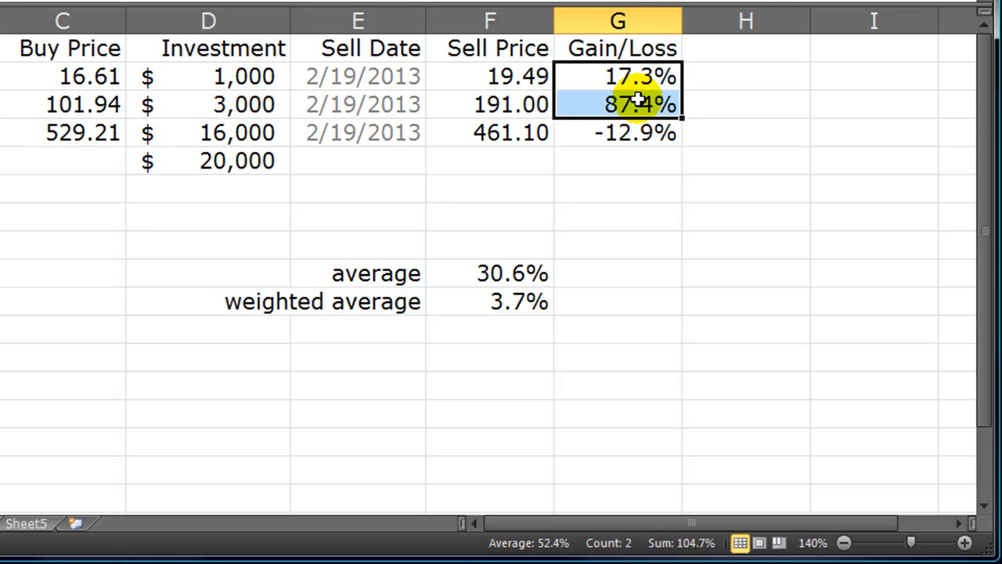
click(617, 301)
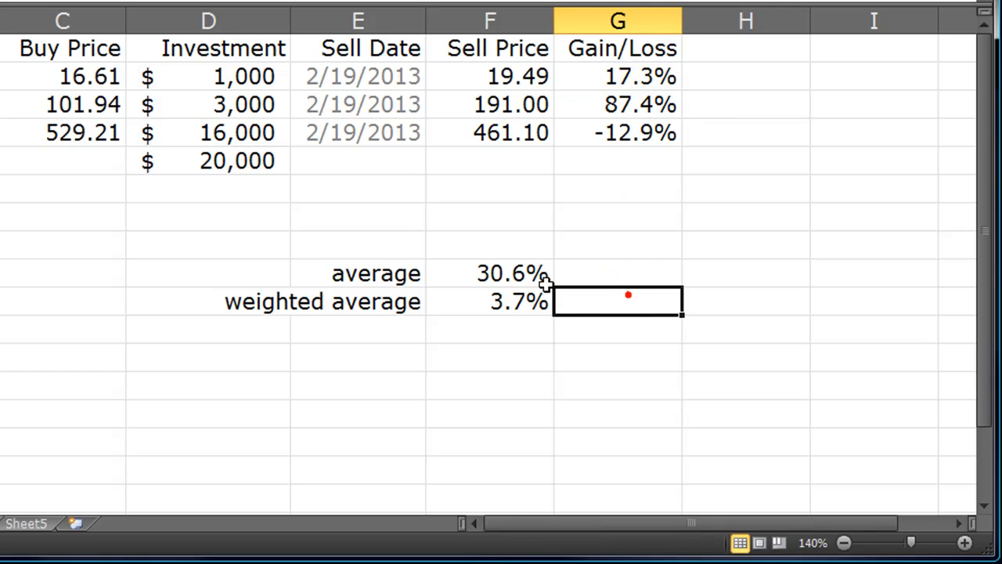
click(489, 272)
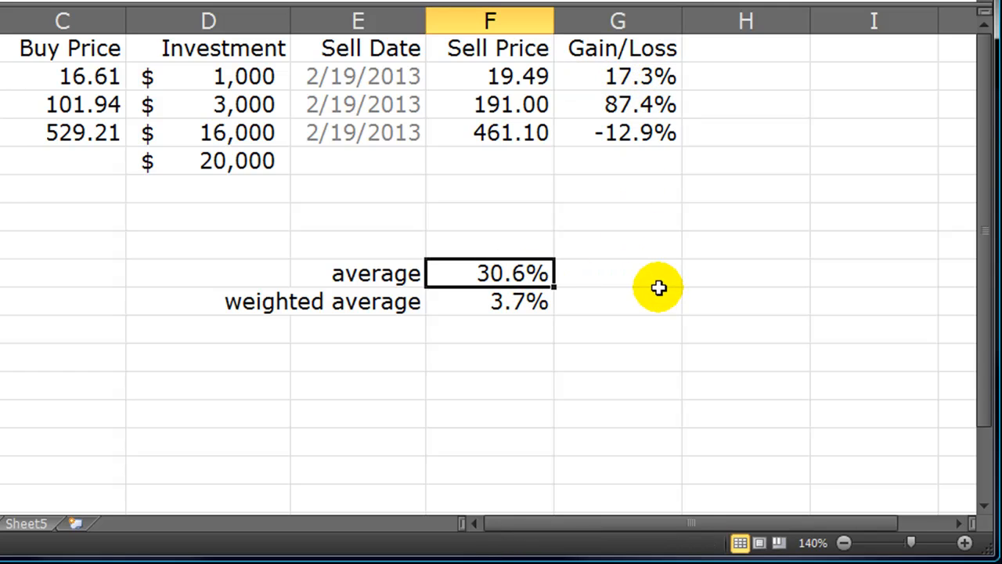
click(489, 358)
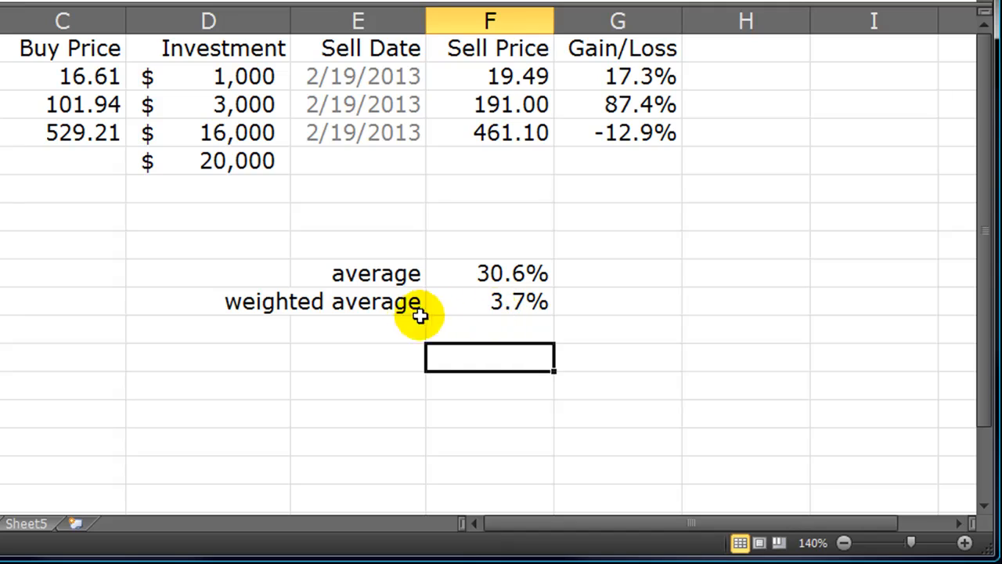
click(489, 300)
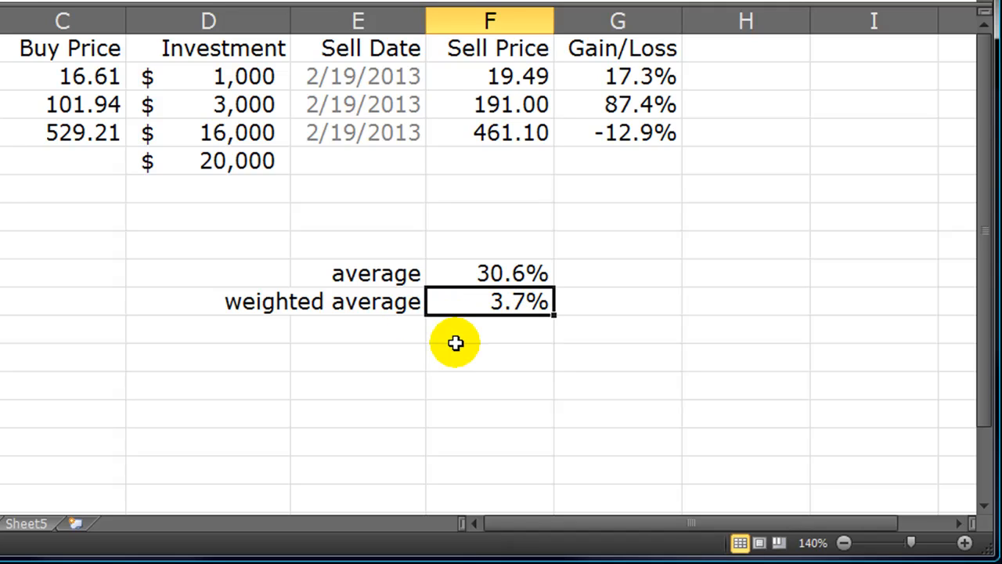